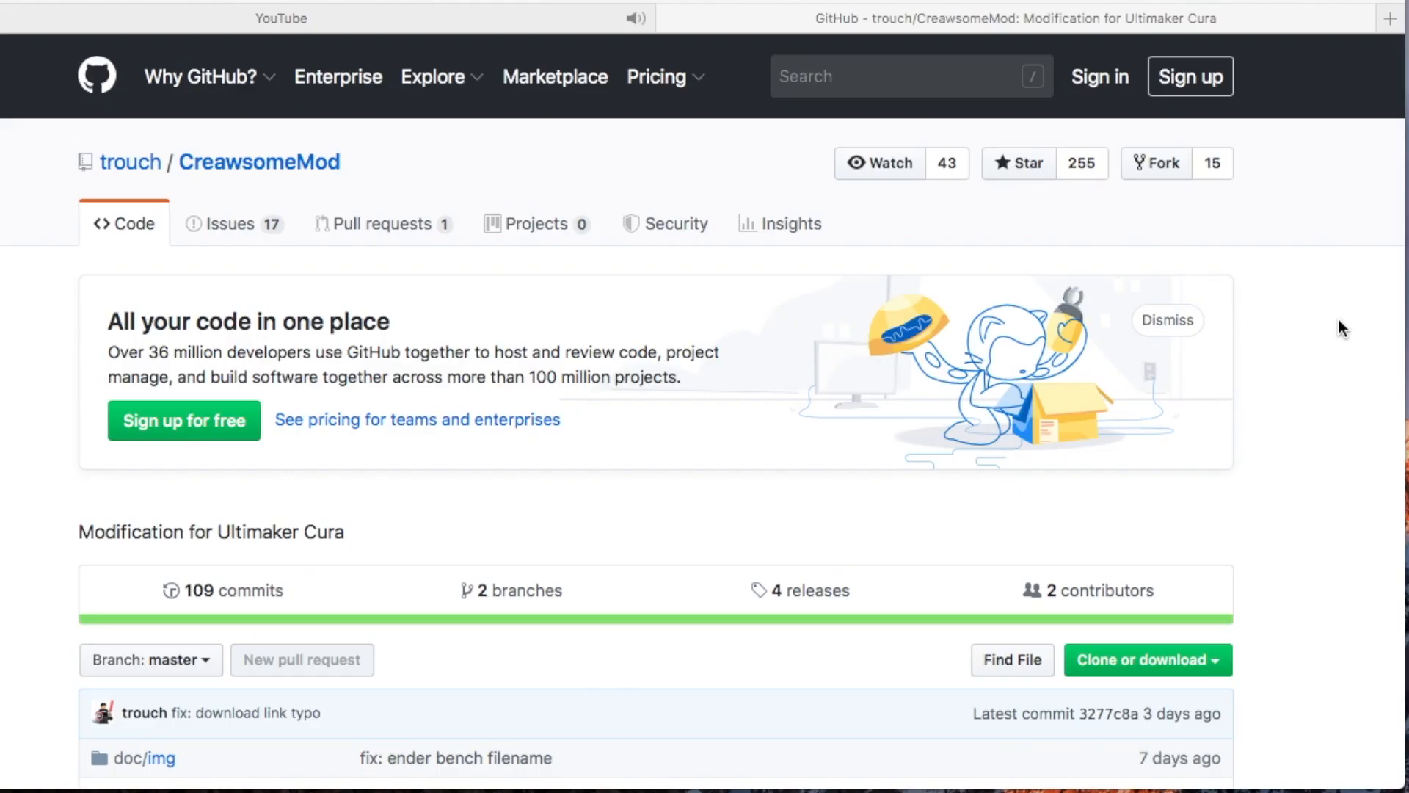
{"action": "mouse_move", "coordinate": [478, 286]}
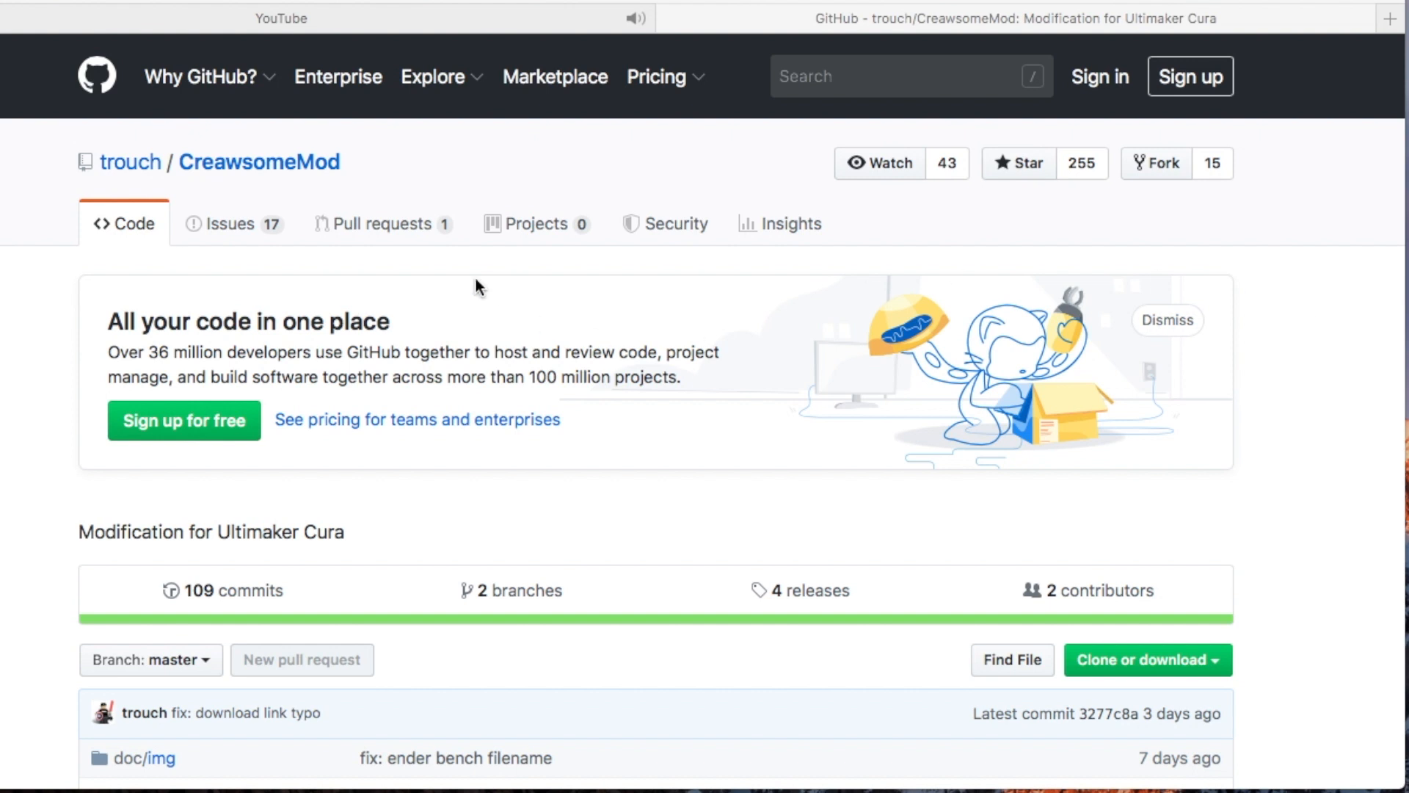
{"action": "mouse_move", "coordinate": [26, 436]}
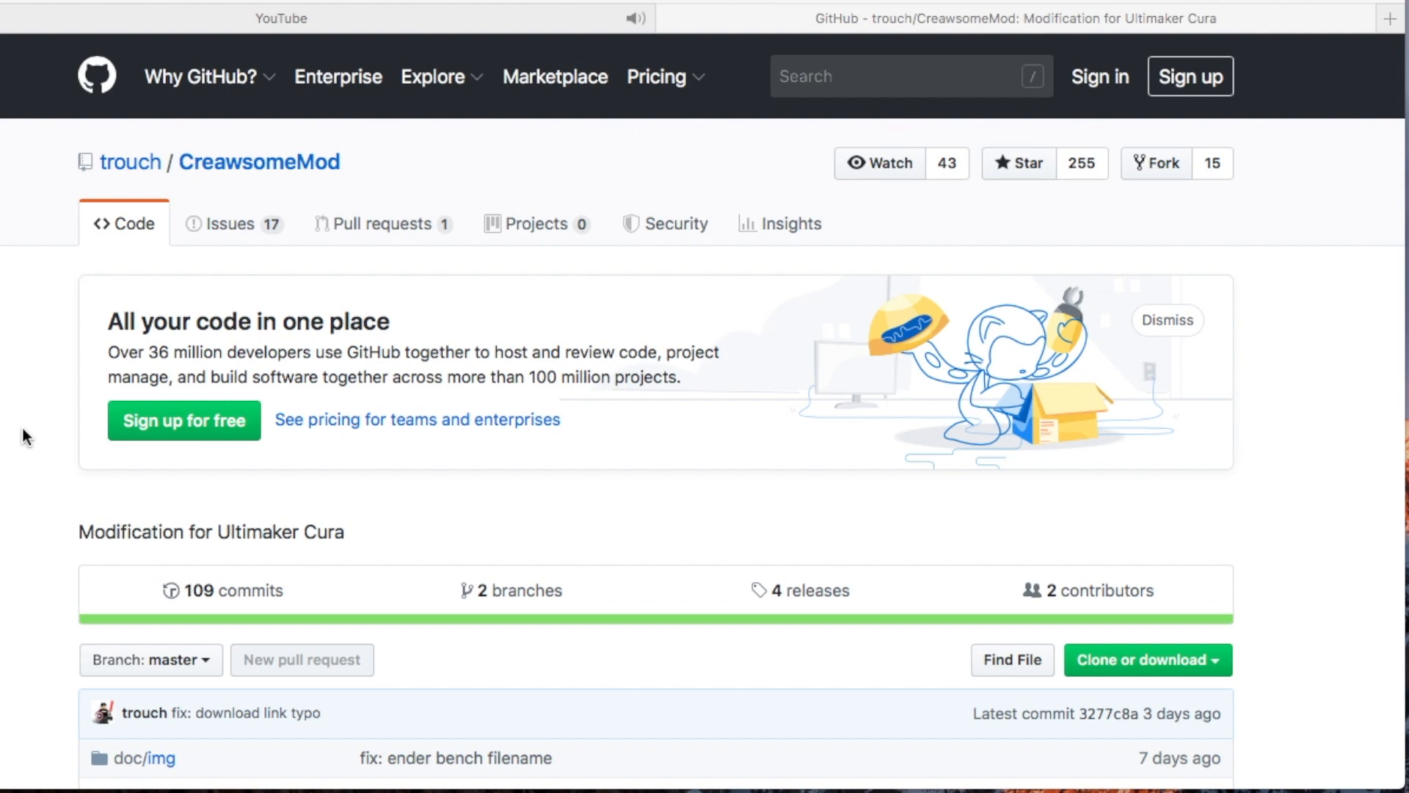
Jump from the README contents to the Installation section listing the CreawsomeMod downloads
{"action": "scroll", "scroll_direction": "down", "scroll_amount": 3}
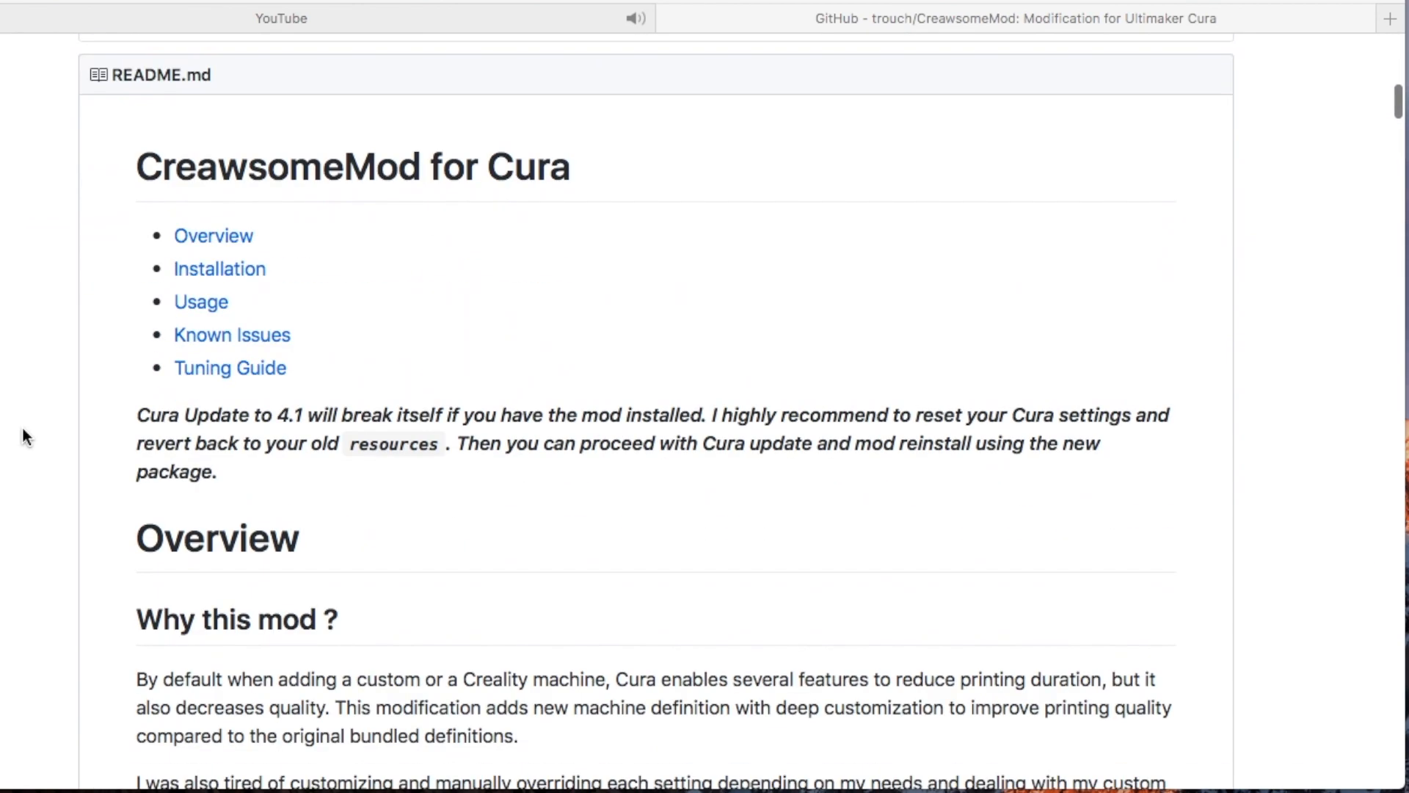
{"action": "scroll", "scroll_direction": "down", "scroll_amount": 3}
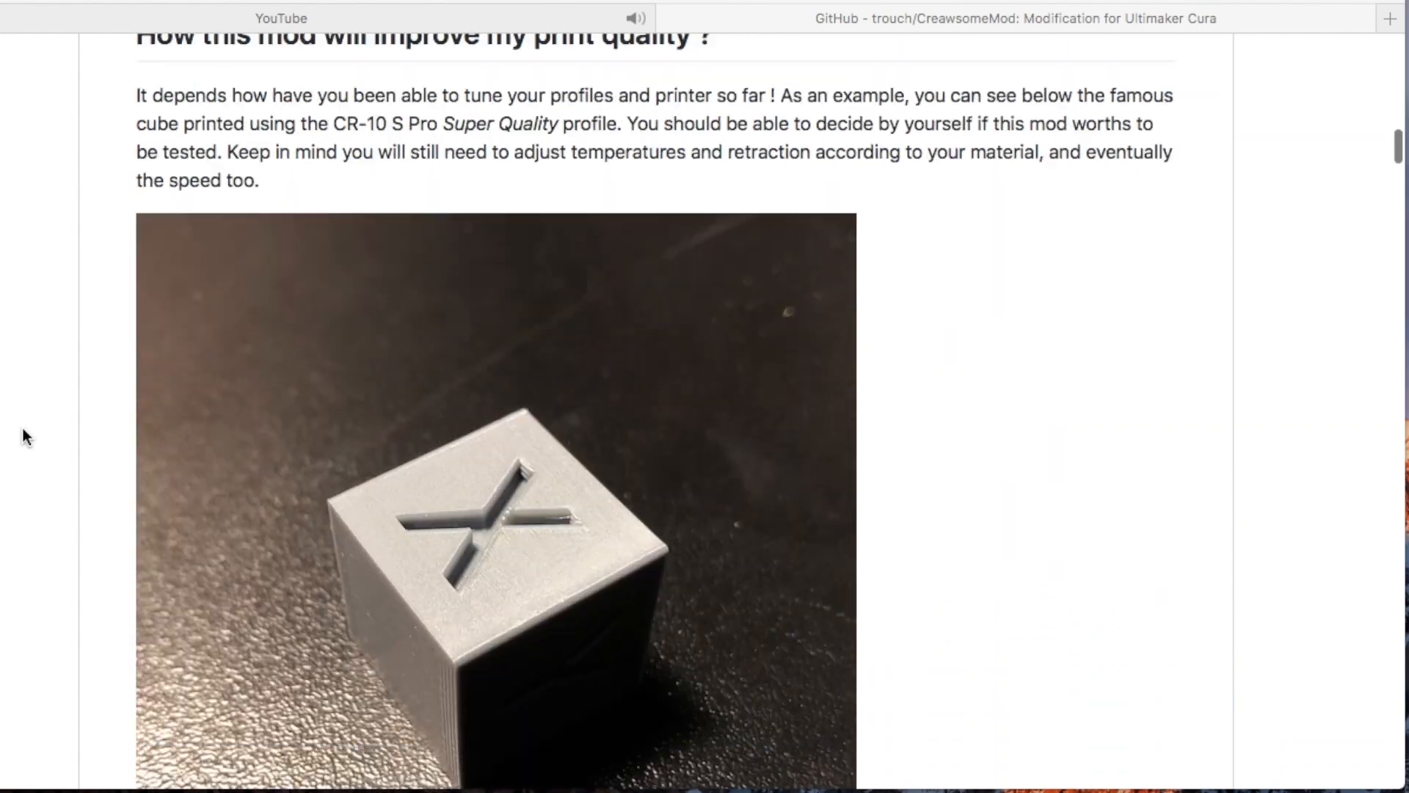
{"action": "scroll", "scroll_direction": "down", "scroll_amount": 3}
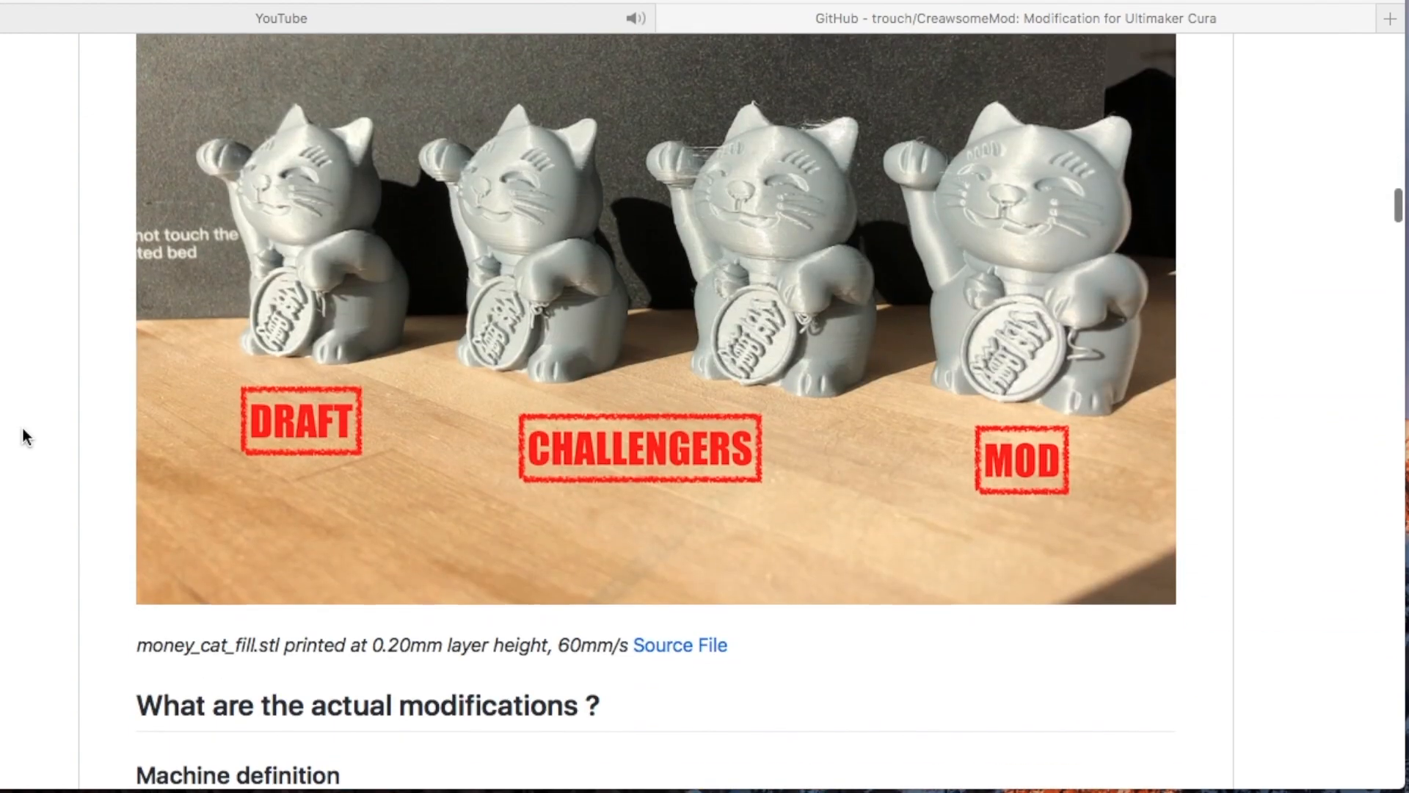
{"action": "scroll", "scroll_direction": "up", "scroll_amount": 3}
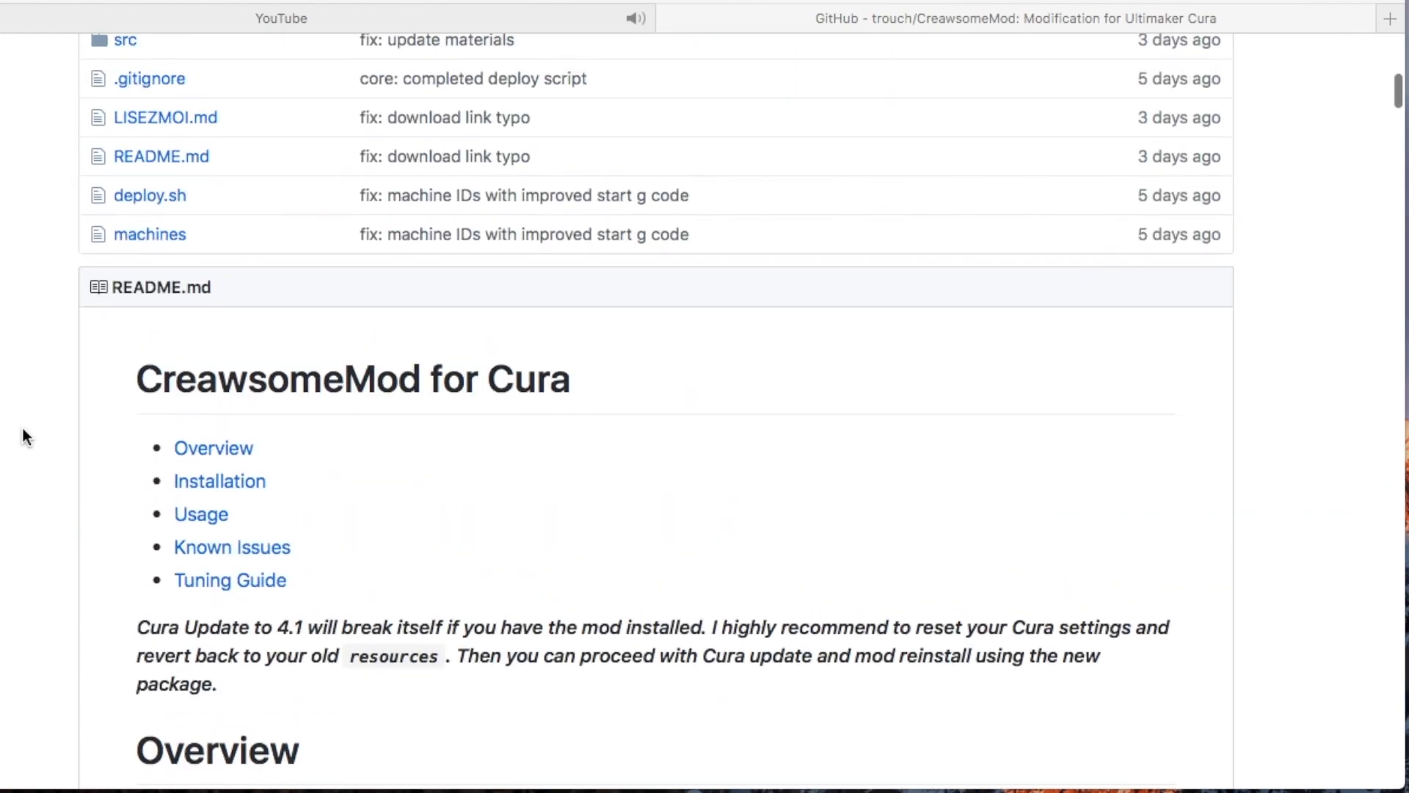
{"action": "mouse_move", "coordinate": [219, 482]}
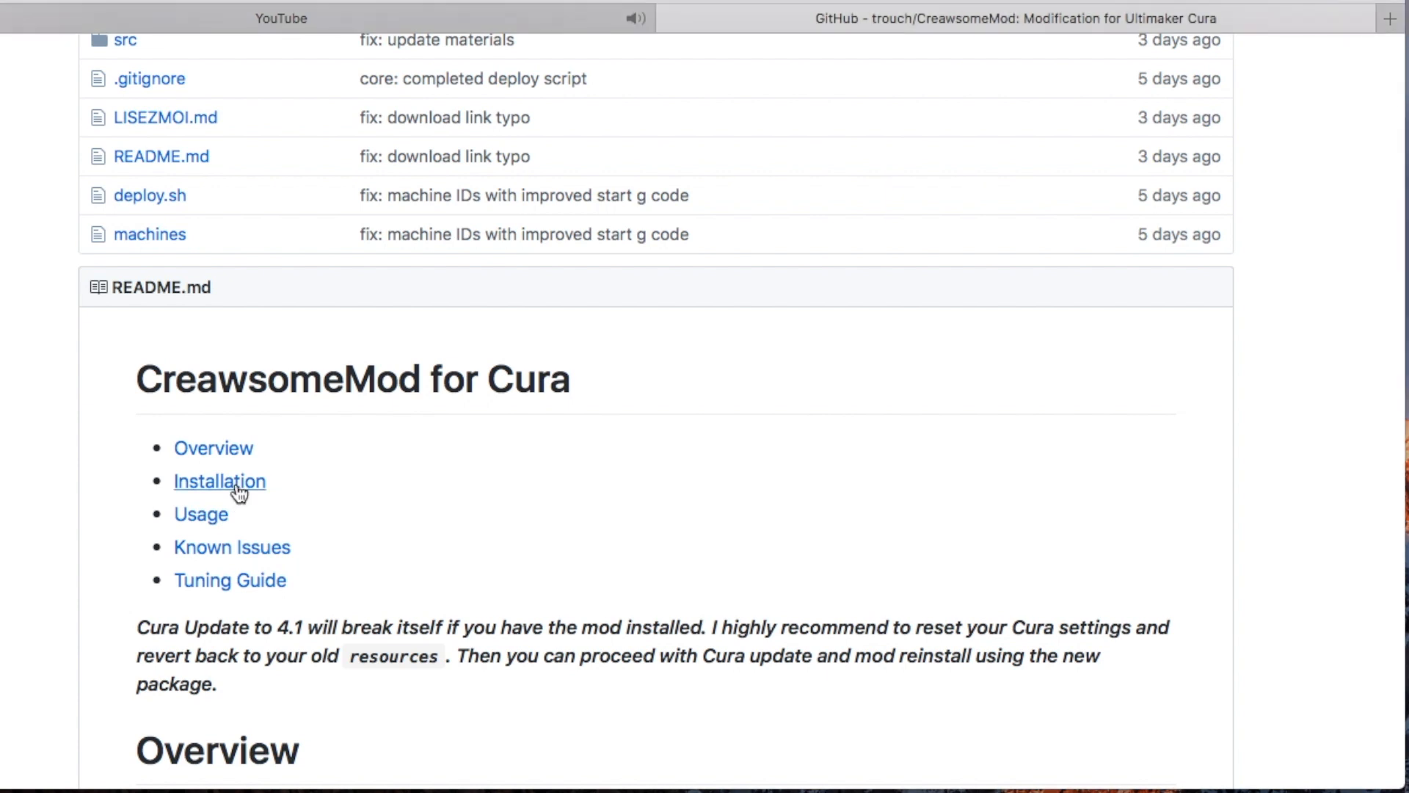
{"action": "left_click", "coordinate": [219, 481]}
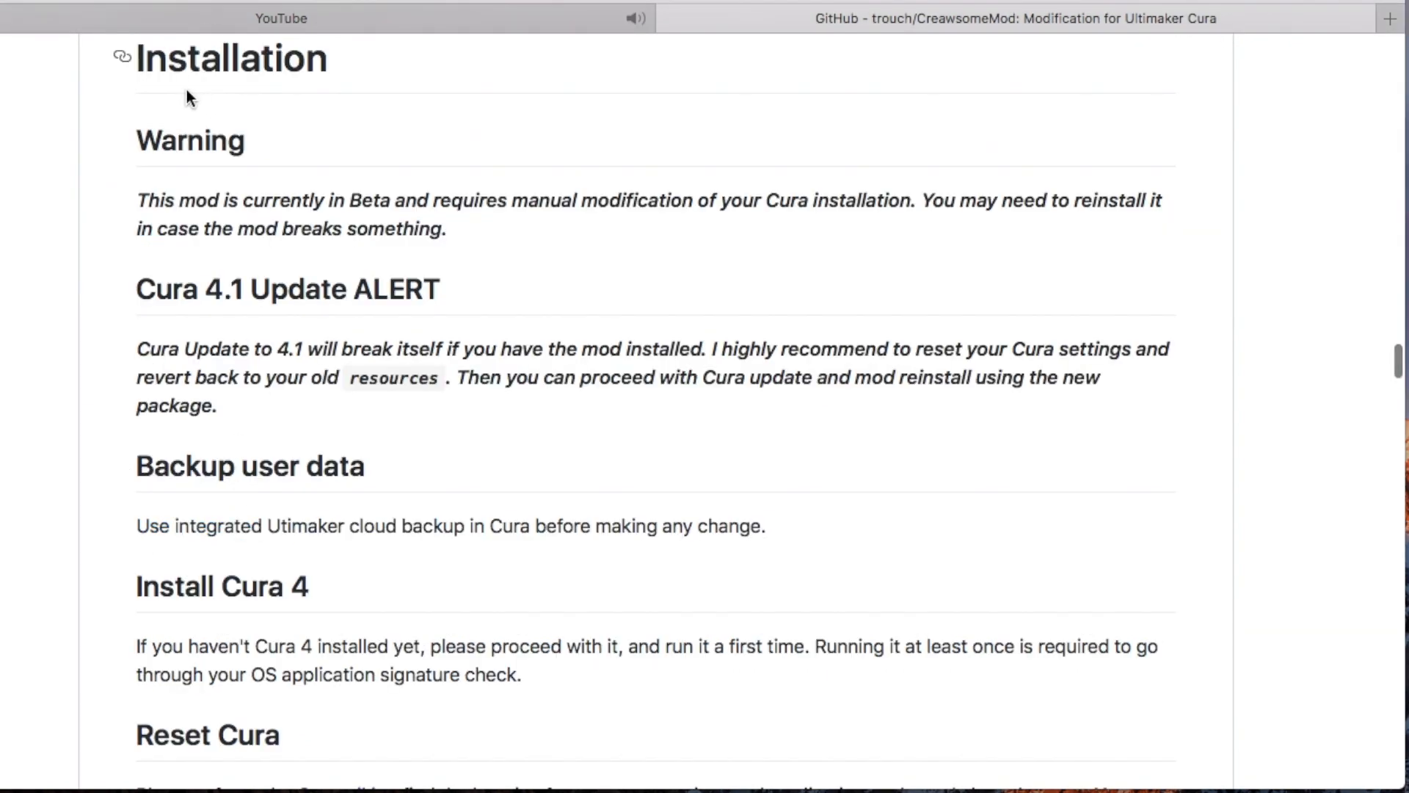
{"action": "scroll", "scroll_direction": "down", "scroll_amount": 3}
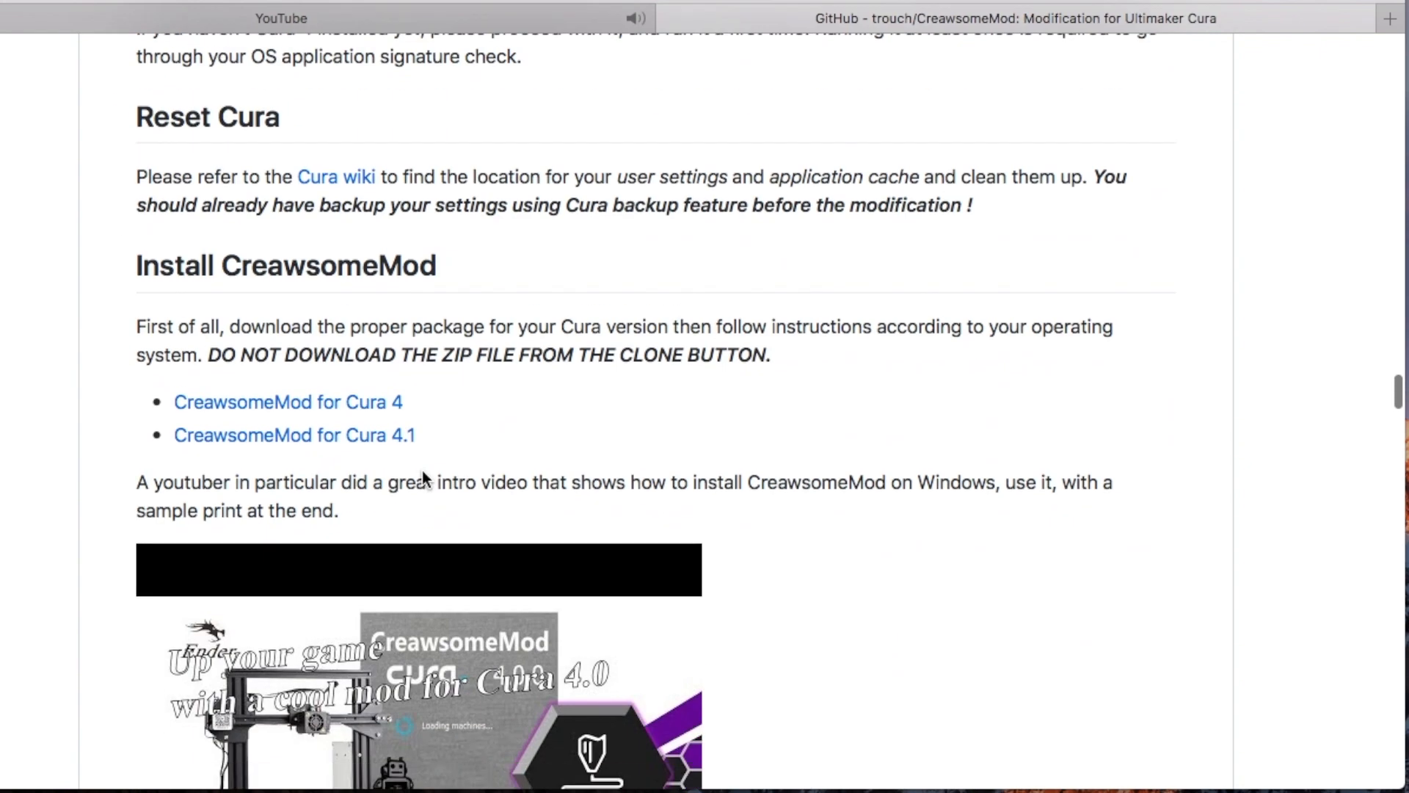
{"action": "scroll", "scroll_direction": "up", "scroll_amount": 3}
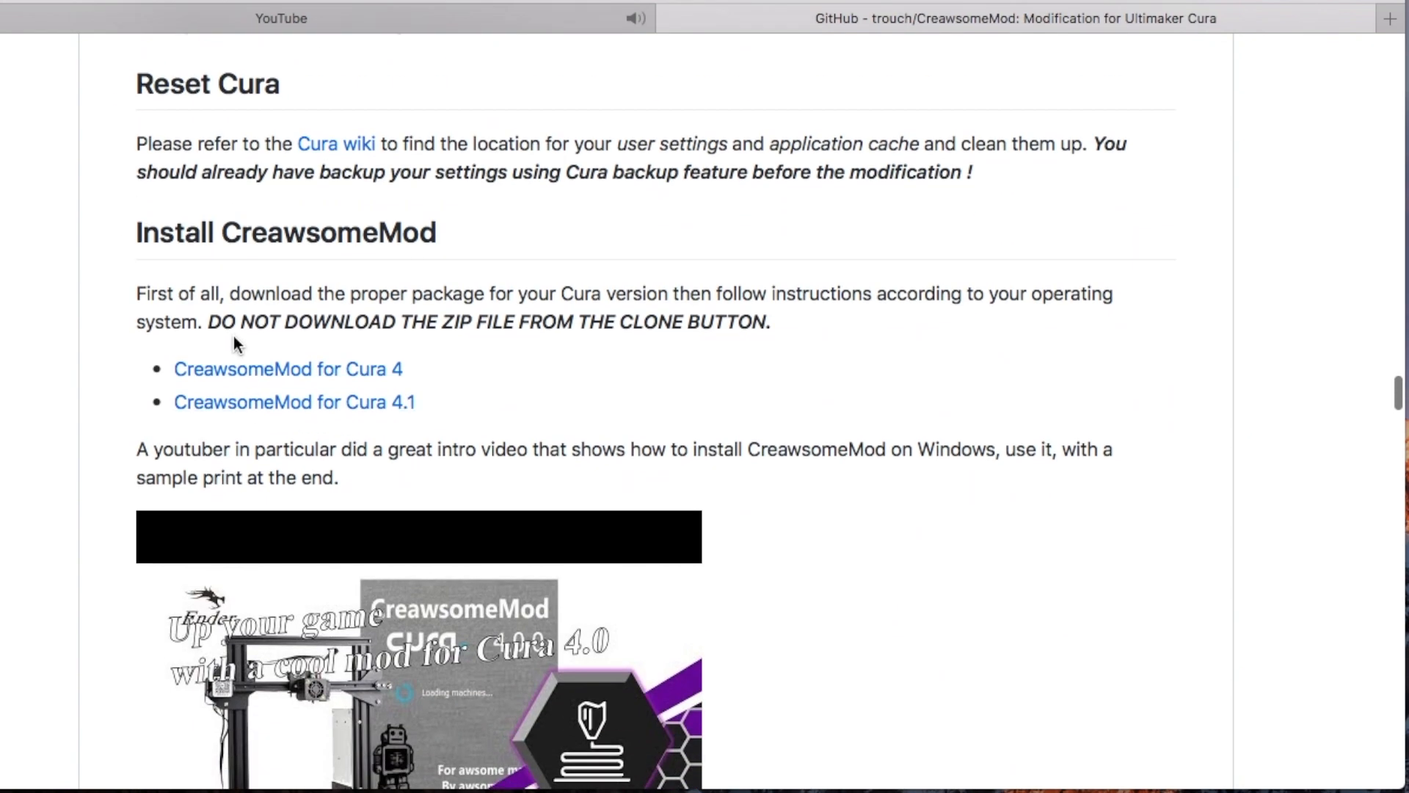
{"action": "mouse_move", "coordinate": [553, 355]}
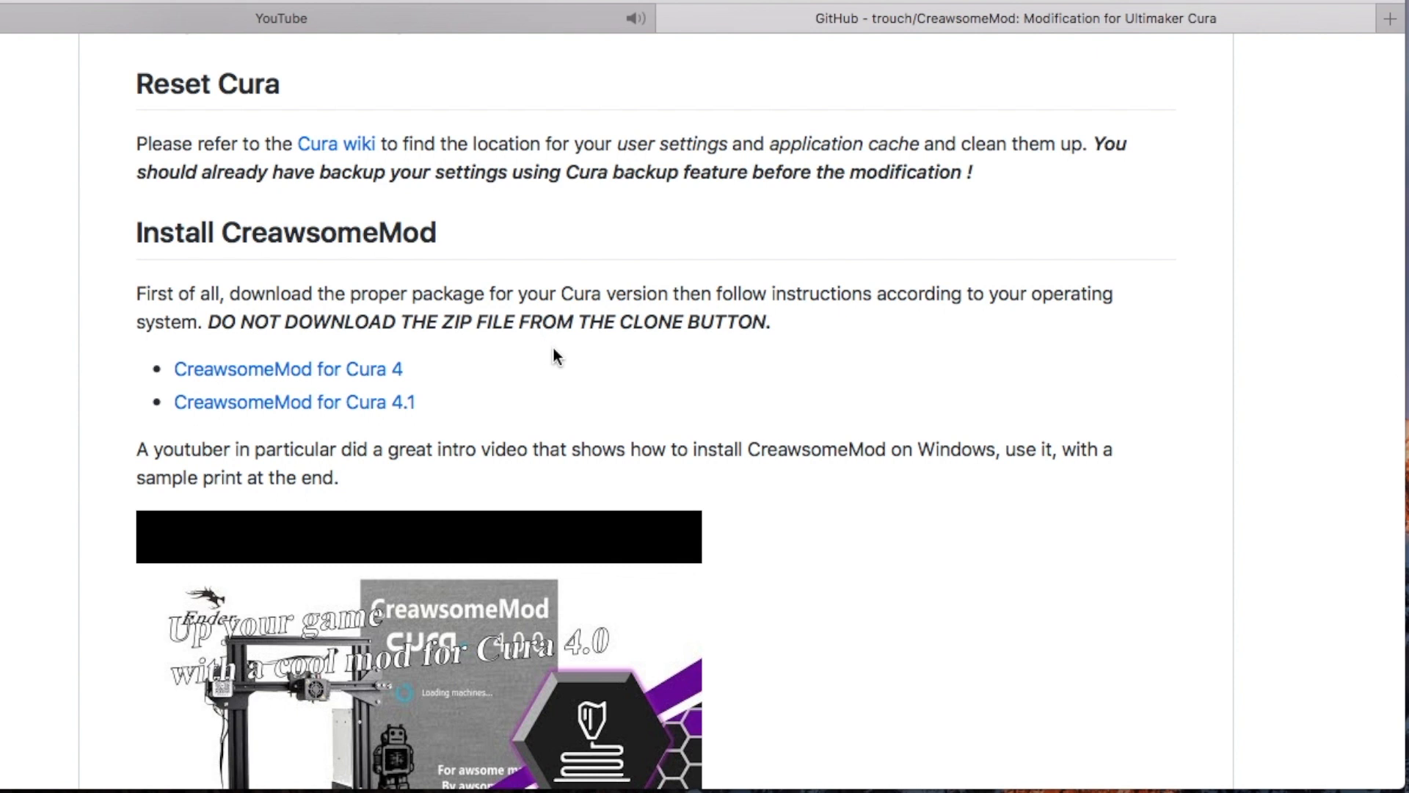
{"action": "mouse_move", "coordinate": [441, 411]}
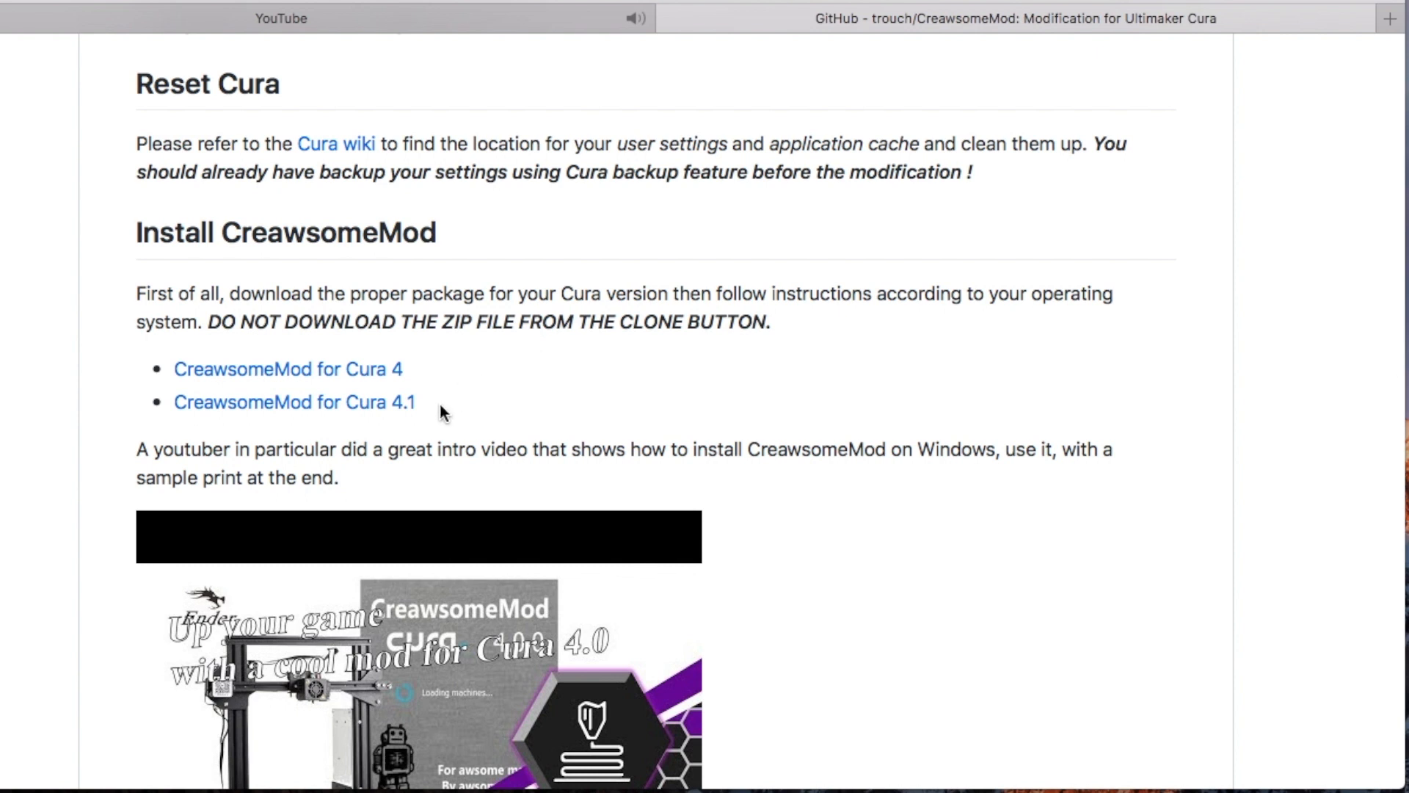
Highlight the CreawsomeMod for Cura 4 download link in the Install section
{"action": "double_click", "coordinate": [294, 403]}
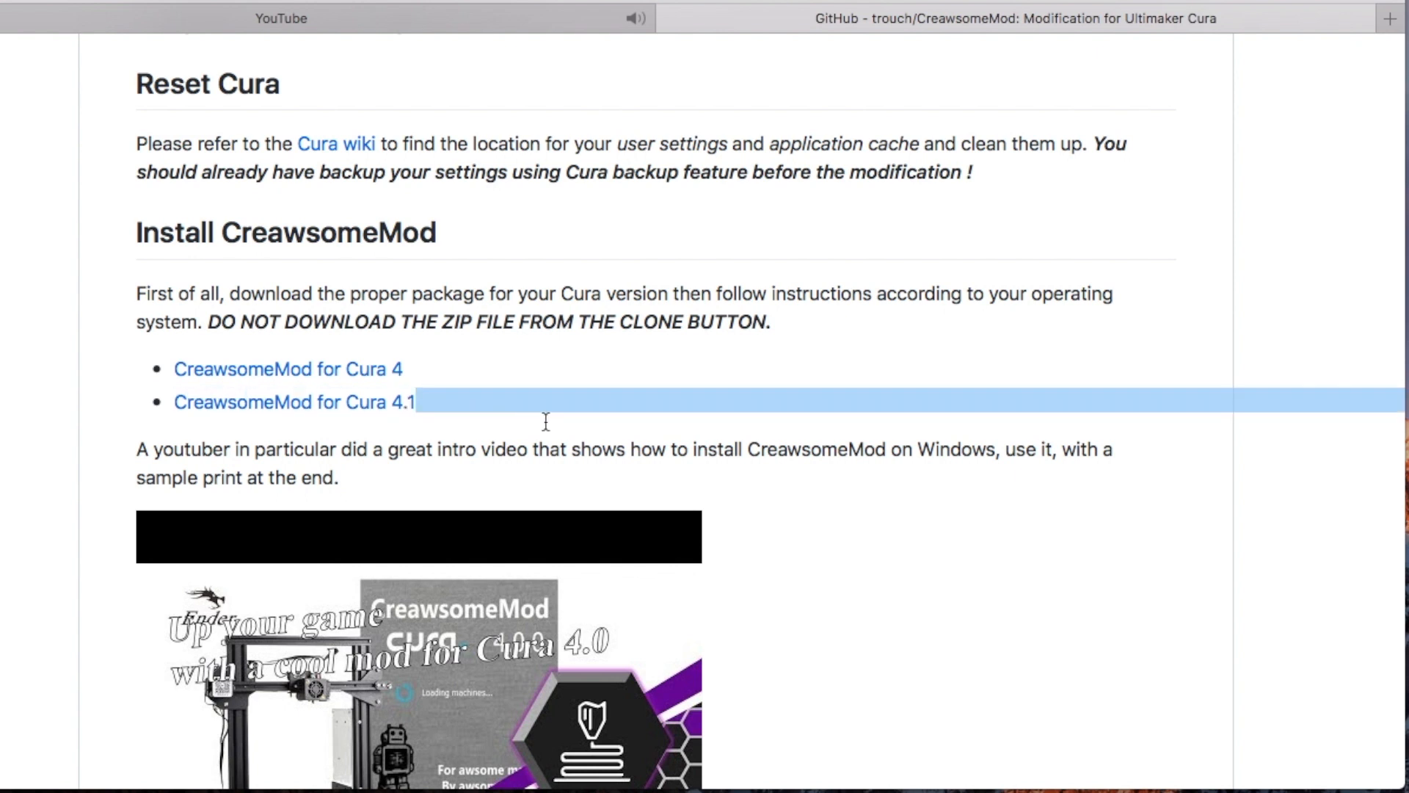
{"action": "left_click", "coordinate": [577, 379]}
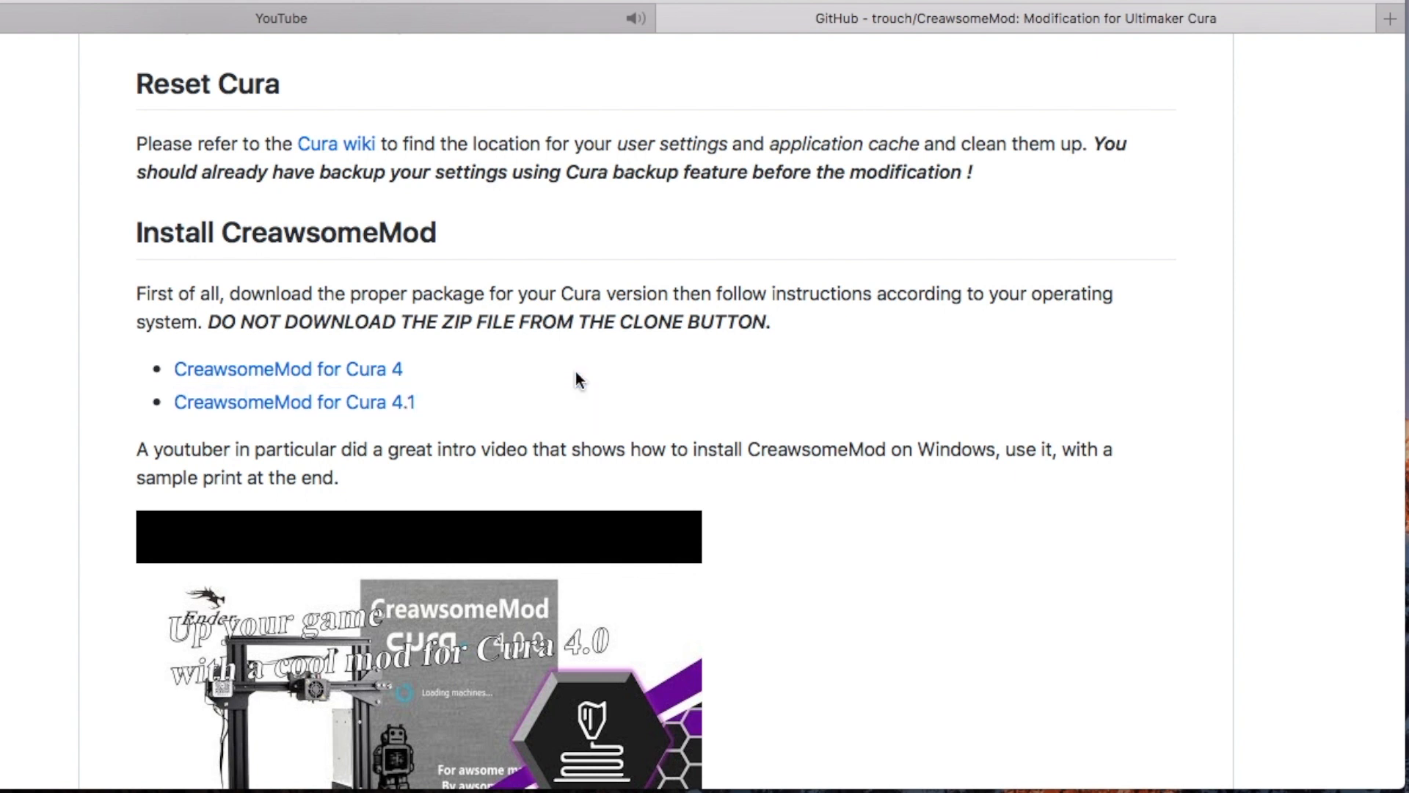
{"action": "mouse_move", "coordinate": [179, 381]}
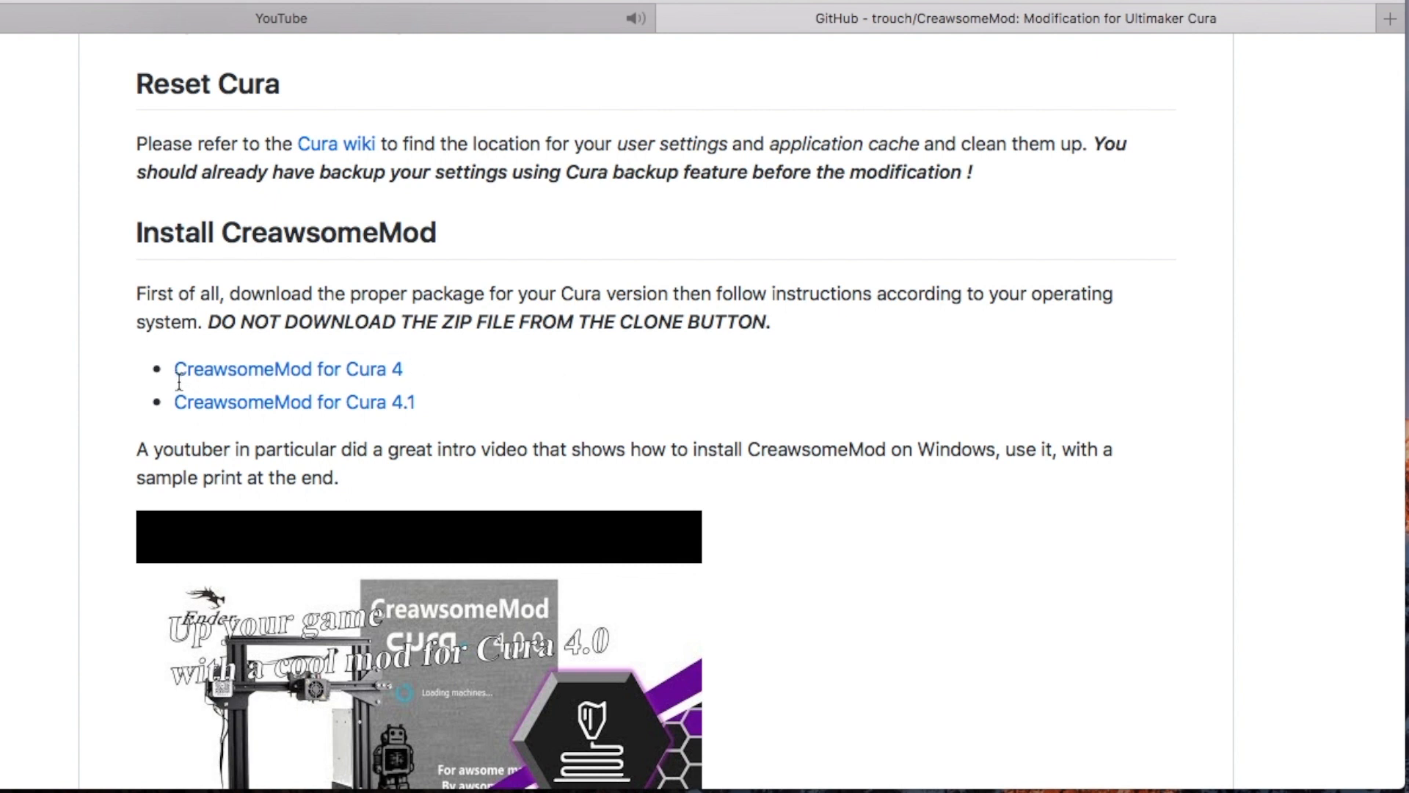
{"action": "double_click", "coordinate": [288, 368]}
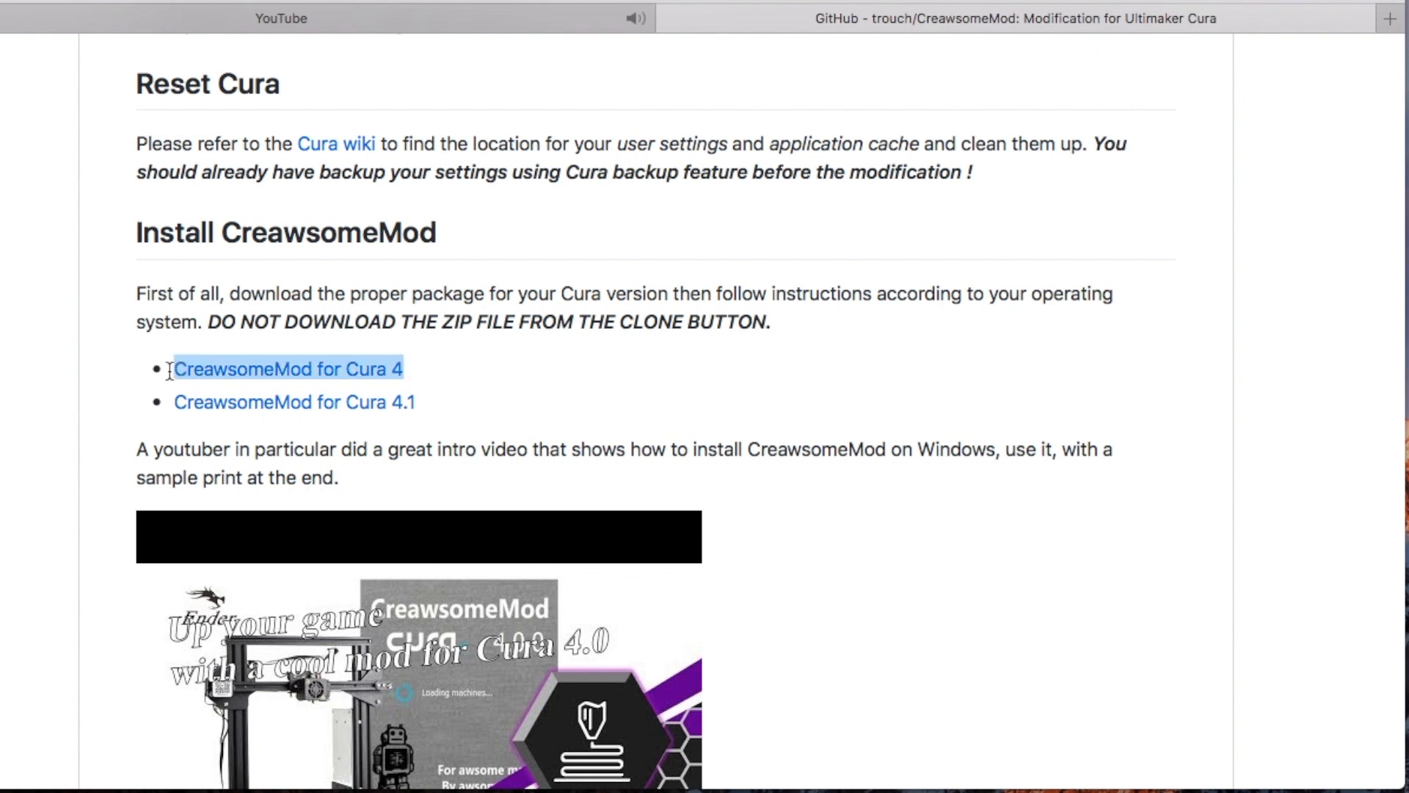
{"action": "mouse_move", "coordinate": [517, 375]}
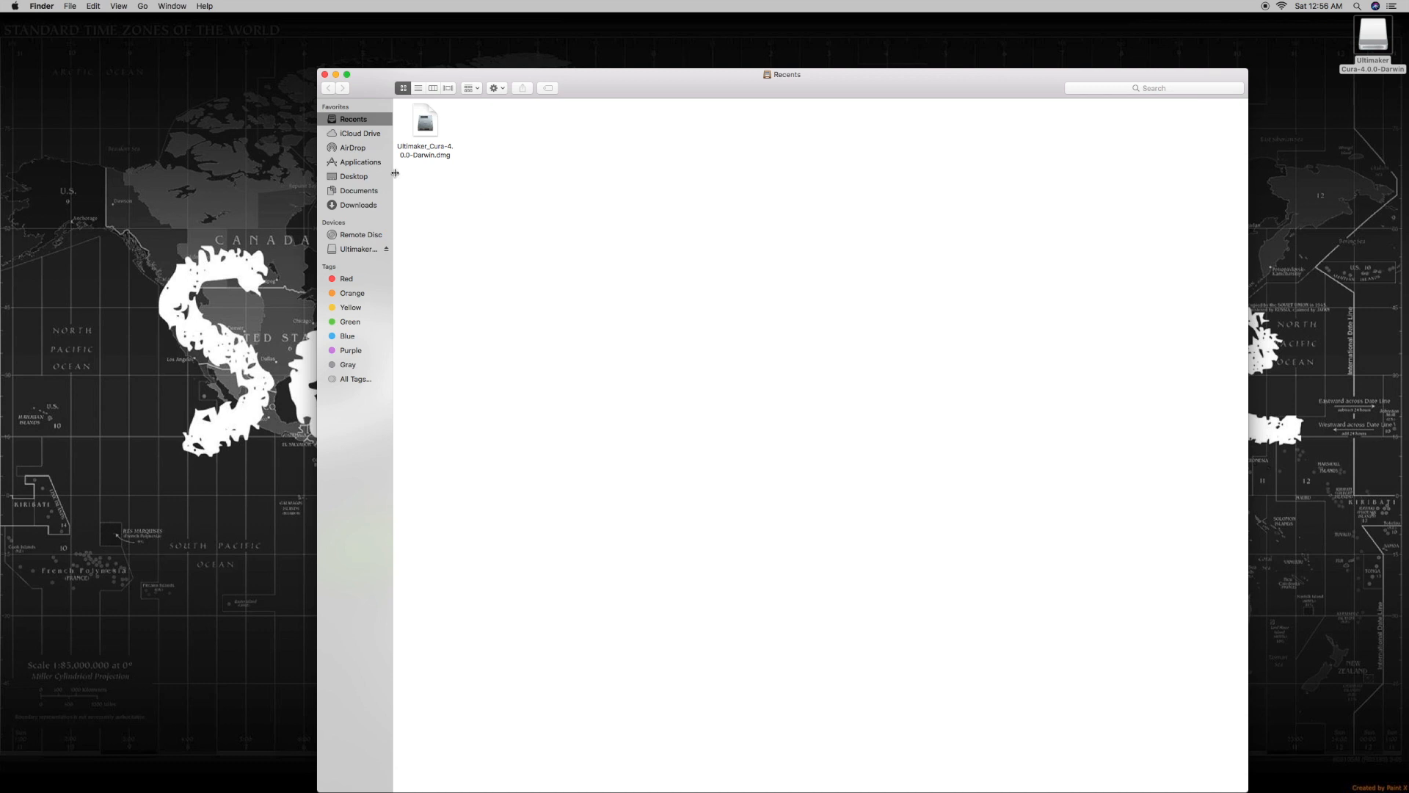
{"action": "mouse_move", "coordinate": [355, 208]}
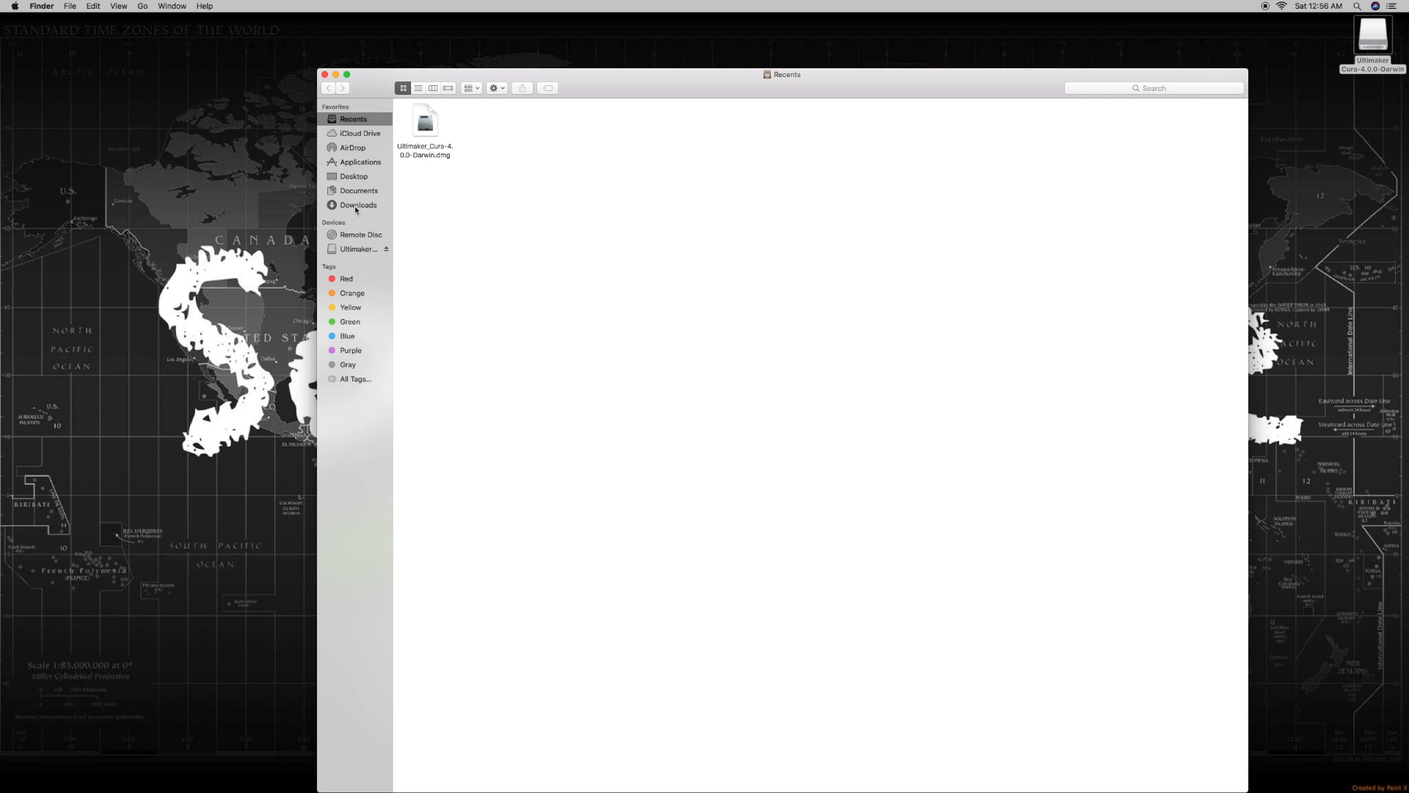
Copy the downloaded resources folder from the Downloads folder in Finder
{"action": "left_click", "coordinate": [358, 204]}
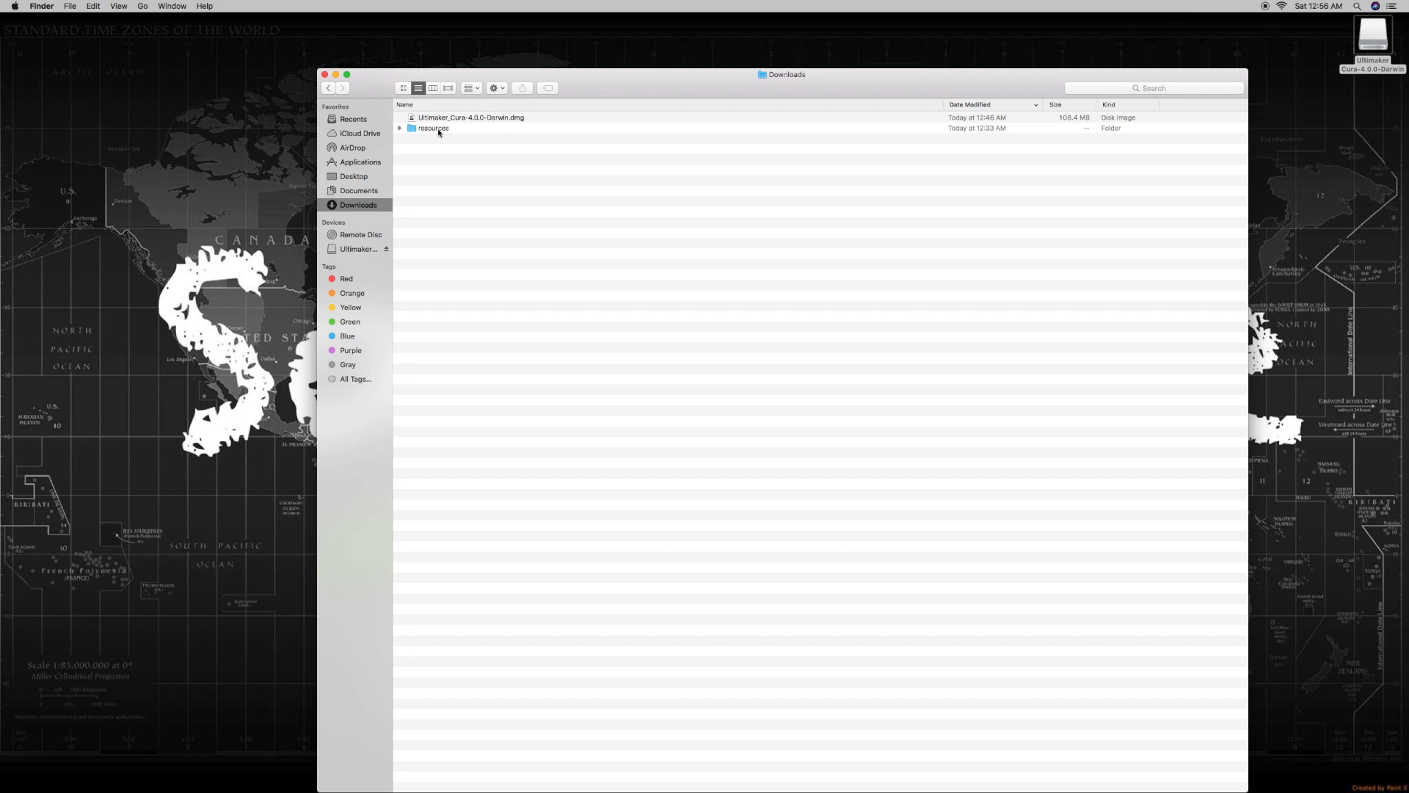
{"action": "right_click", "coordinate": [431, 128]}
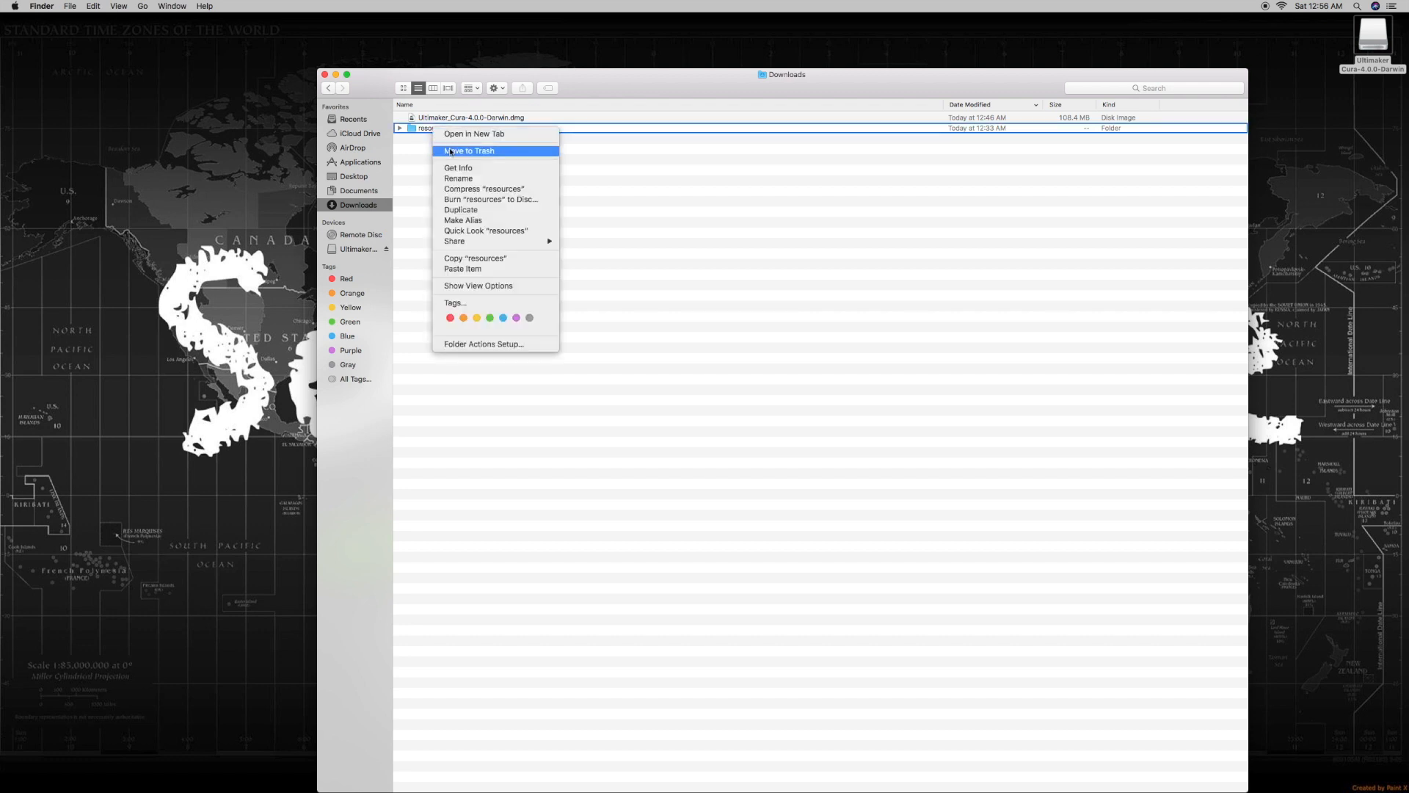
{"action": "mouse_move", "coordinate": [474, 258]}
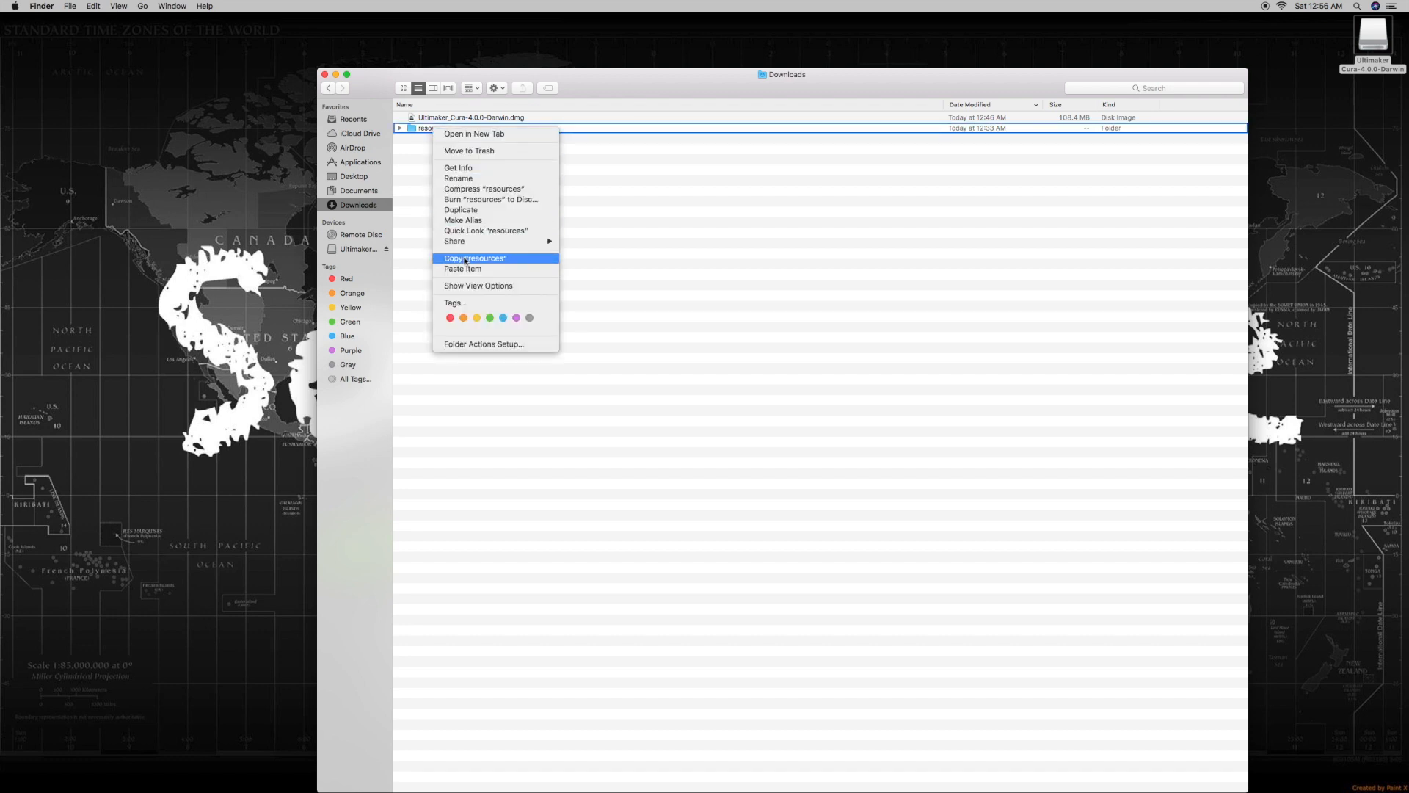
{"action": "left_click", "coordinate": [474, 258]}
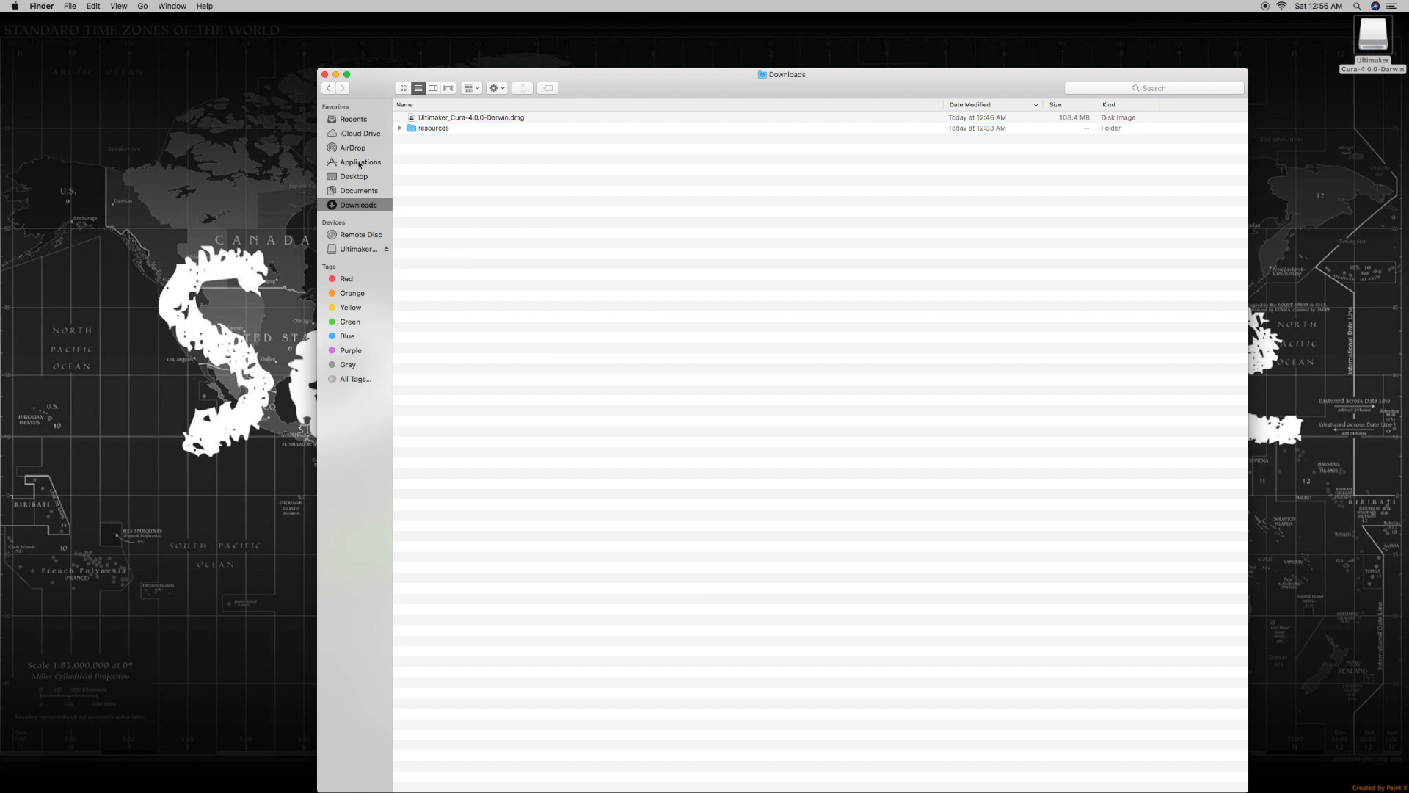
Inside Ultimaker Cura's package Contents > Resources, rename the resources folder to resources_old
{"action": "left_click", "coordinate": [360, 161]}
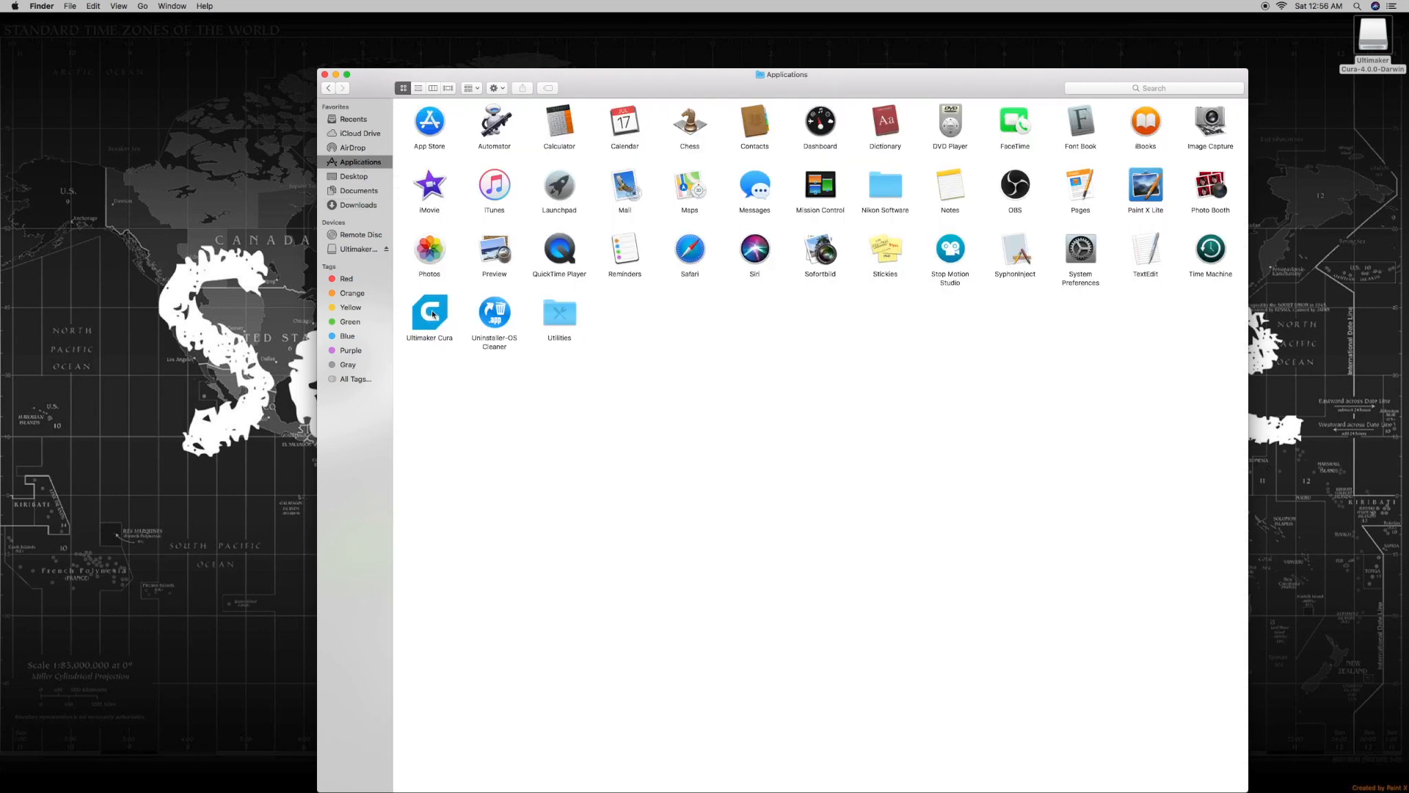
{"action": "right_click", "coordinate": [429, 313]}
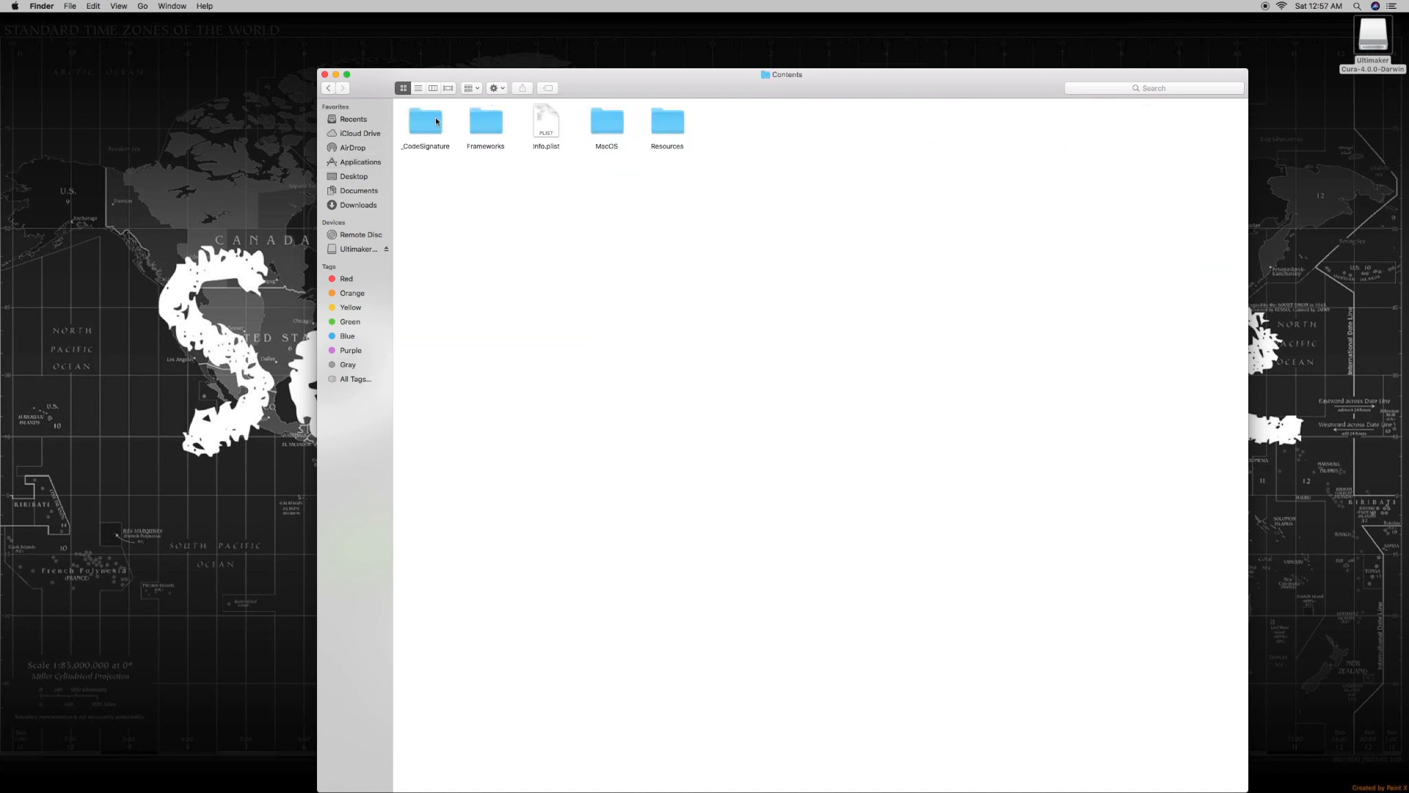
{"action": "double_click", "coordinate": [666, 122]}
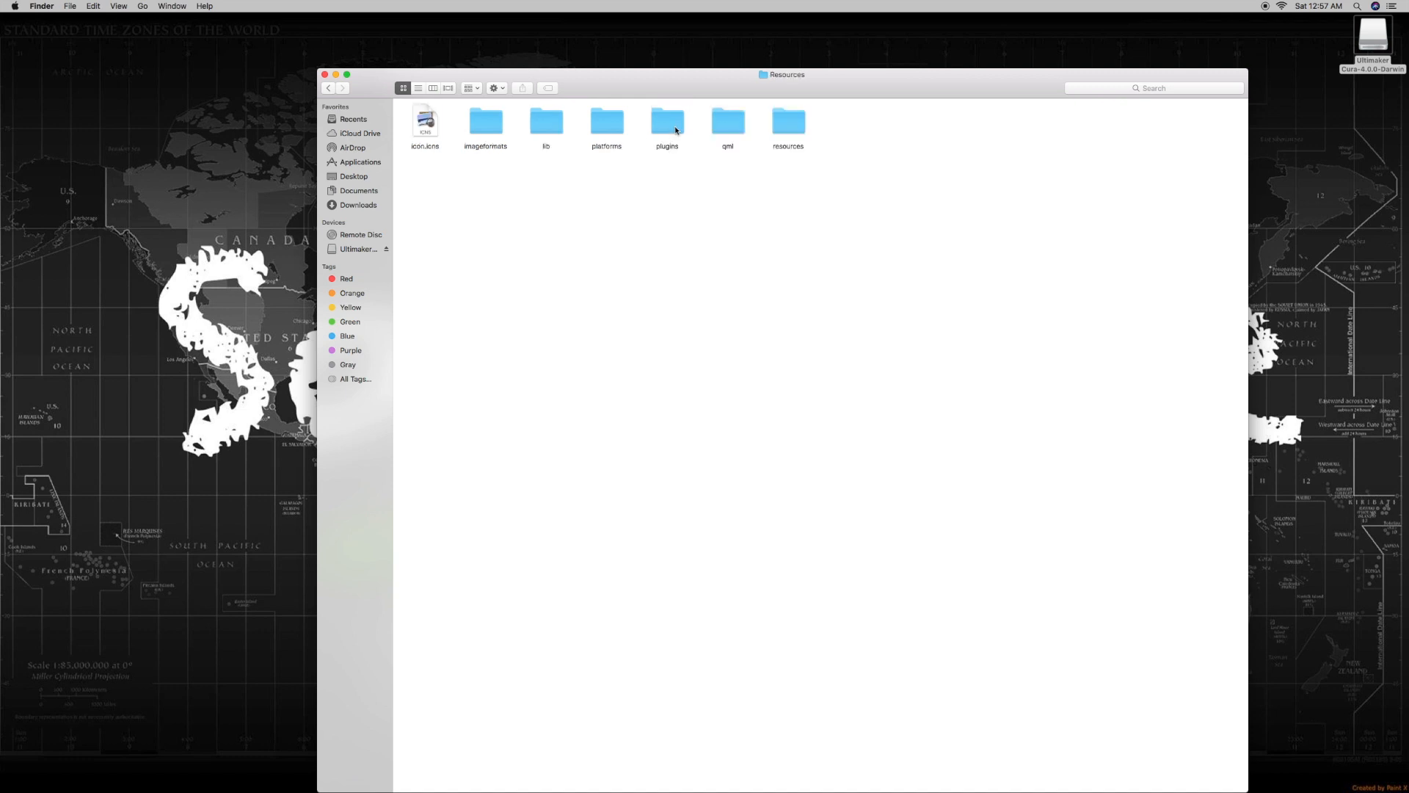
{"action": "mouse_move", "coordinate": [799, 126]}
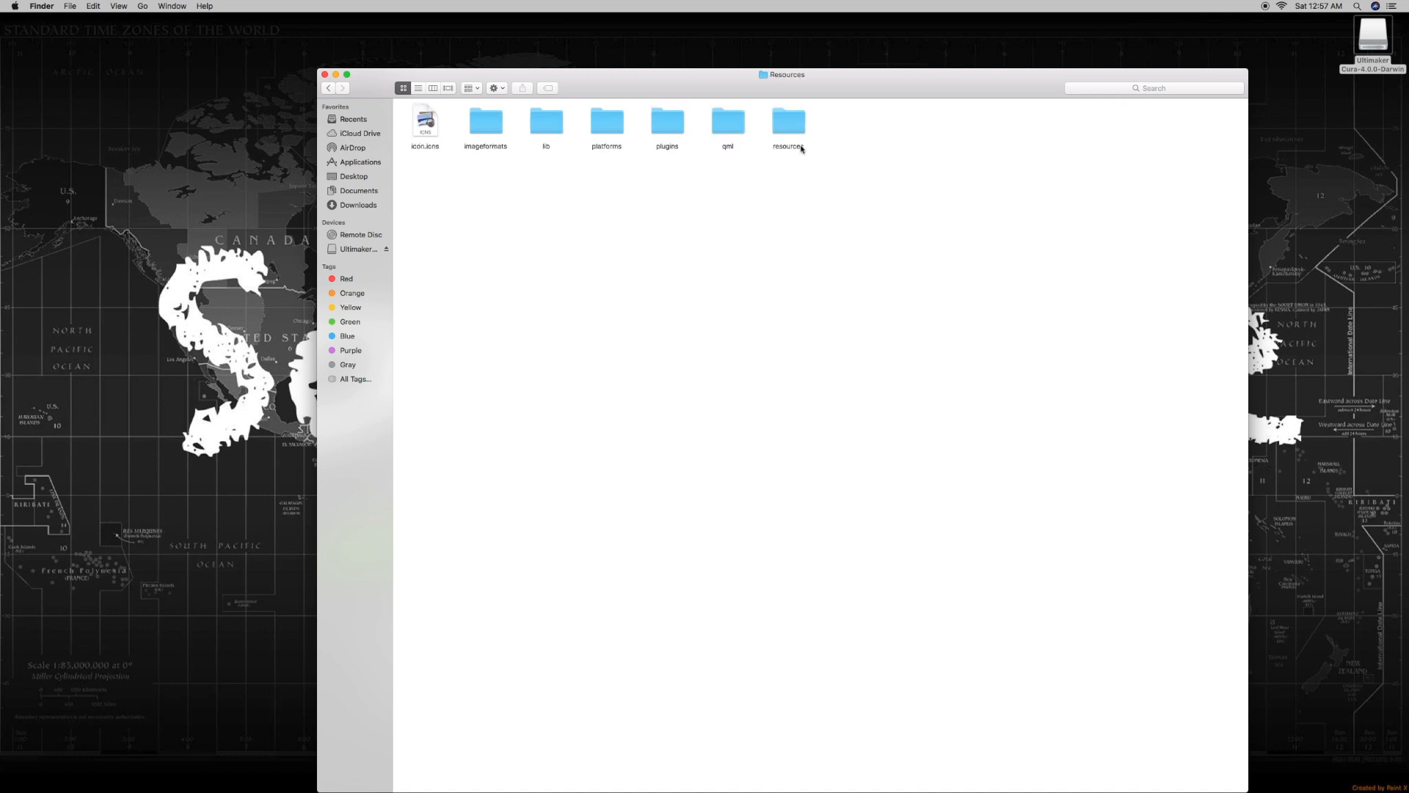
{"action": "right_click", "coordinate": [788, 122]}
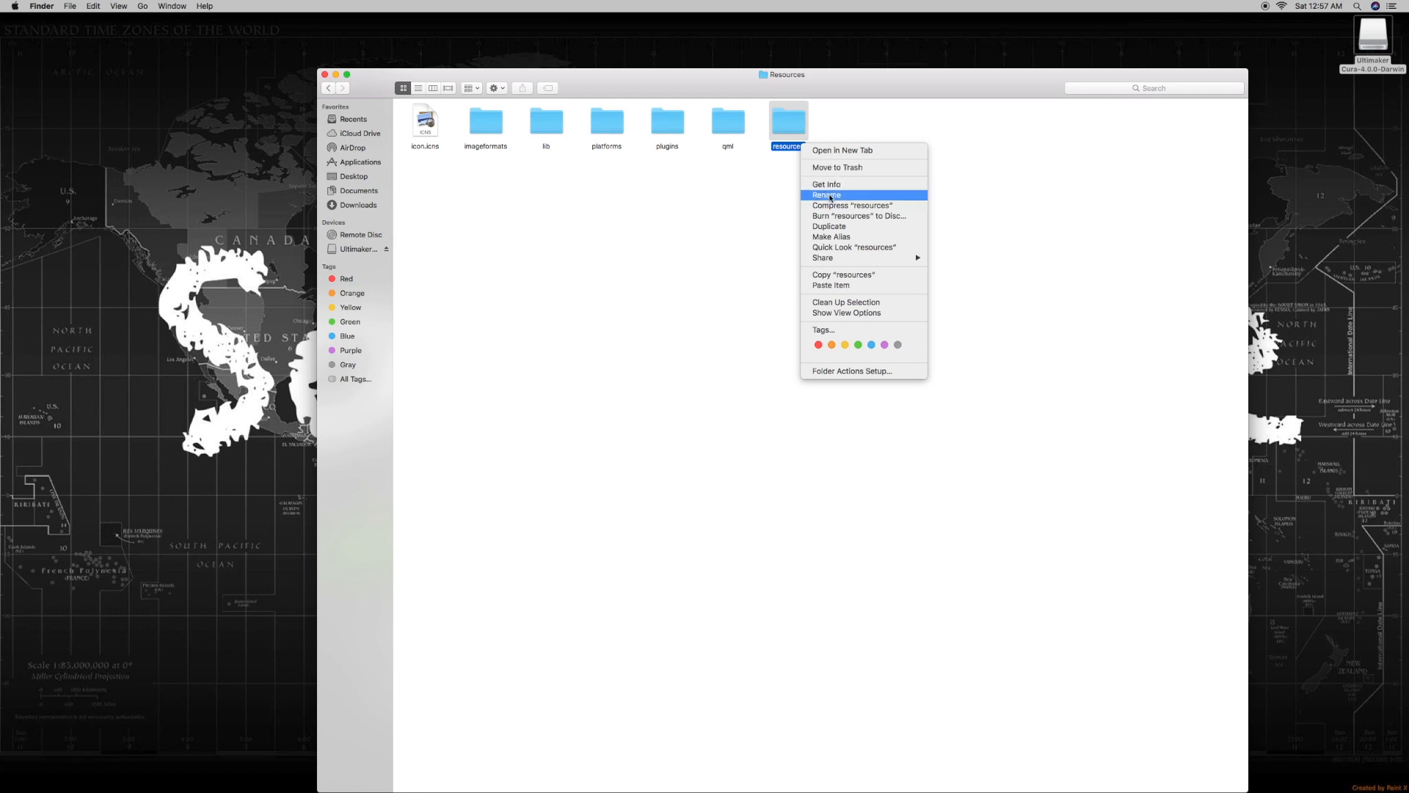
{"action": "left_click", "coordinate": [825, 196]}
{"action": "type", "text": ".old"}
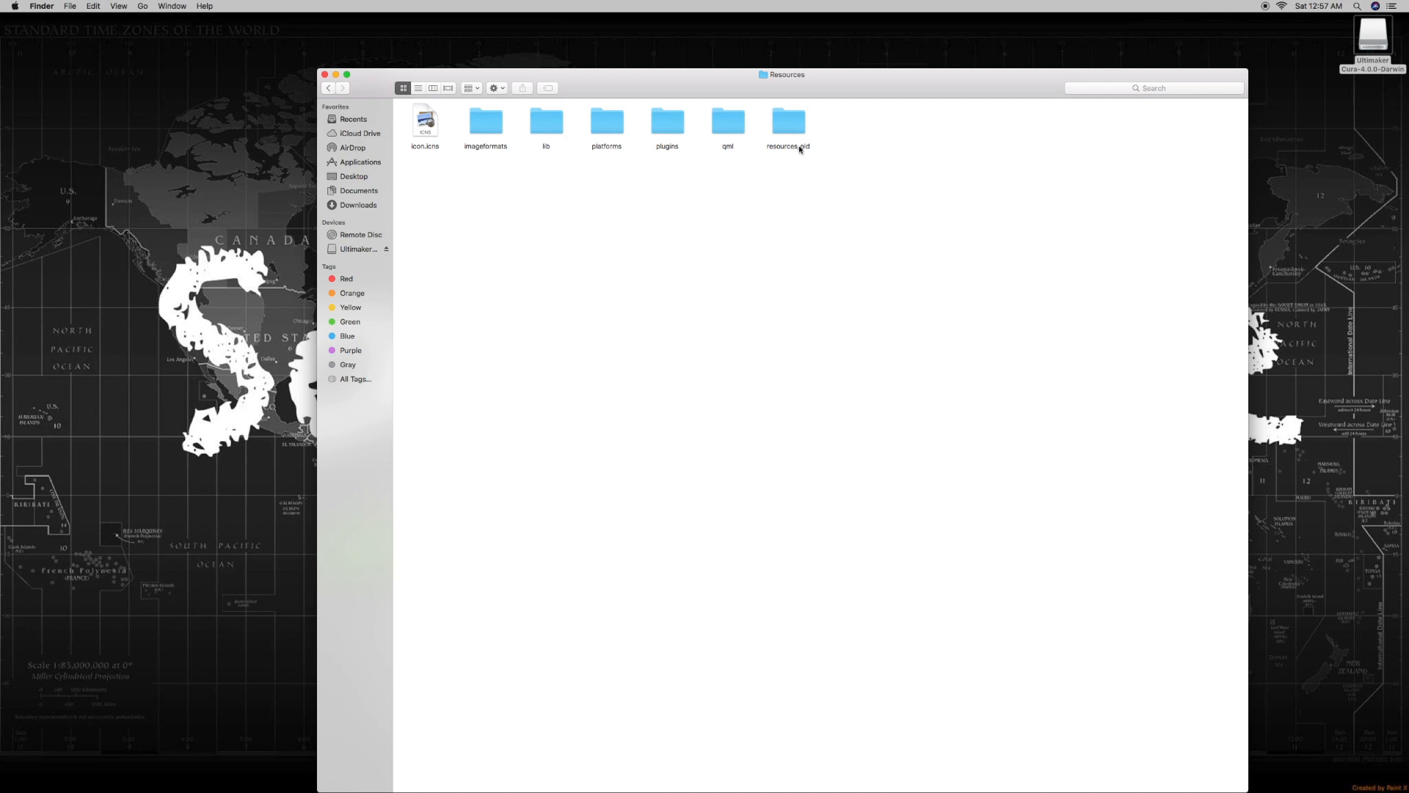
Paste the CreawsomeMod resources folder beside resources_old in Cura's Resources folder
{"action": "right_click", "coordinate": [787, 122]}
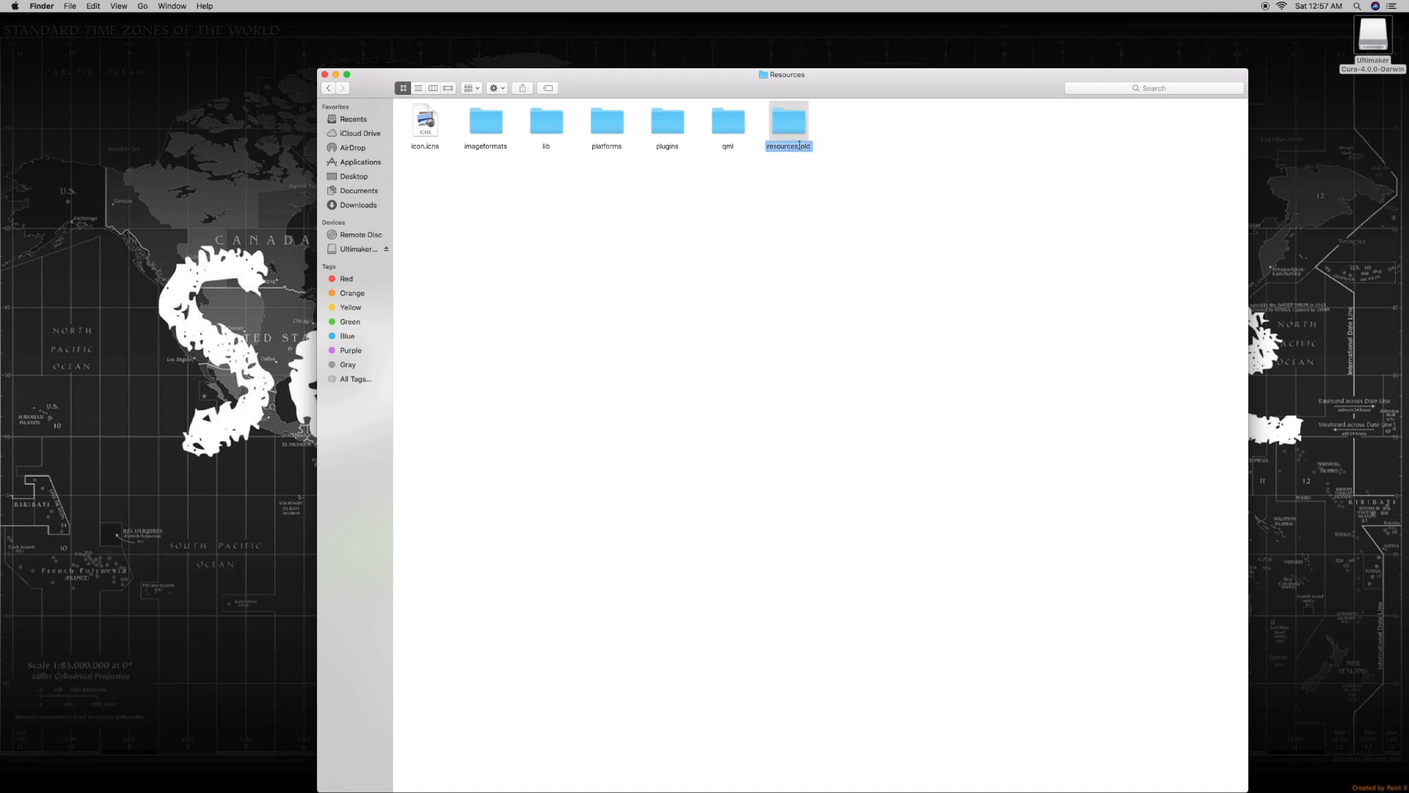
{"action": "type", "text": "resources"}
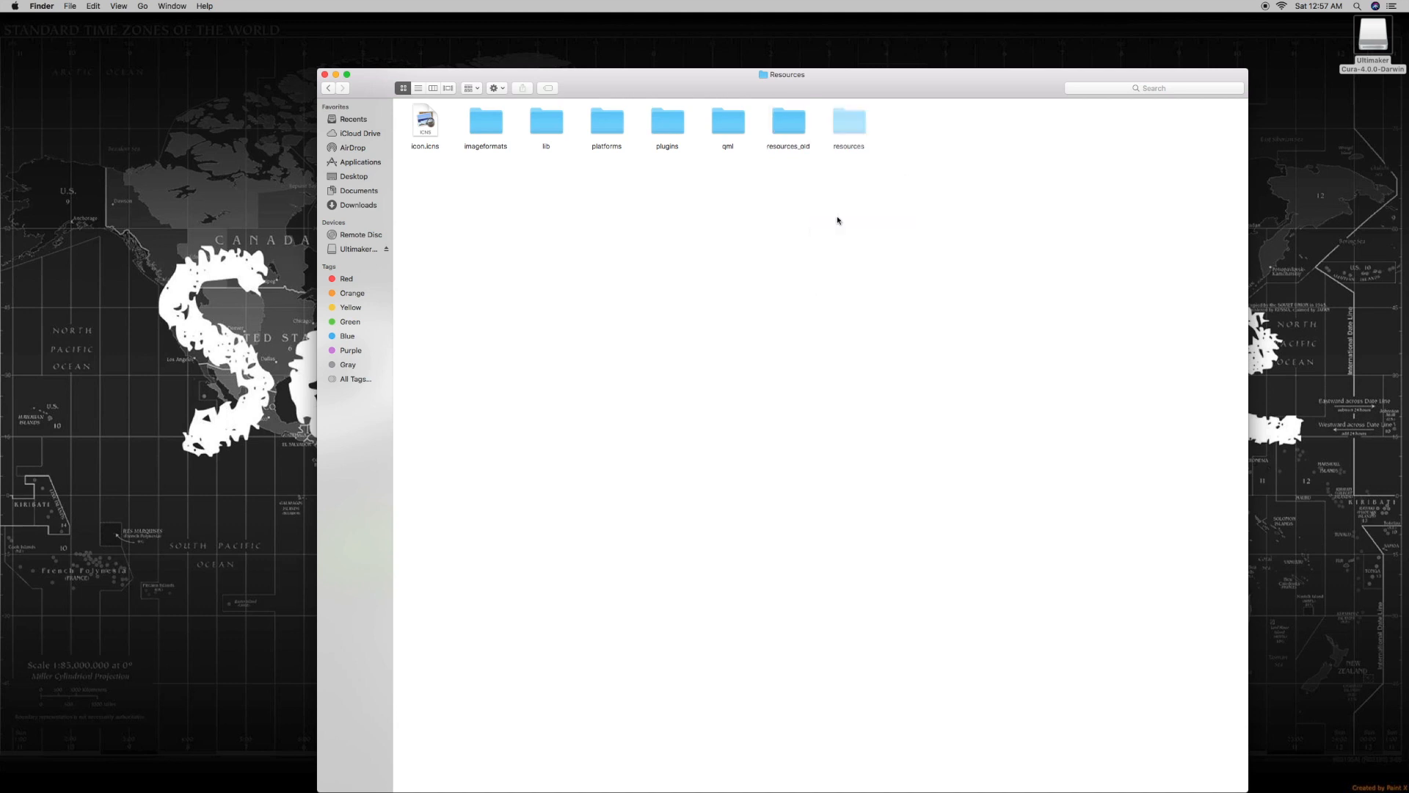
{"action": "left_click", "coordinate": [847, 130]}
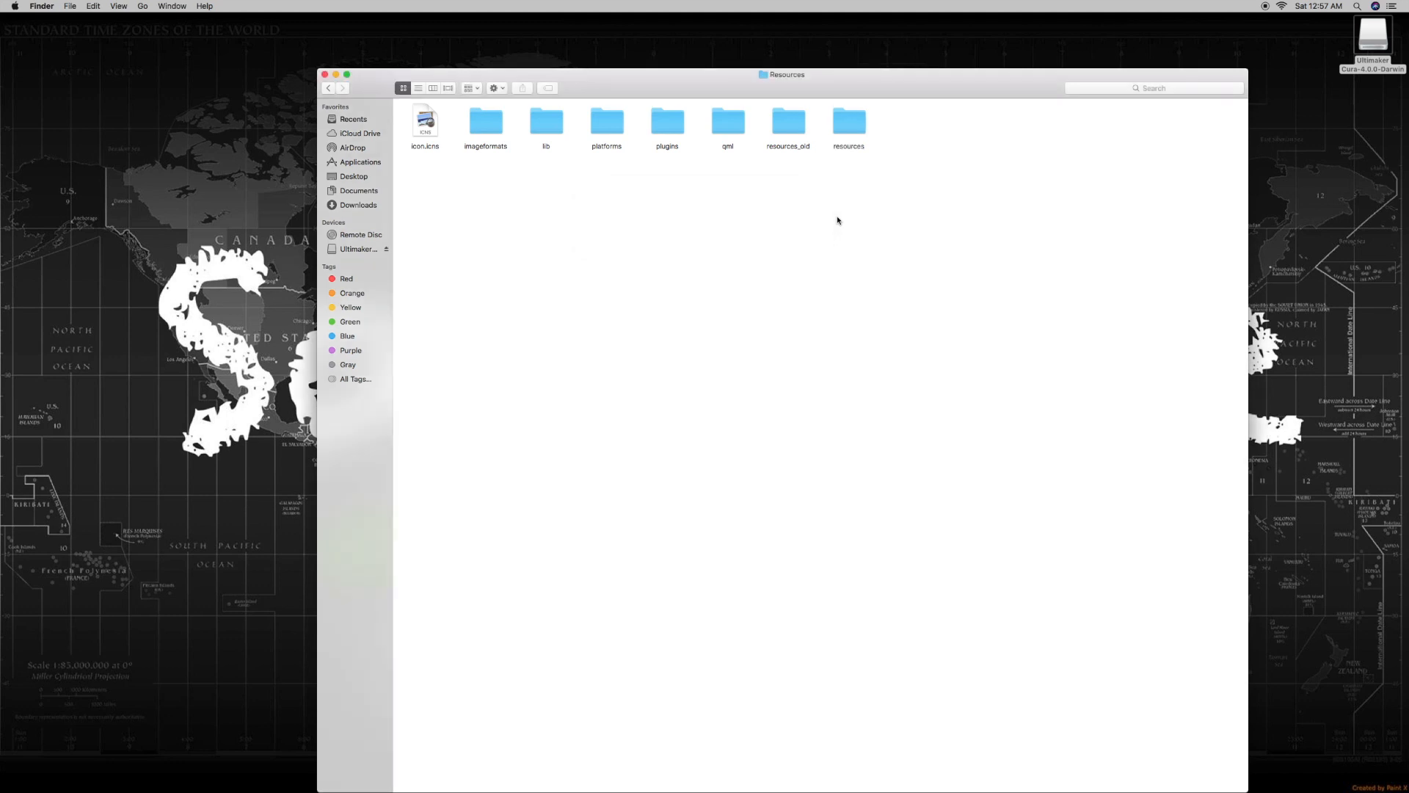
{"action": "mouse_move", "coordinate": [332, 63]}
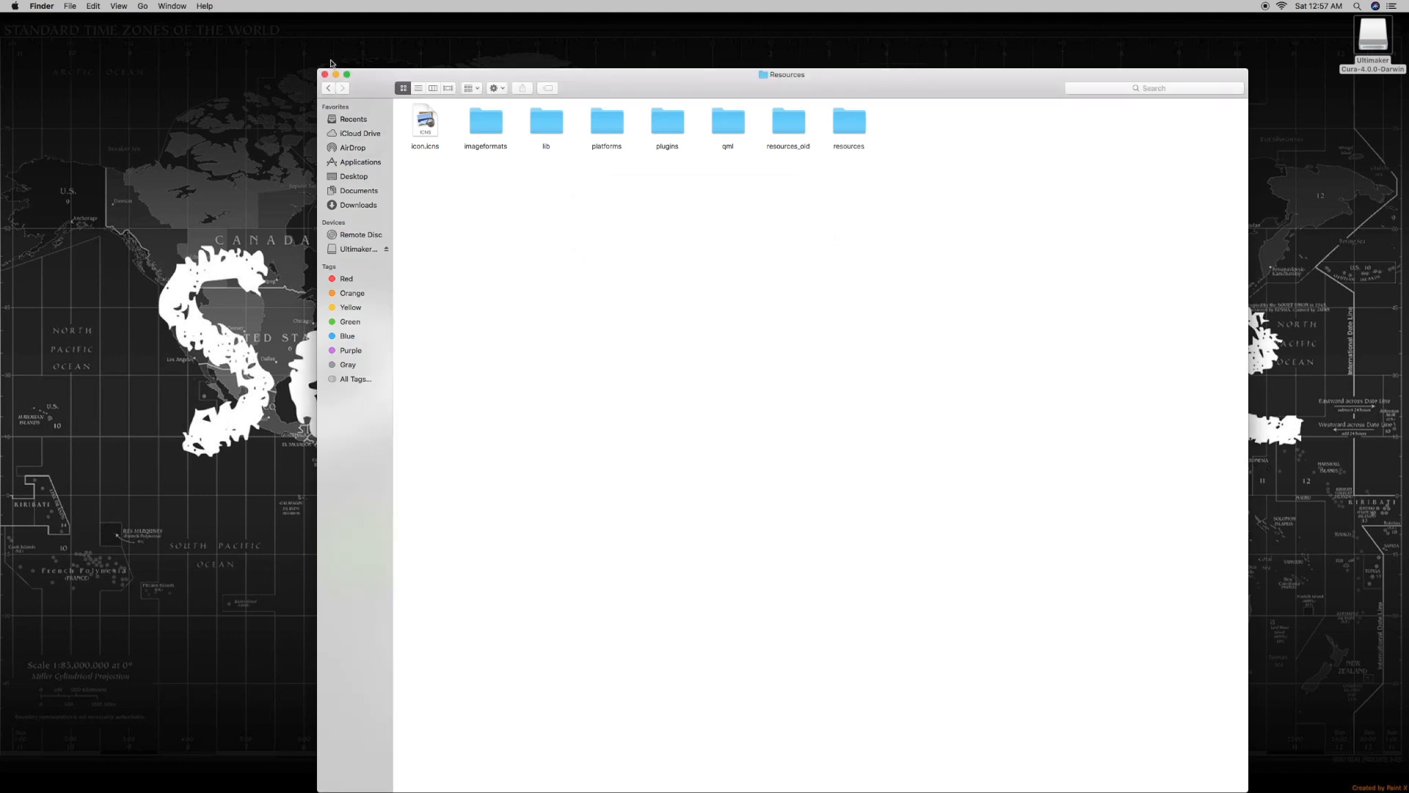
Return to Applications and launch Ultimaker Cura
{"action": "left_click", "coordinate": [360, 162]}
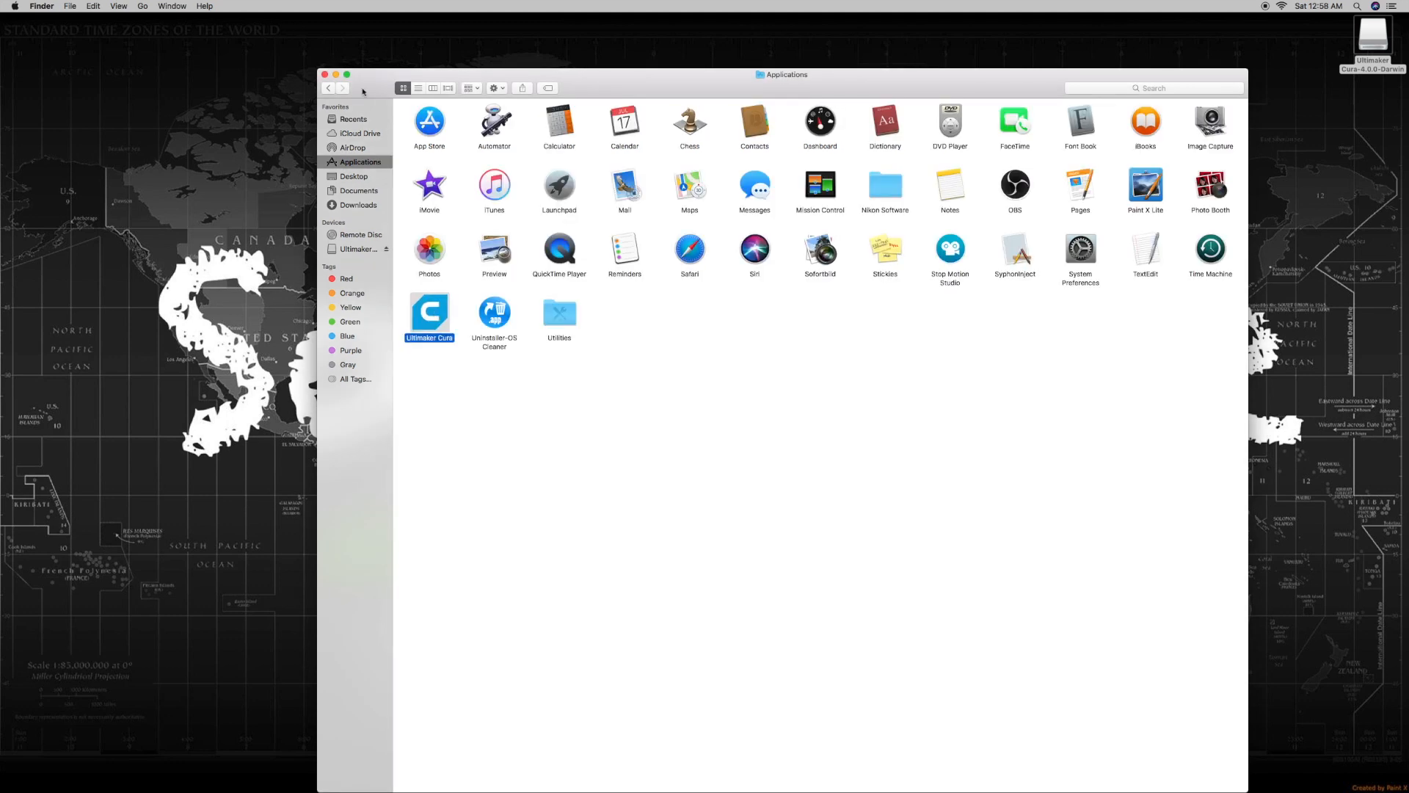
{"action": "double_click", "coordinate": [429, 311]}
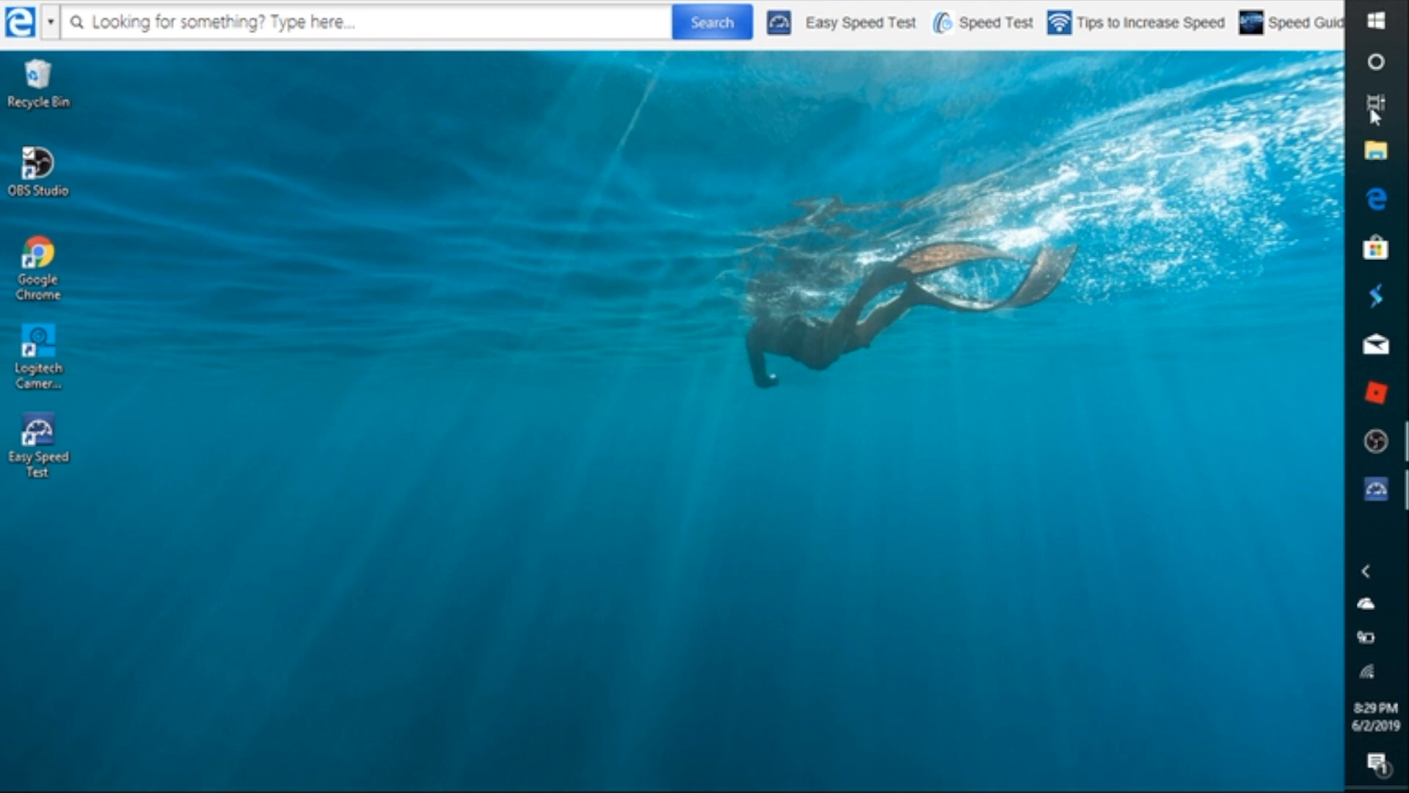
{"action": "mouse_move", "coordinate": [1375, 149]}
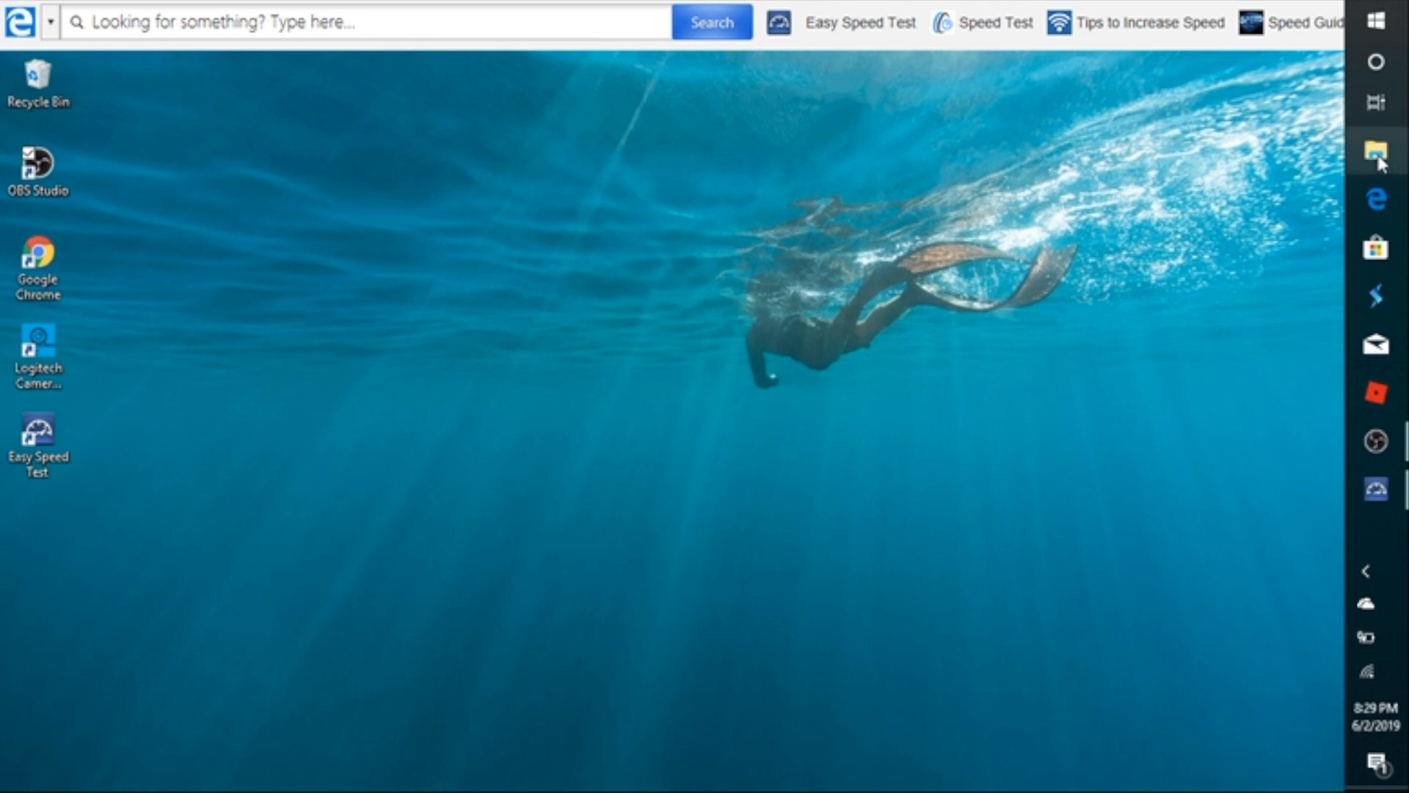
Copy the resources folder from the CreawsomeMod-Beta3 archive in Downloads, then close Explorer
{"action": "left_click", "coordinate": [1374, 150]}
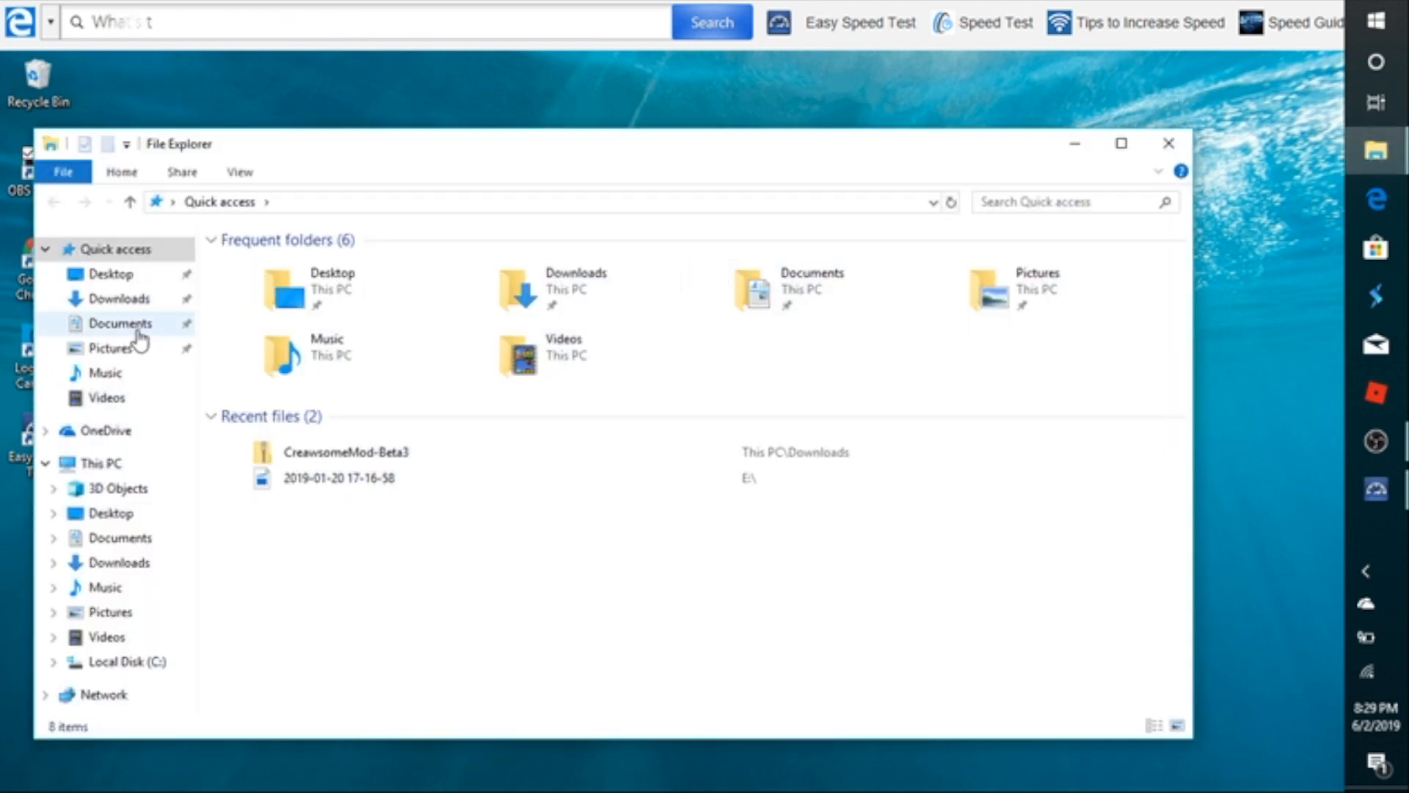
{"action": "left_click", "coordinate": [119, 298]}
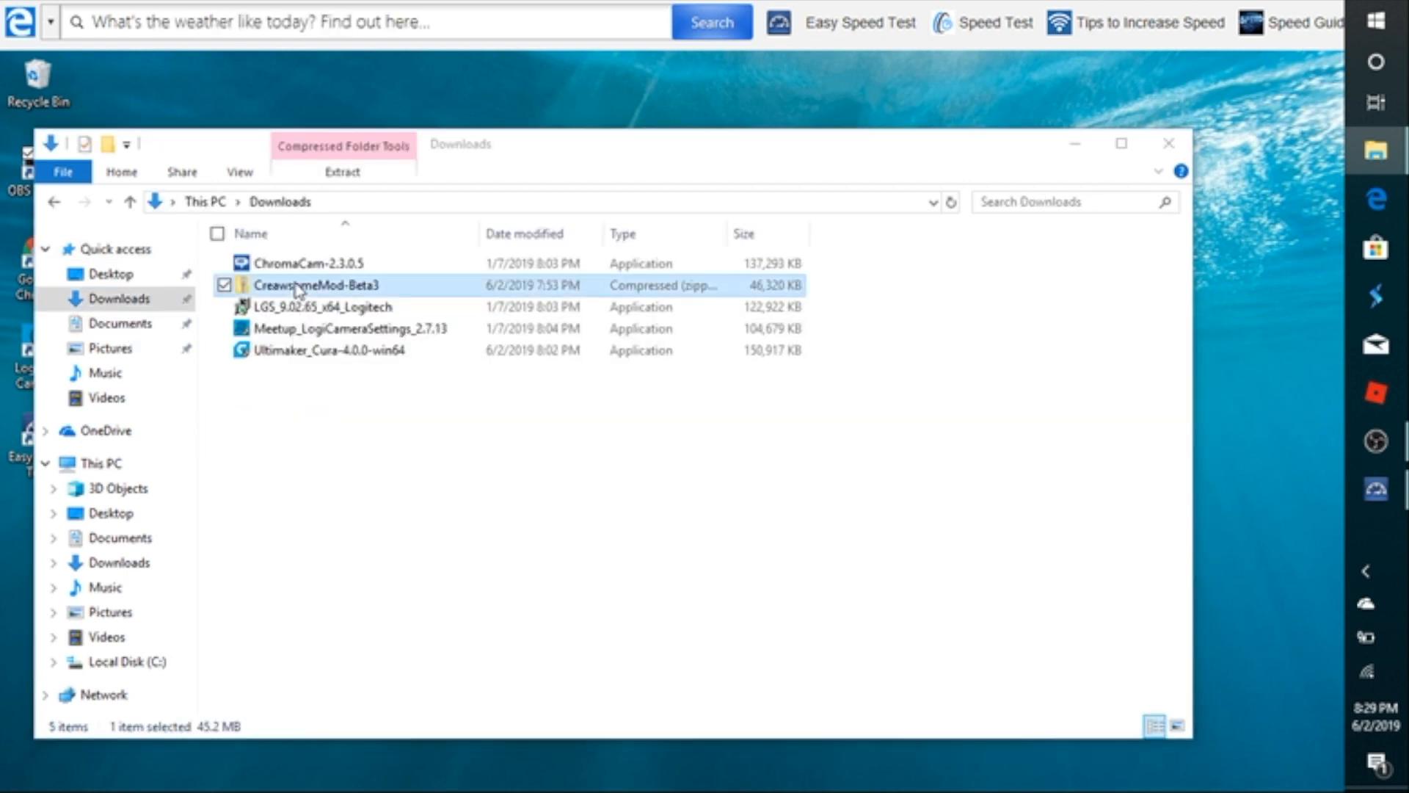
{"action": "double_click", "coordinate": [318, 285]}
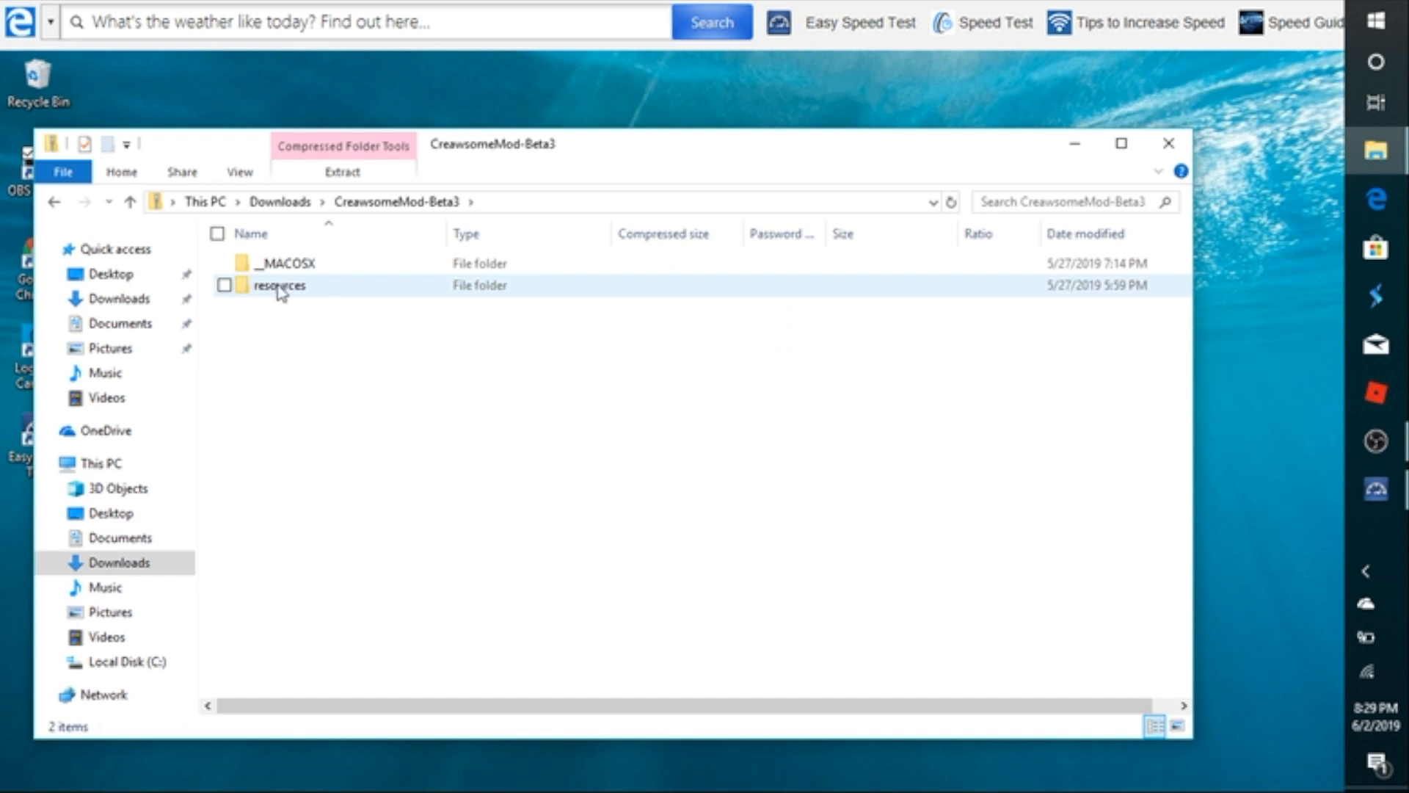
{"action": "right_click", "coordinate": [279, 285]}
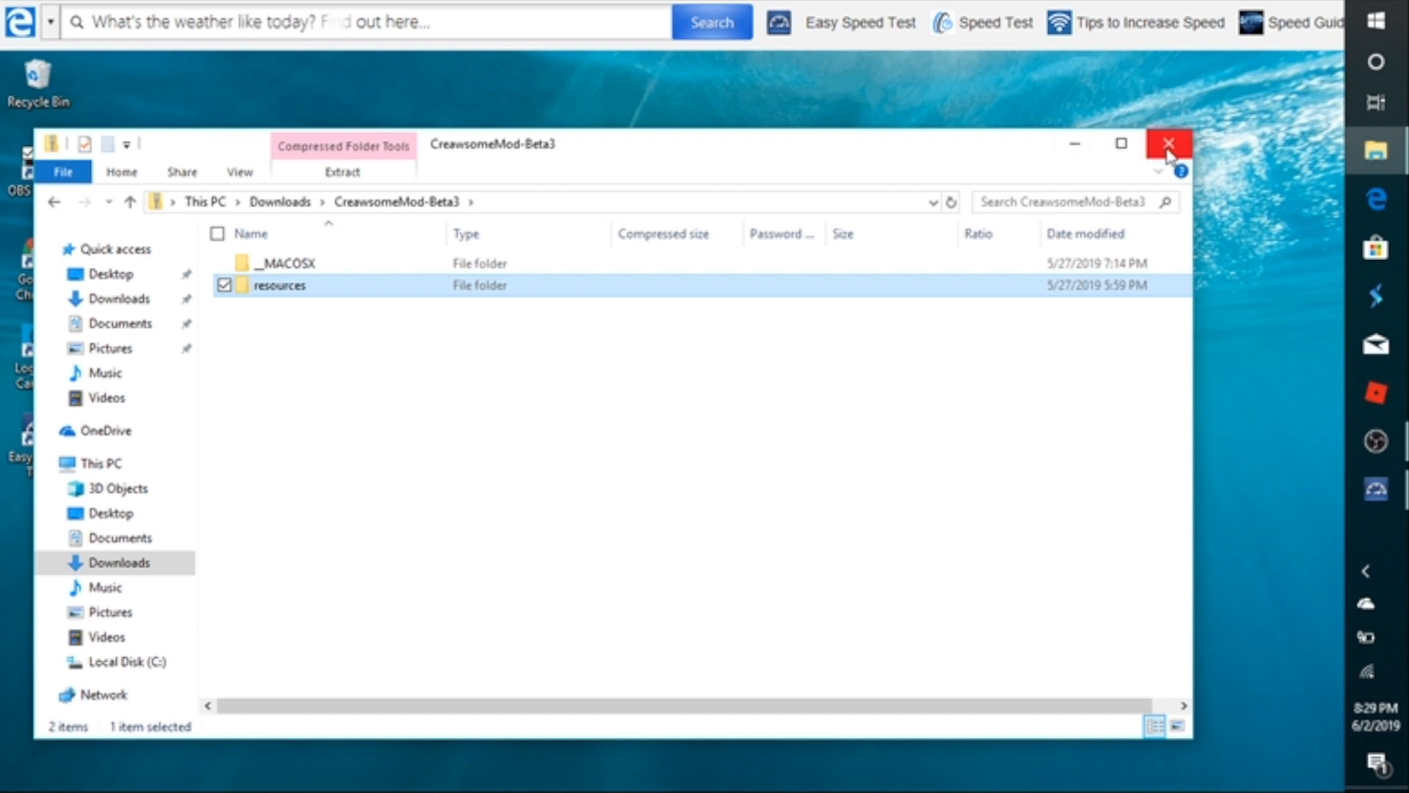
{"action": "left_click", "coordinate": [1166, 144]}
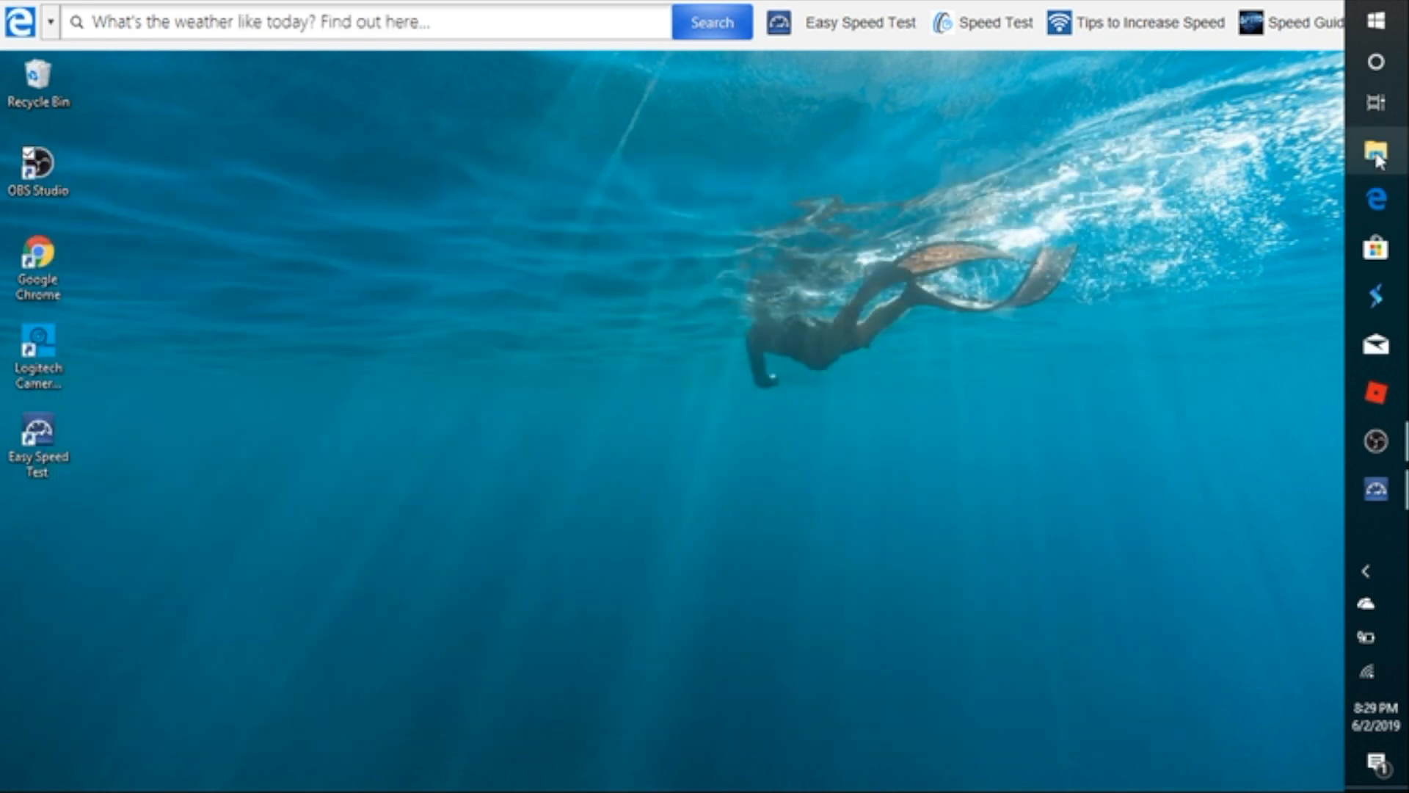
Browse to C:\Program Files\Ultimaker Cura 4.0 in File Explorer
{"action": "left_click", "coordinate": [1374, 151]}
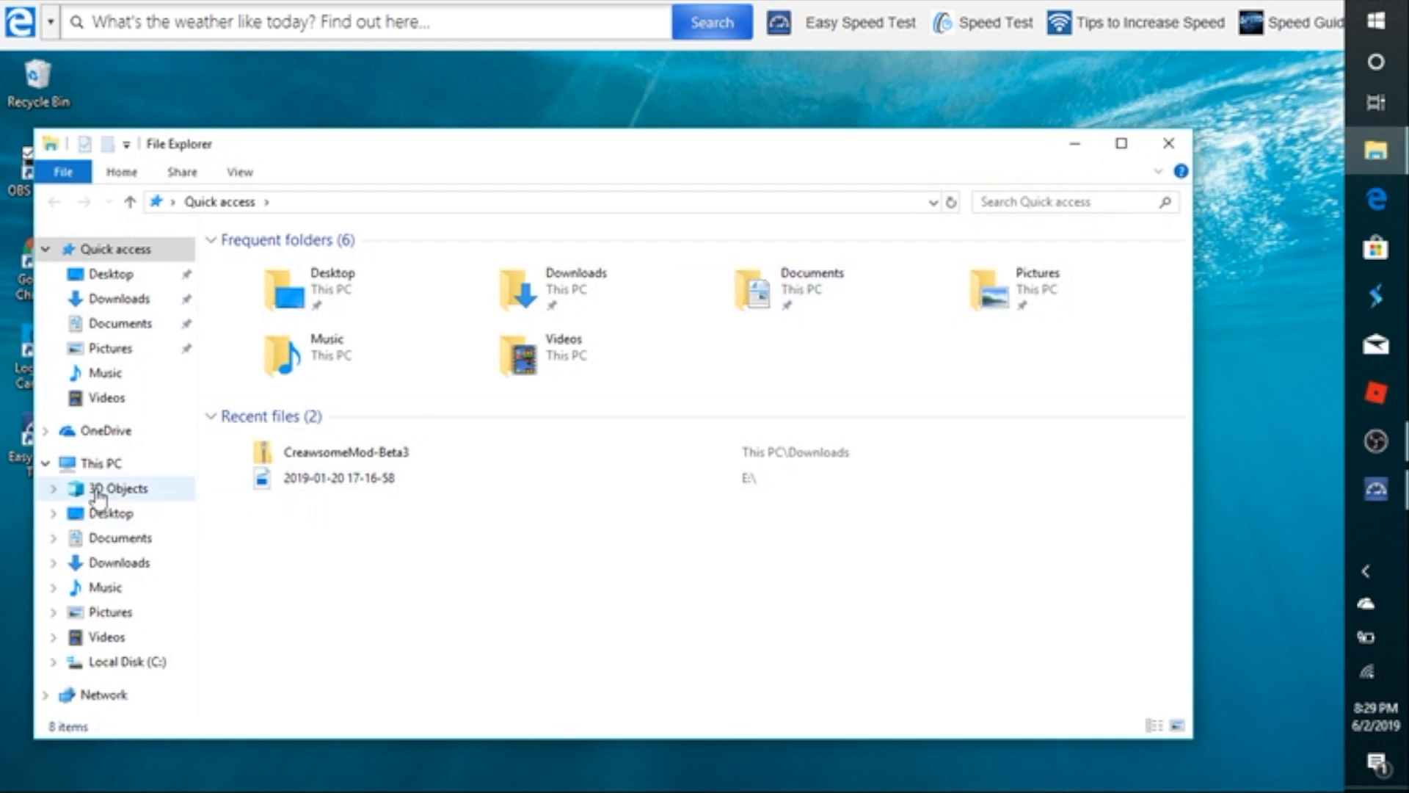
{"action": "left_click", "coordinate": [99, 462]}
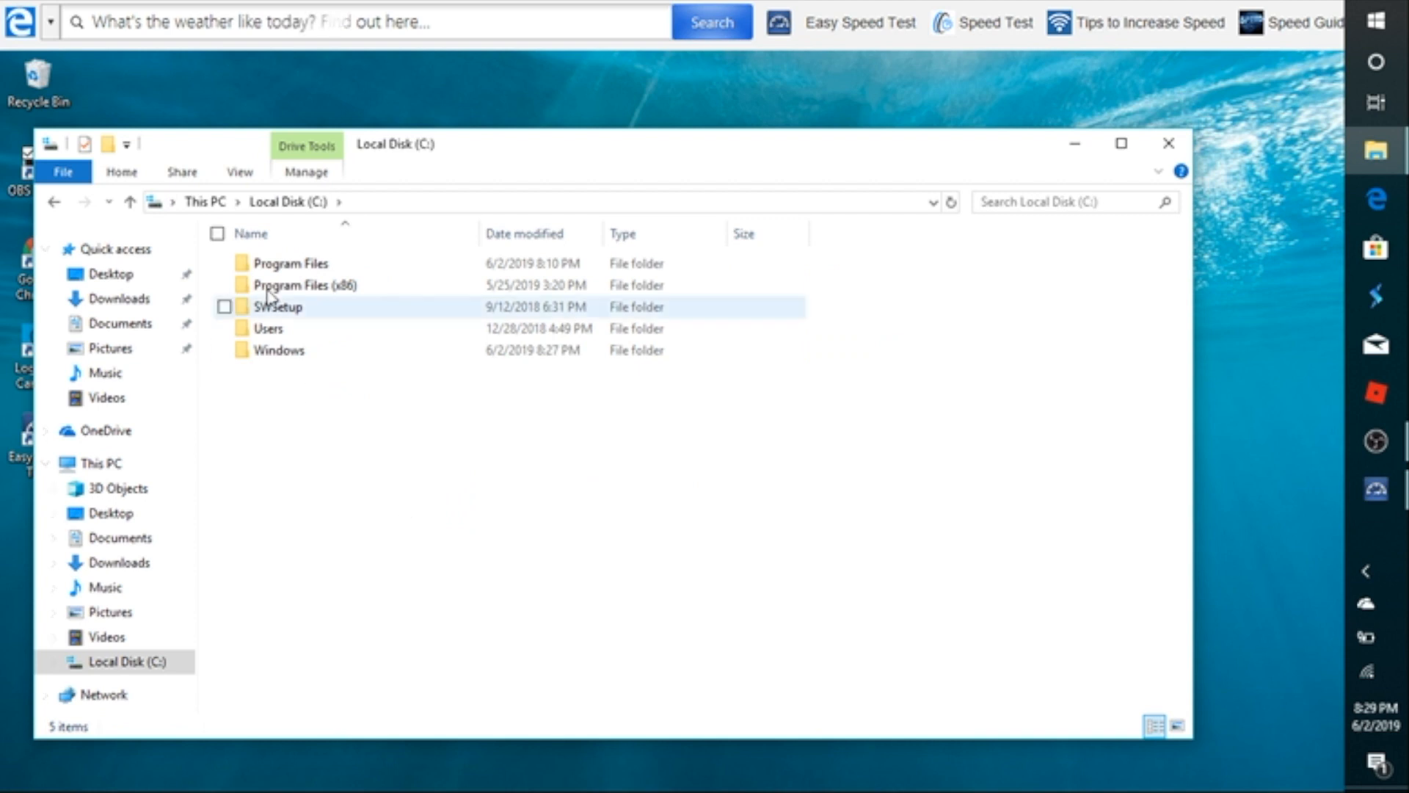
{"action": "double_click", "coordinate": [289, 263]}
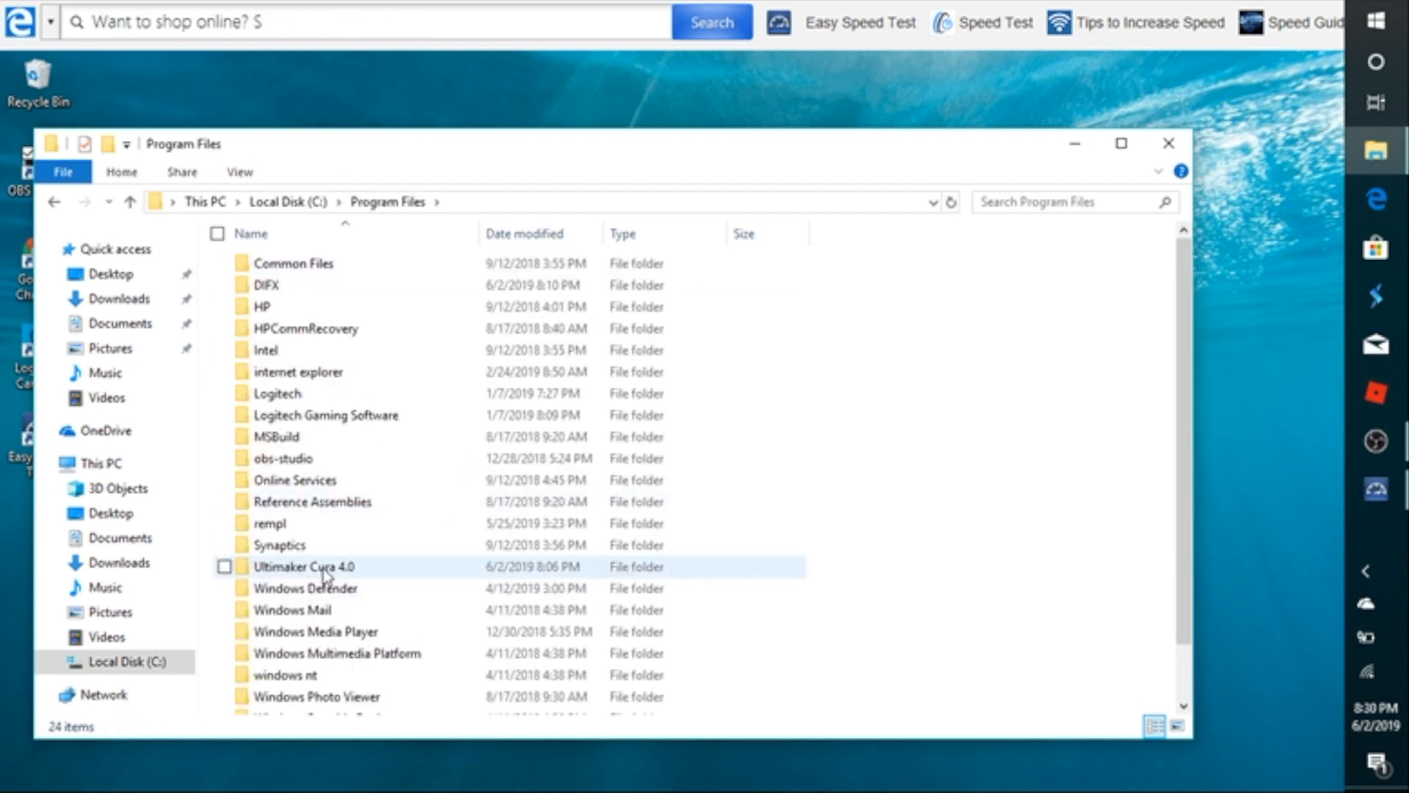
{"action": "double_click", "coordinate": [305, 566]}
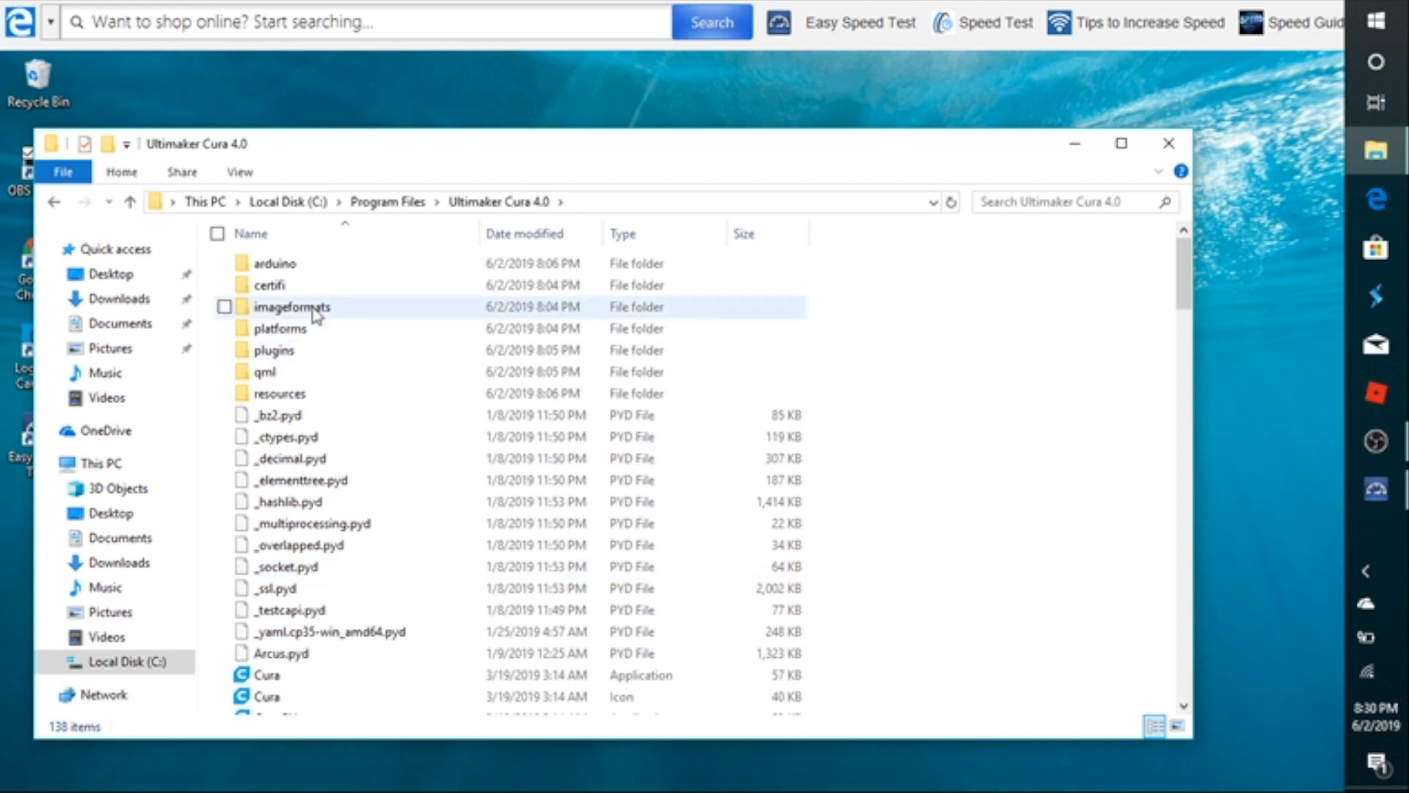
{"action": "mouse_move", "coordinate": [282, 349]}
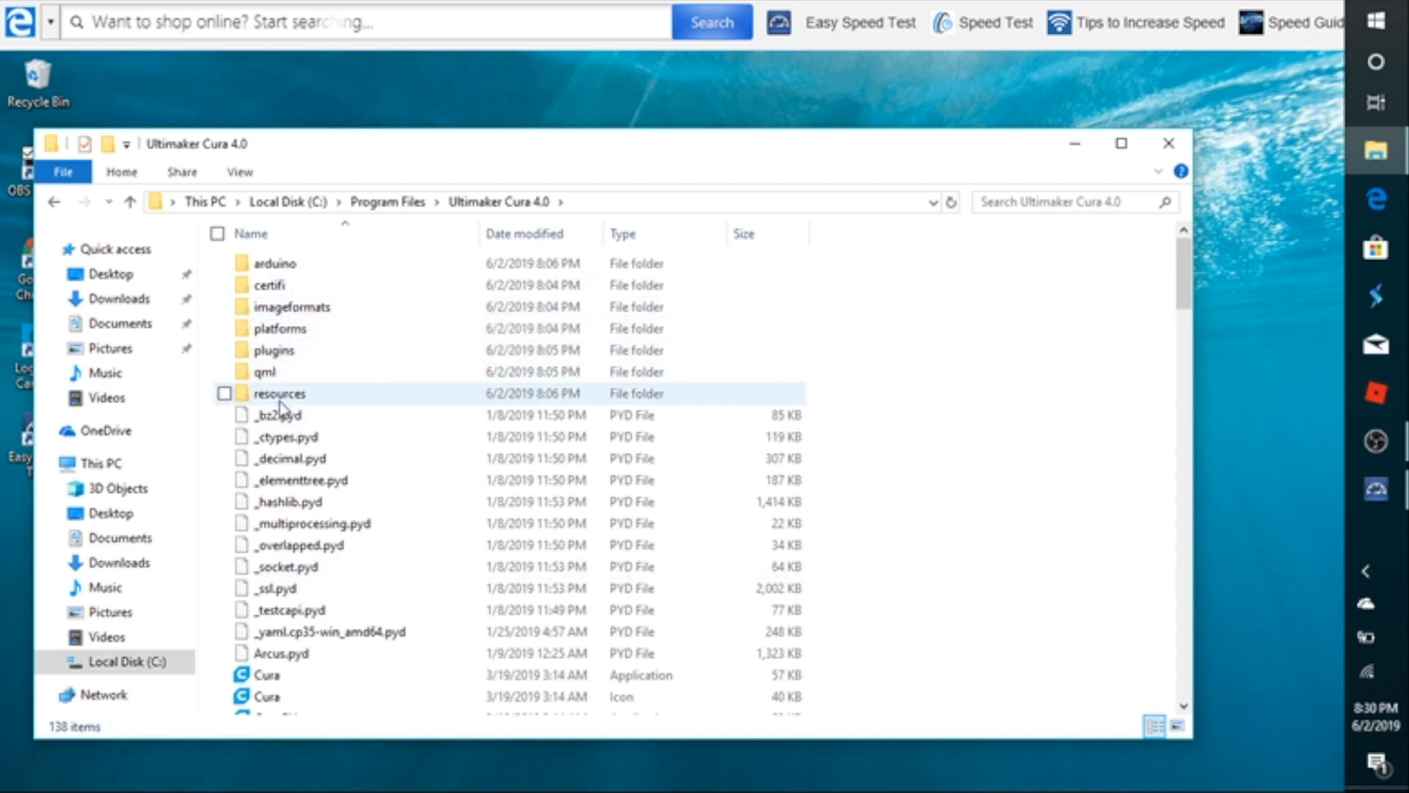
Rename Cura's original resources folder to resources_old
{"action": "right_click", "coordinate": [279, 393]}
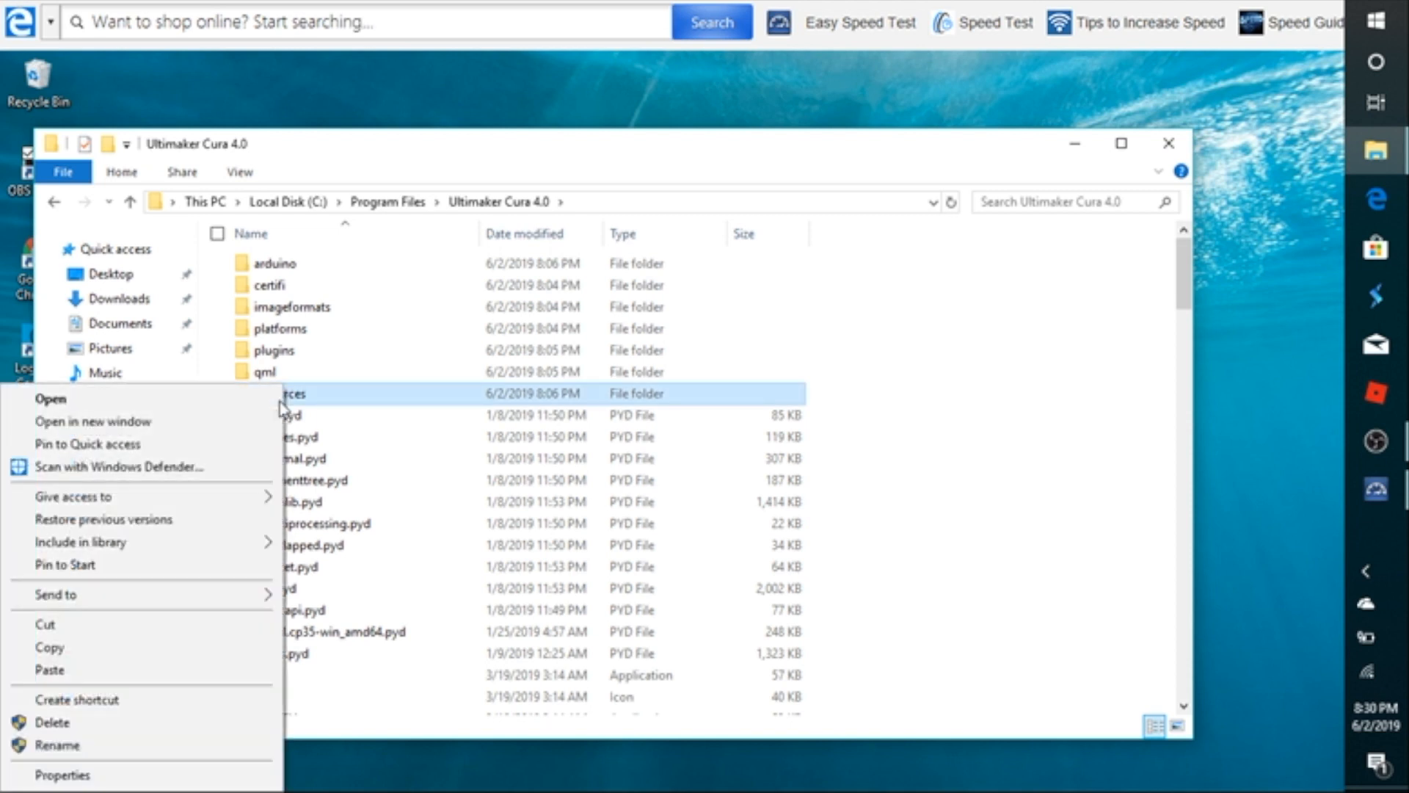
{"action": "mouse_move", "coordinate": [57, 746]}
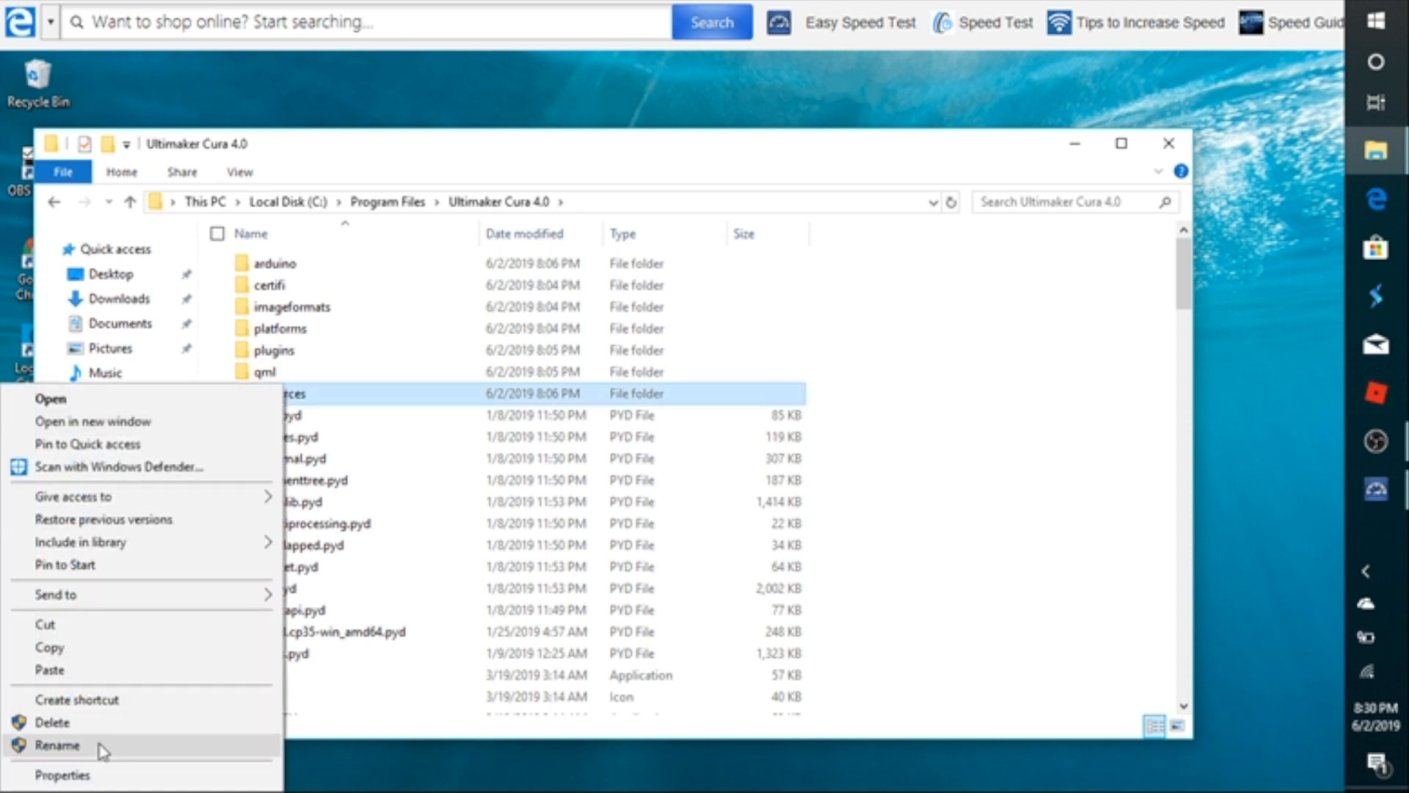
{"action": "left_click", "coordinate": [57, 746]}
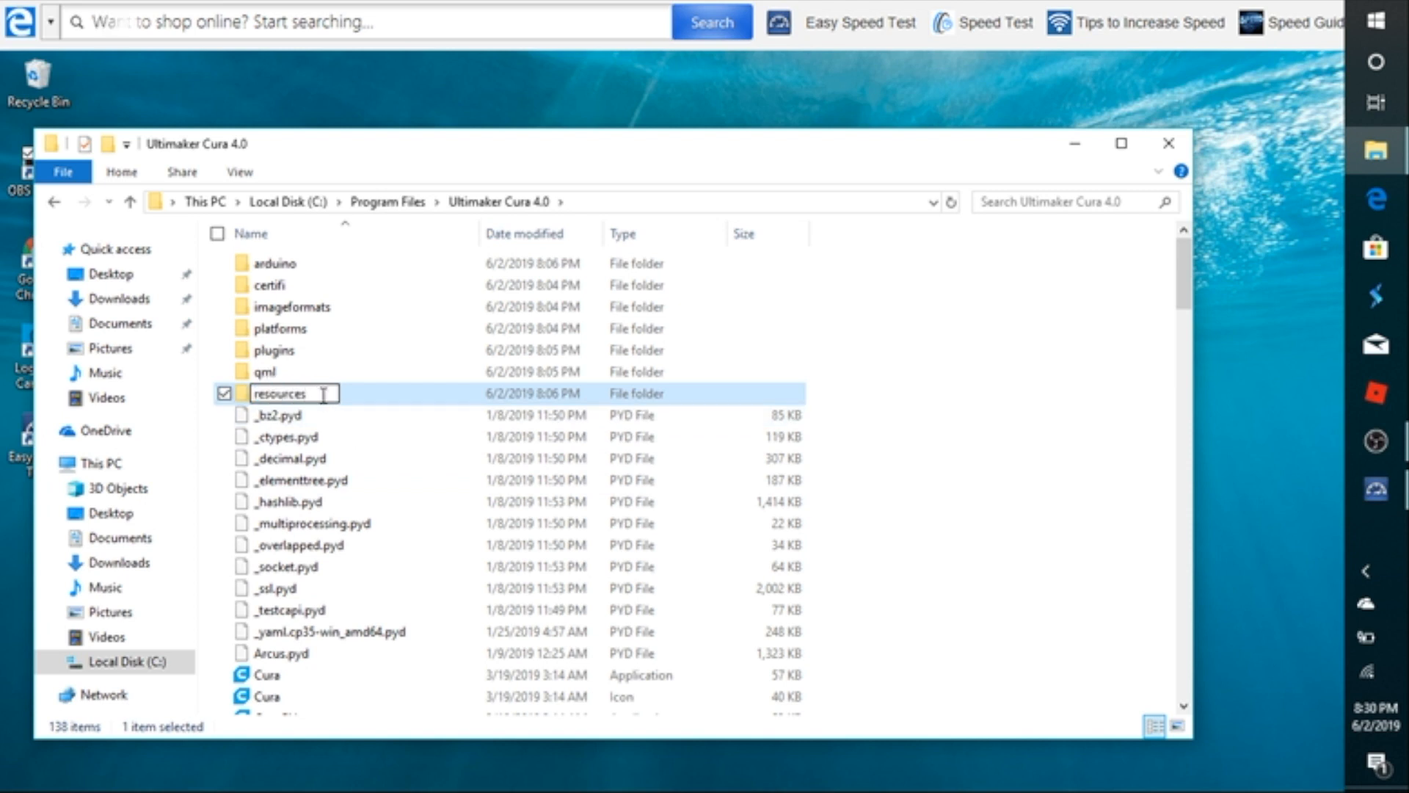
{"action": "type", "text": "_old"}
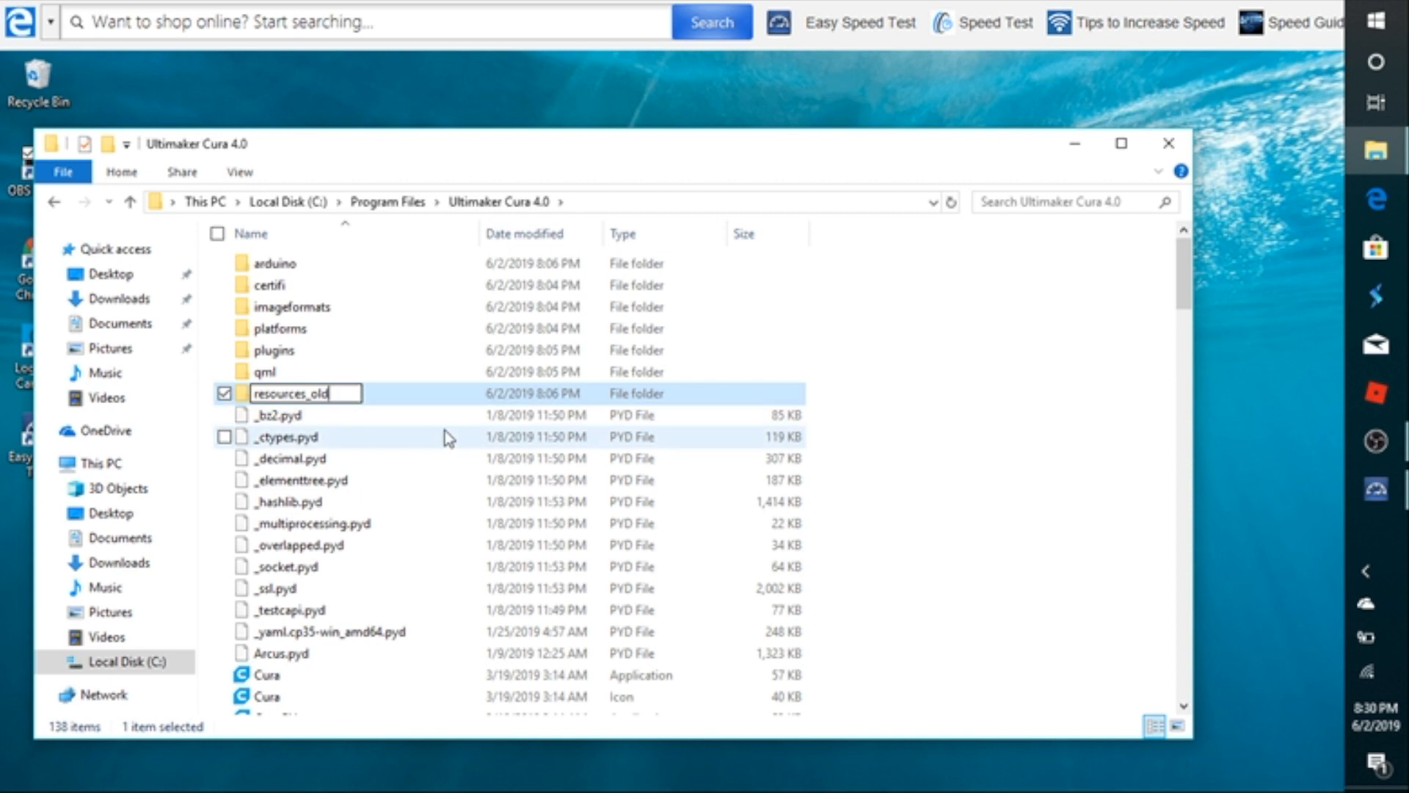
{"action": "mouse_move", "coordinate": [751, 367]}
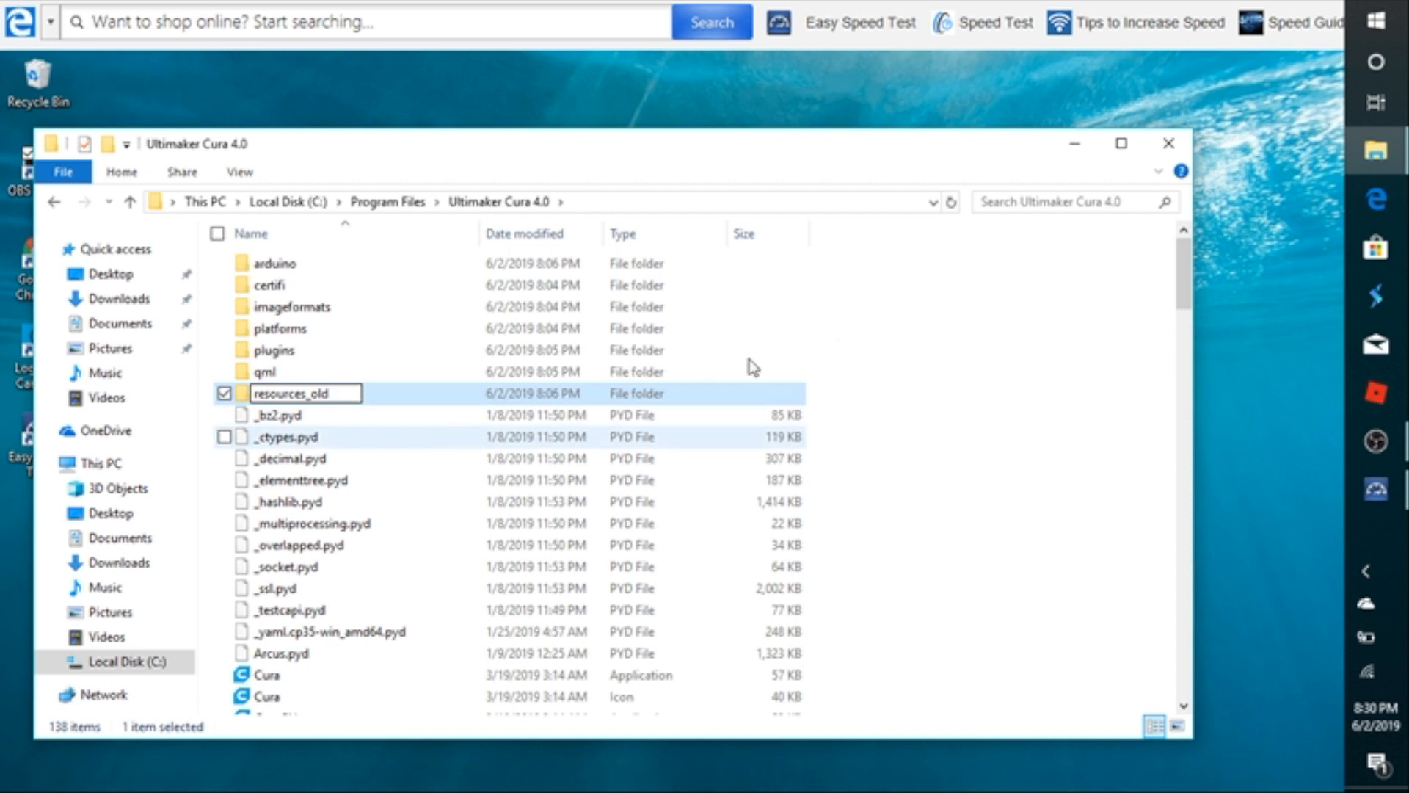
{"action": "left_click", "coordinate": [314, 523]}
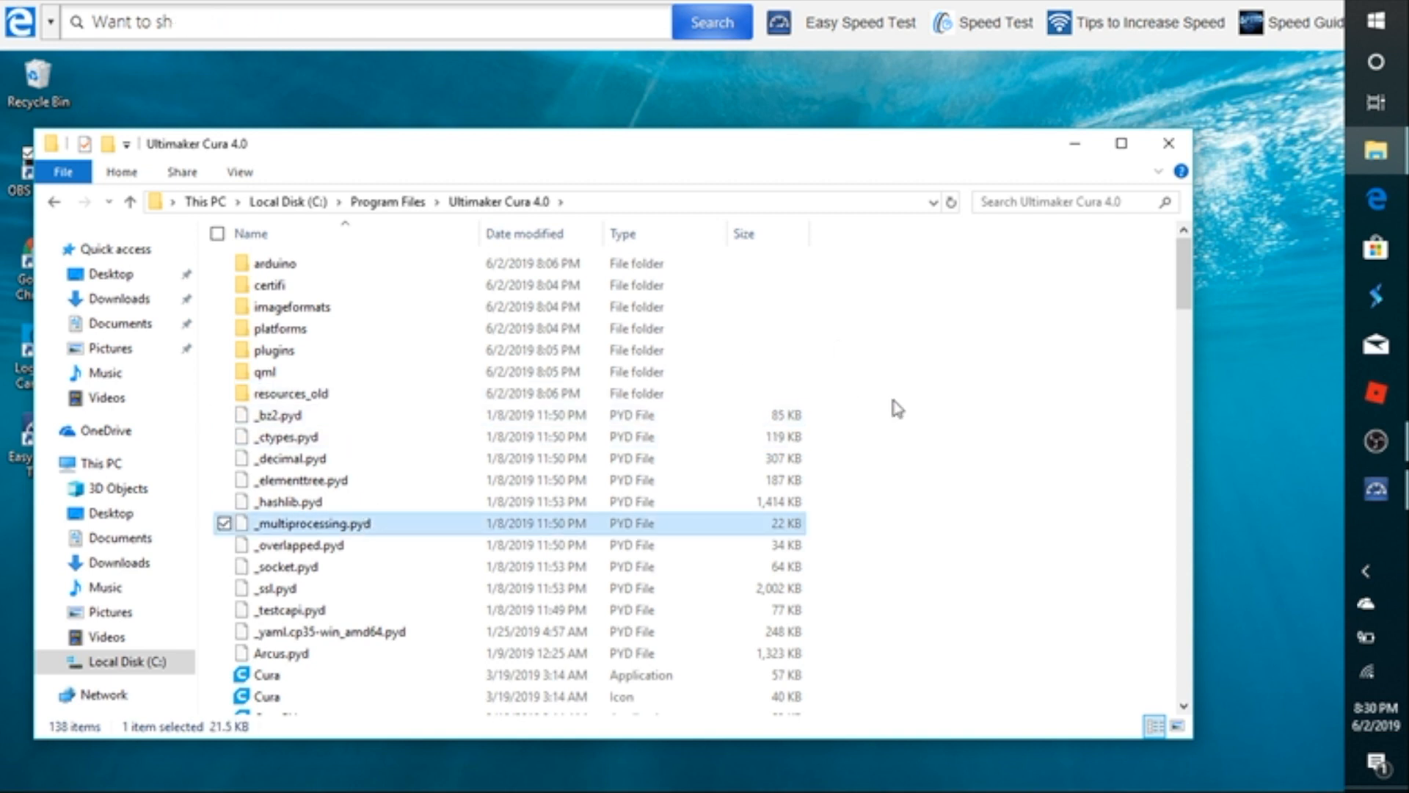
Paste the CreawsomeMod resources folder into Ultimaker Cura 4.0, continuing as administrator
{"action": "right_click", "coordinate": [895, 409]}
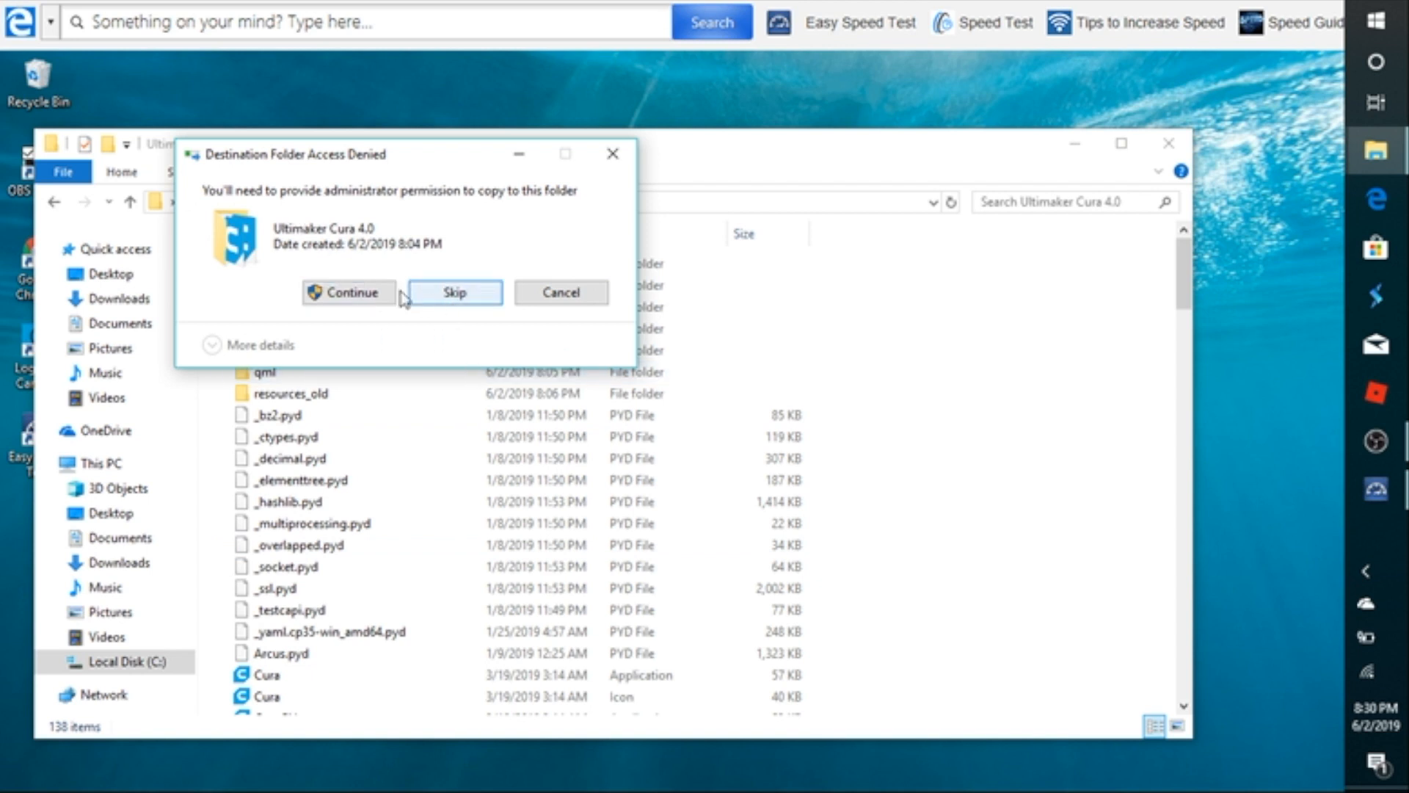
{"action": "left_click", "coordinate": [350, 292]}
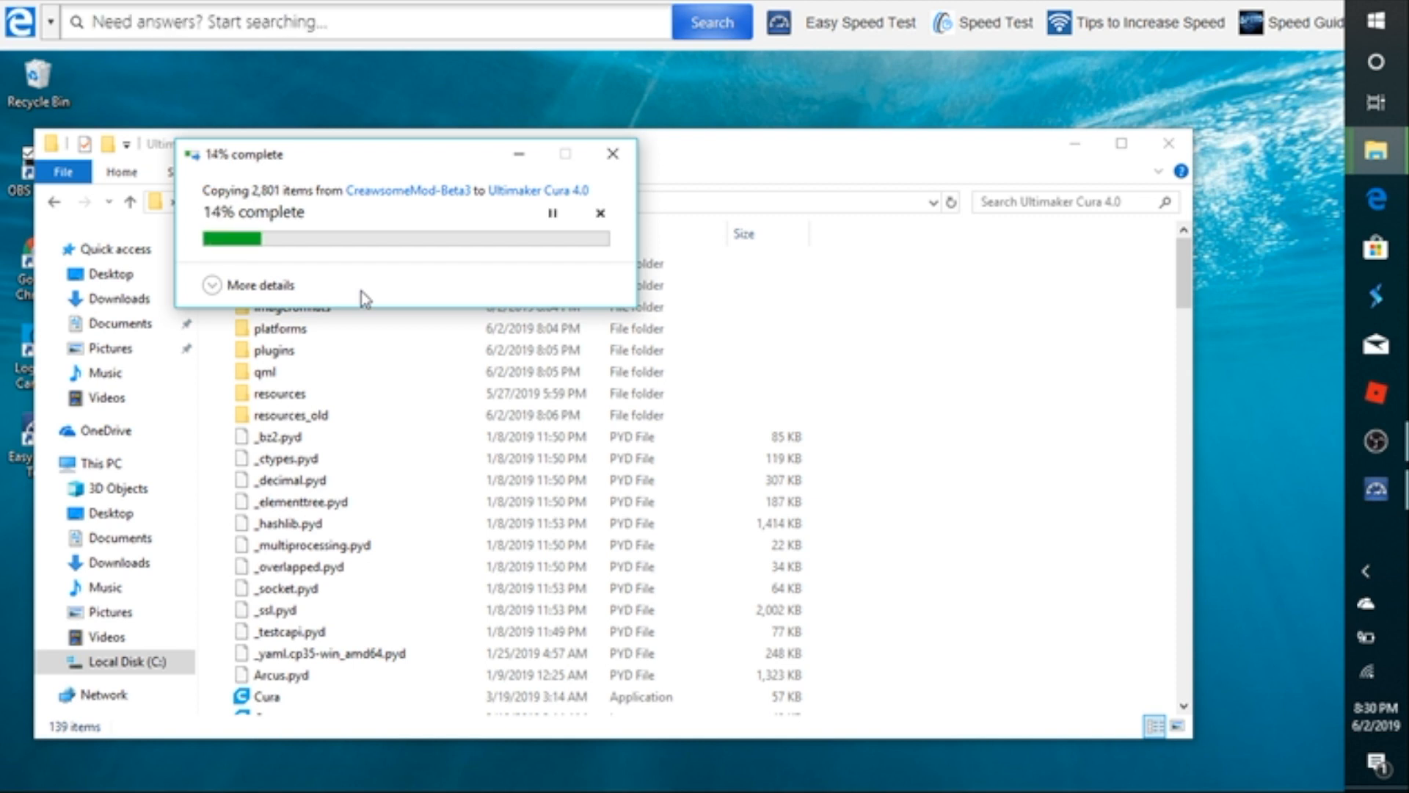
{"action": "mouse_move", "coordinate": [776, 118]}
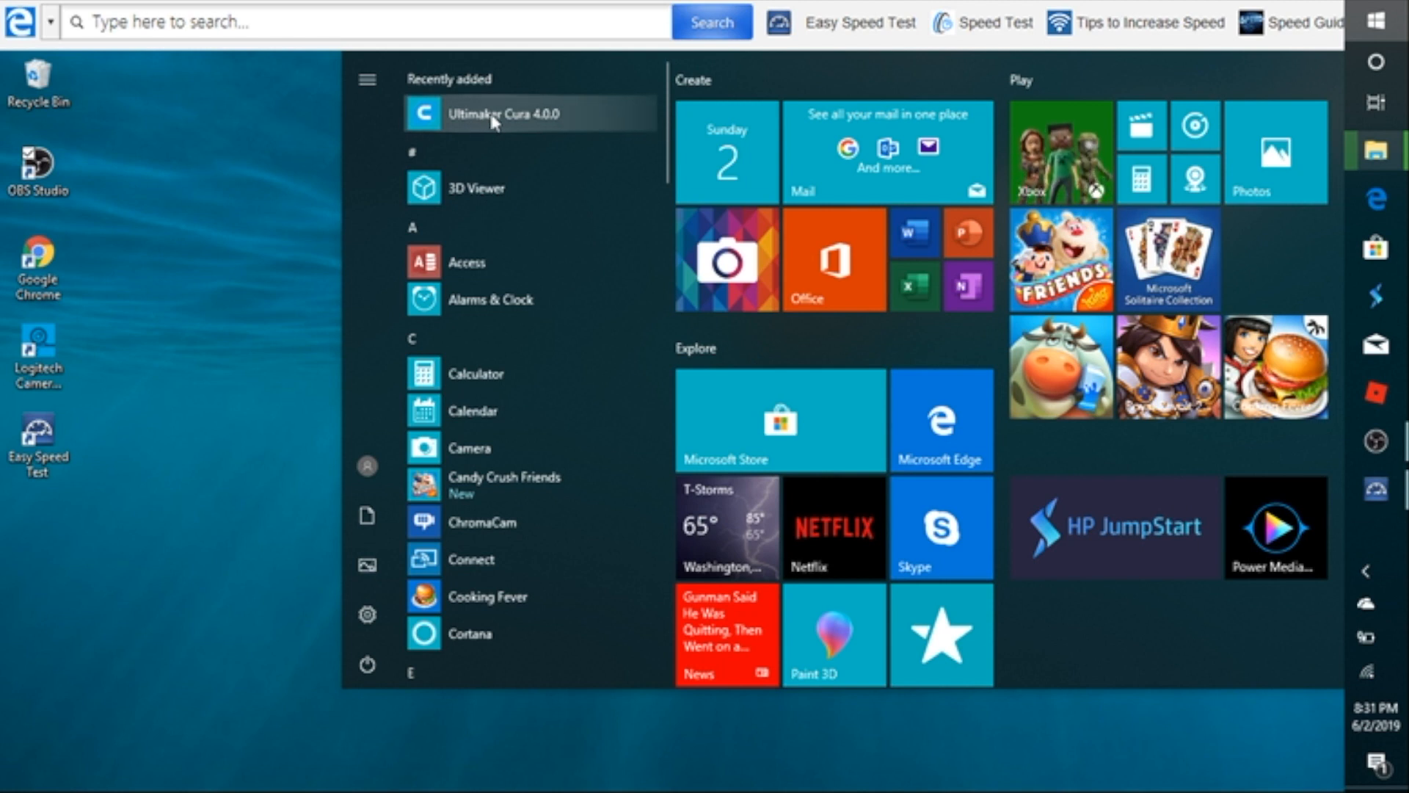
From the Start Menu entry, open Ultimaker Cura 4.0's install folder showing resources and resources_old
{"action": "right_click", "coordinate": [509, 113]}
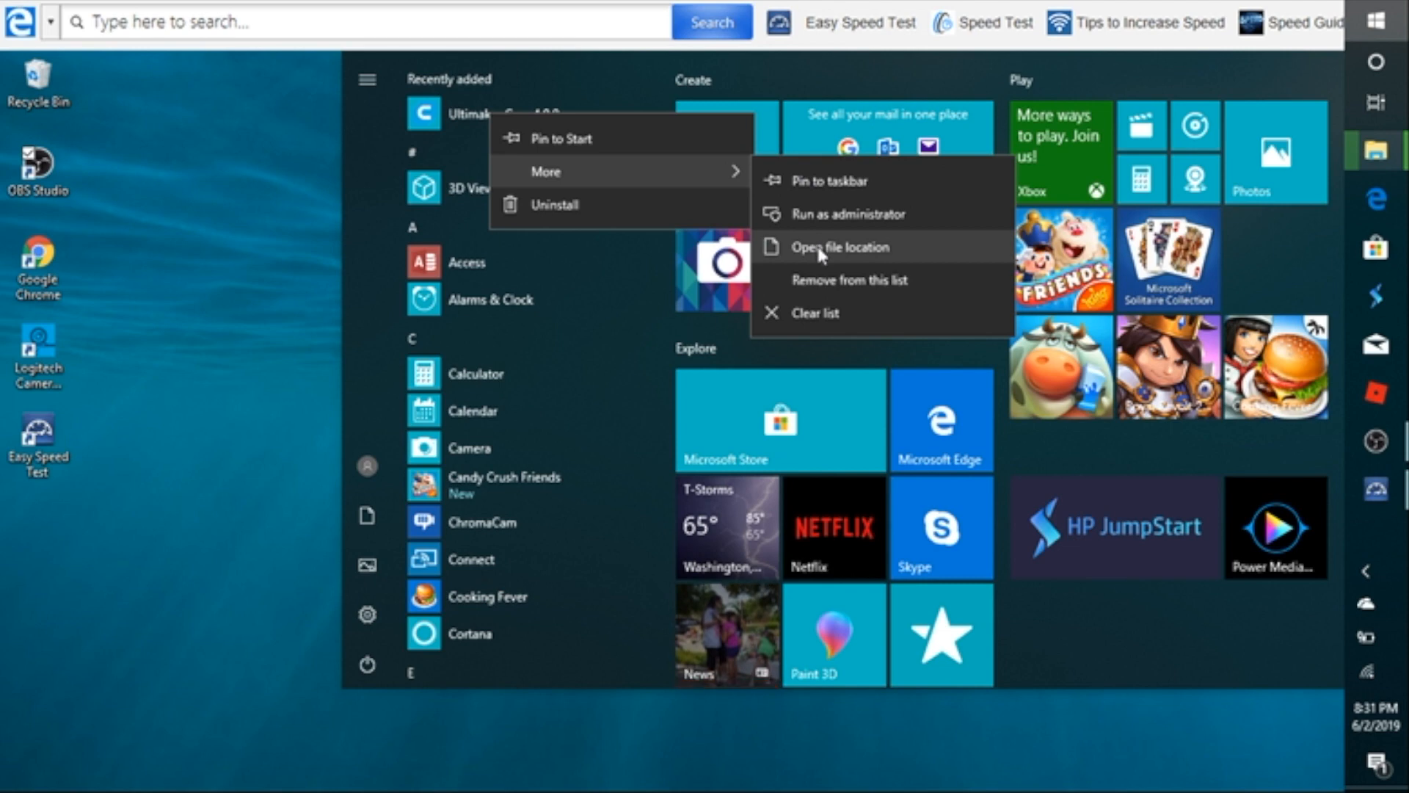
{"action": "left_click", "coordinate": [840, 246]}
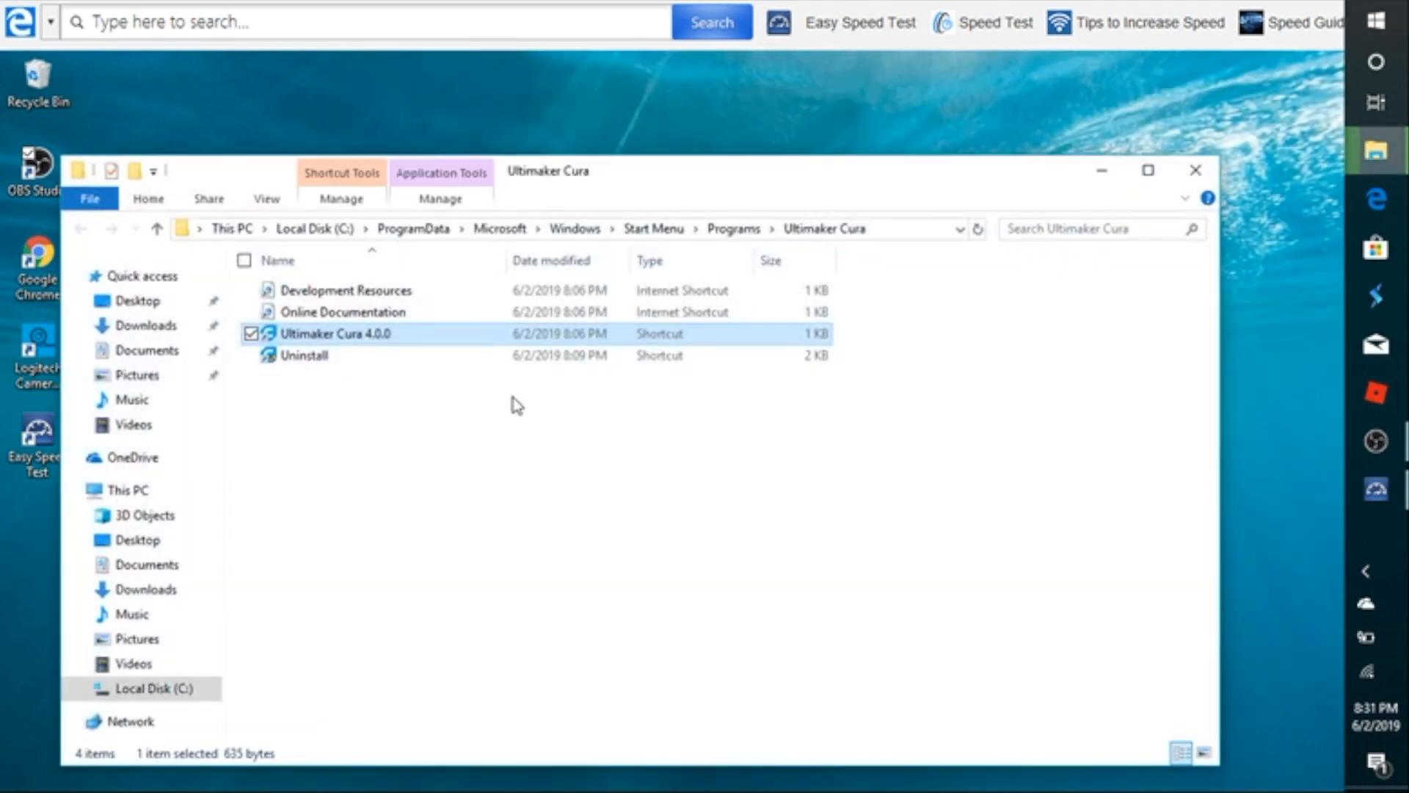
{"action": "mouse_move", "coordinate": [305, 339]}
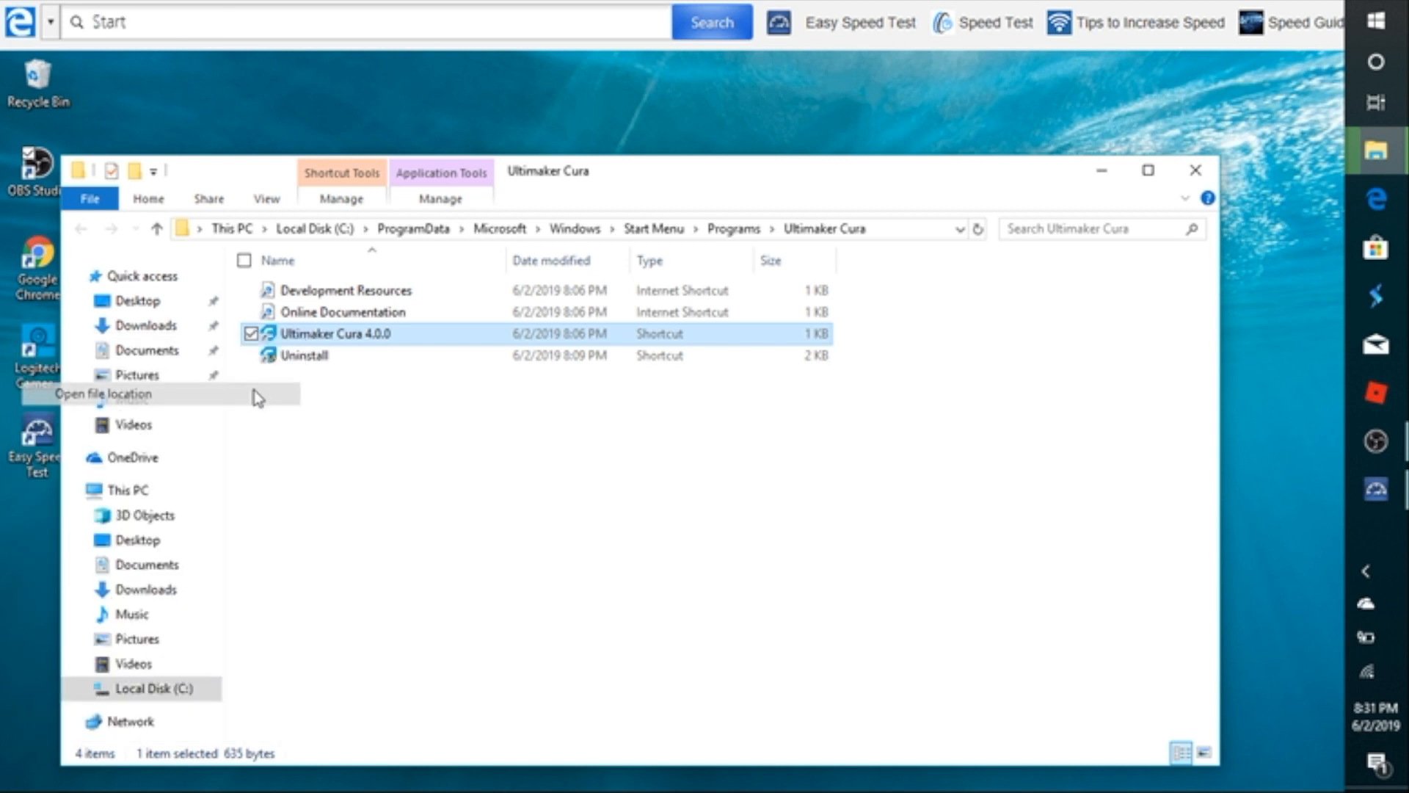
{"action": "left_click", "coordinate": [104, 393]}
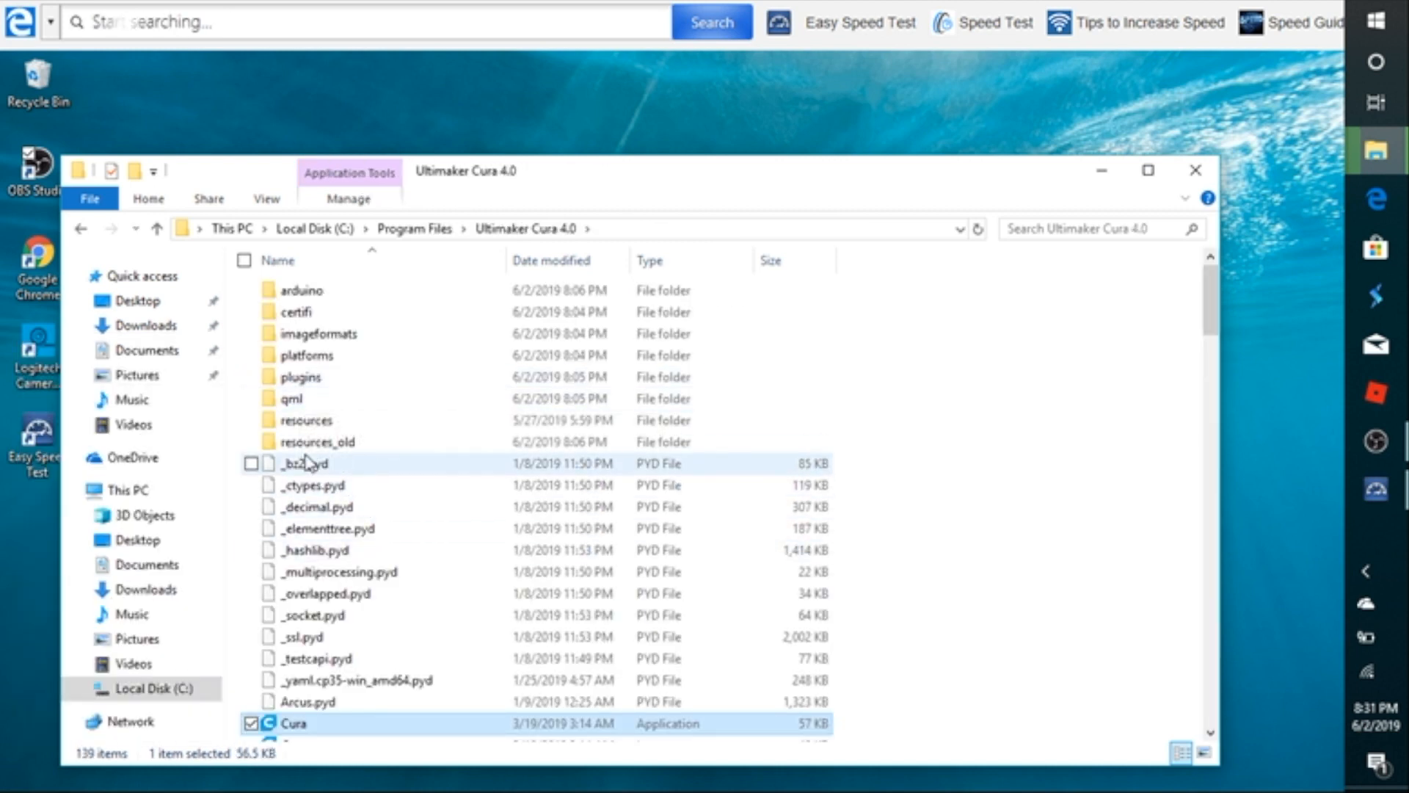
{"action": "mouse_move", "coordinate": [317, 442]}
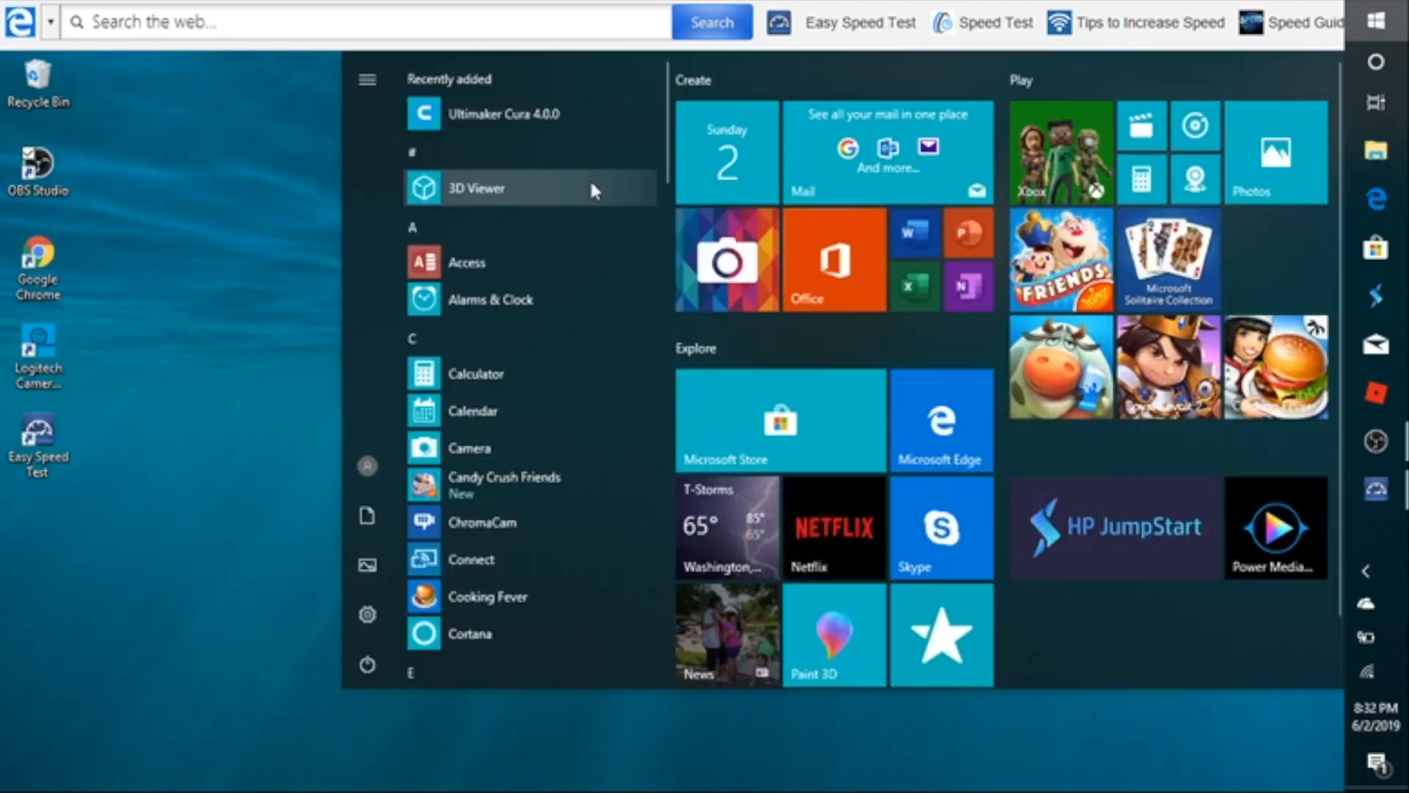
Launch Ultimaker Cura 4.0 and bring up its Preferences window
{"action": "left_click", "coordinate": [507, 113]}
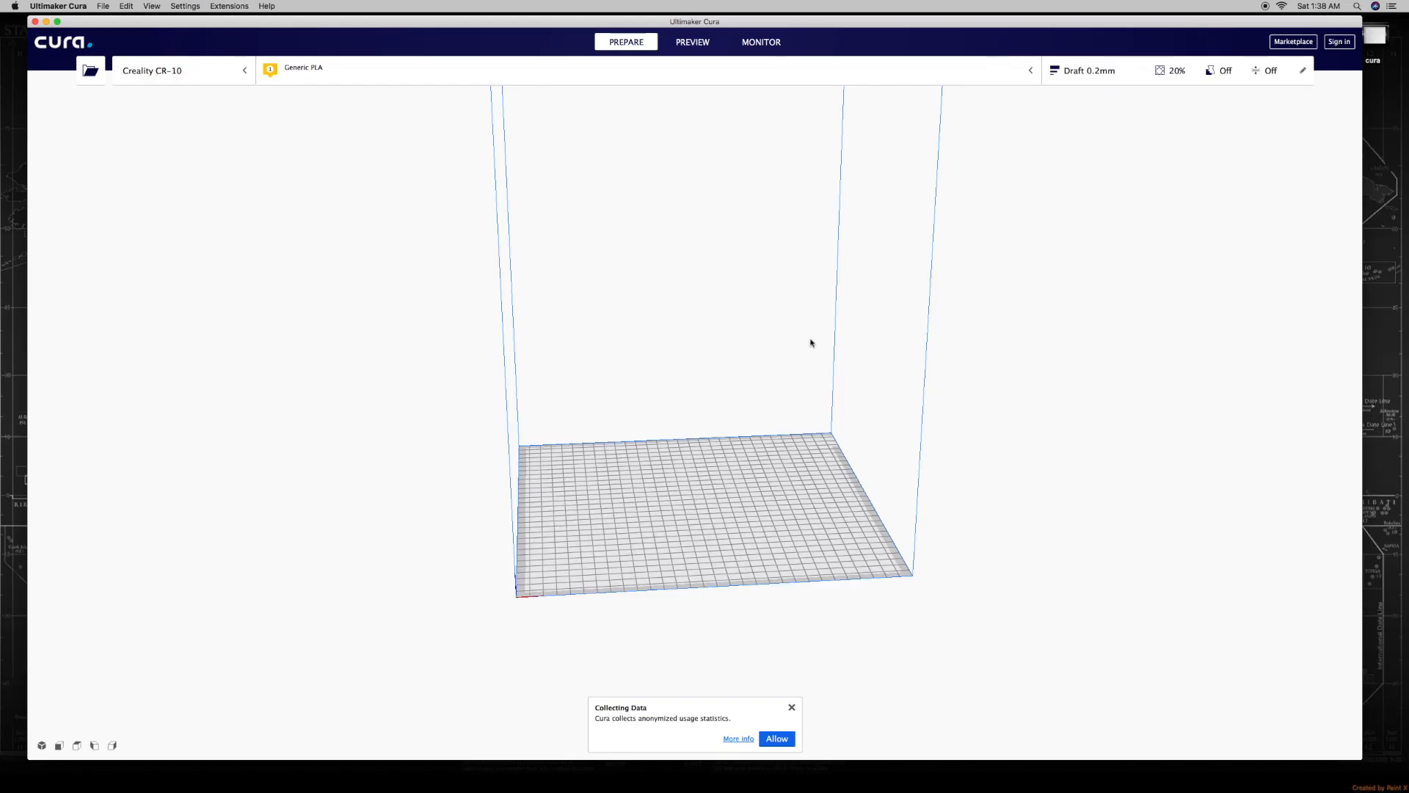
{"action": "mouse_move", "coordinate": [764, 345]}
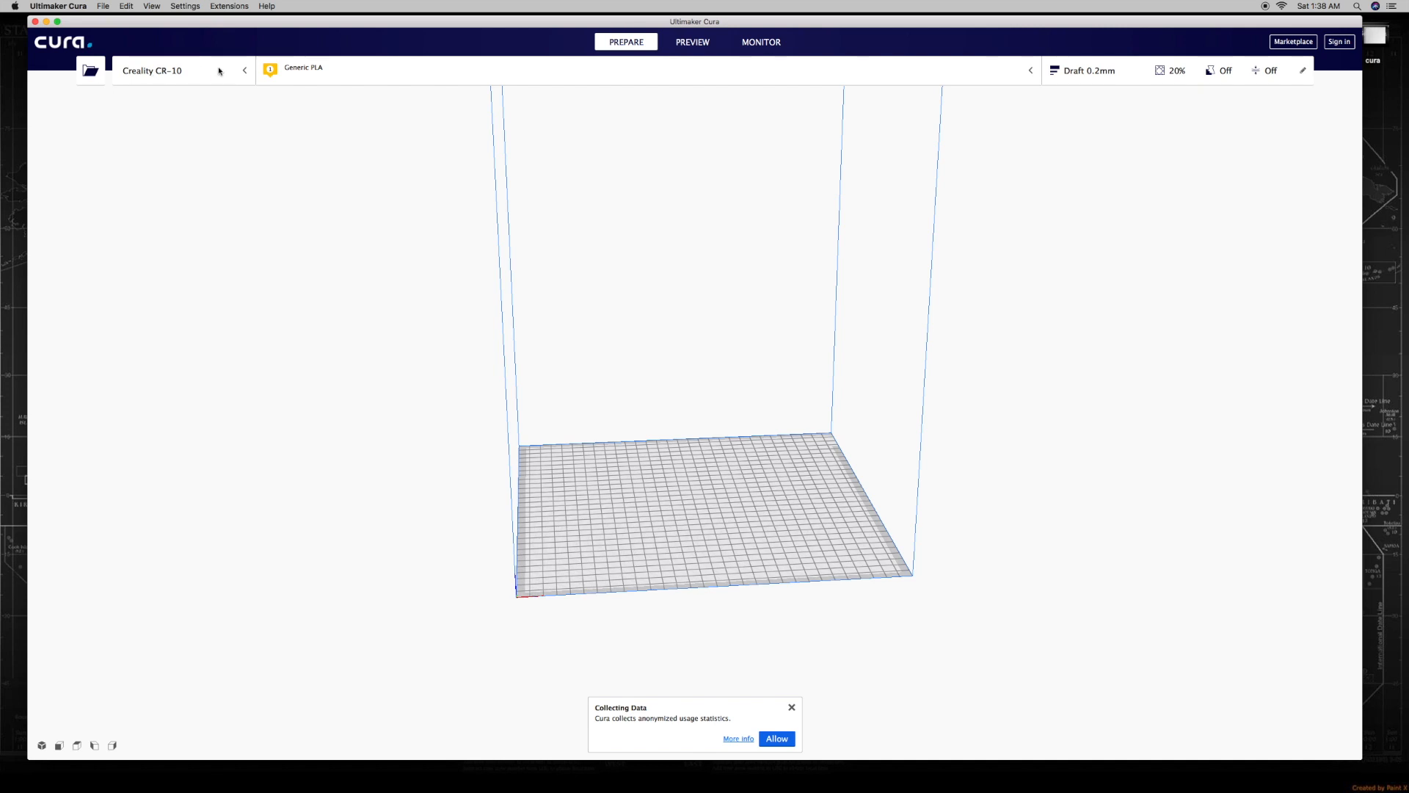
{"action": "mouse_move", "coordinate": [99, 34]}
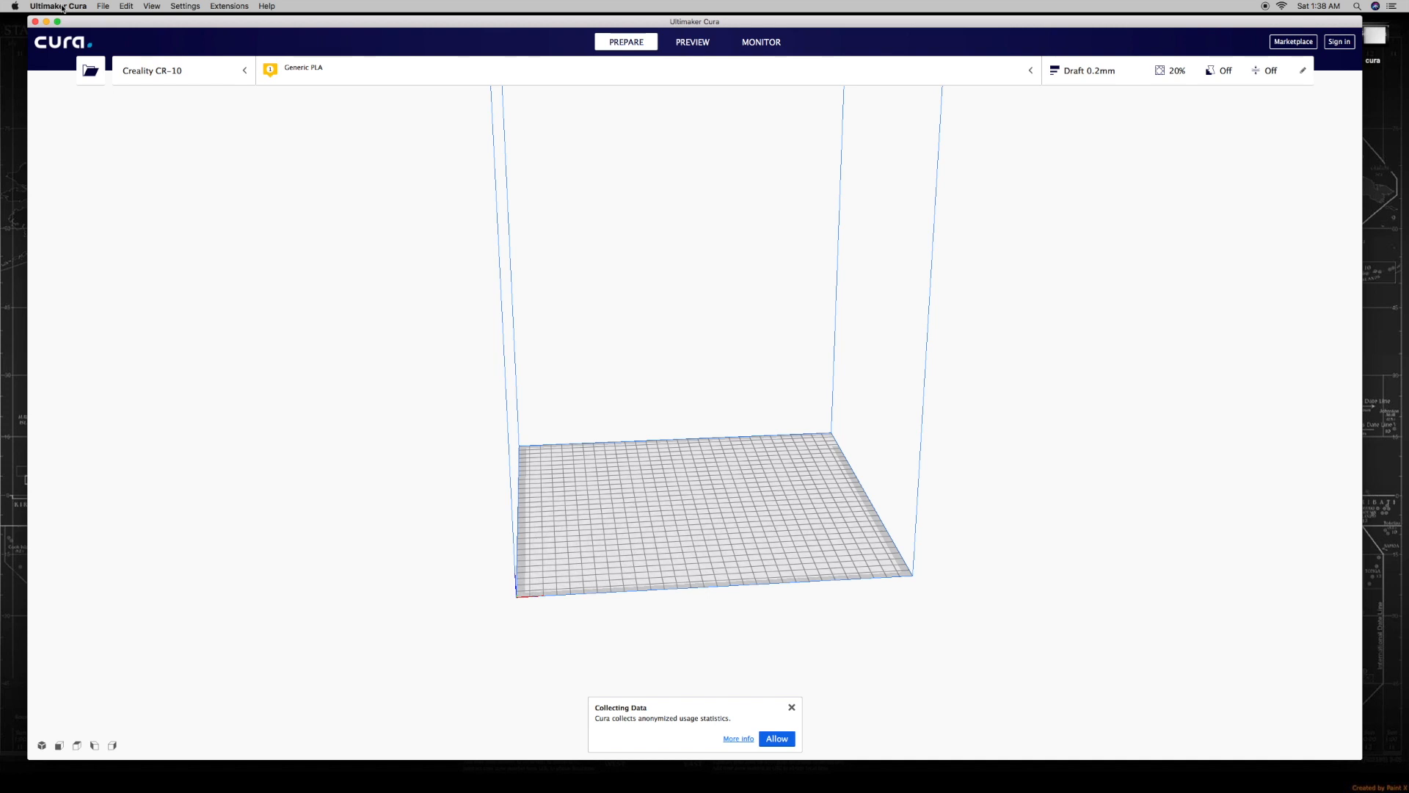
{"action": "left_click", "coordinate": [57, 6]}
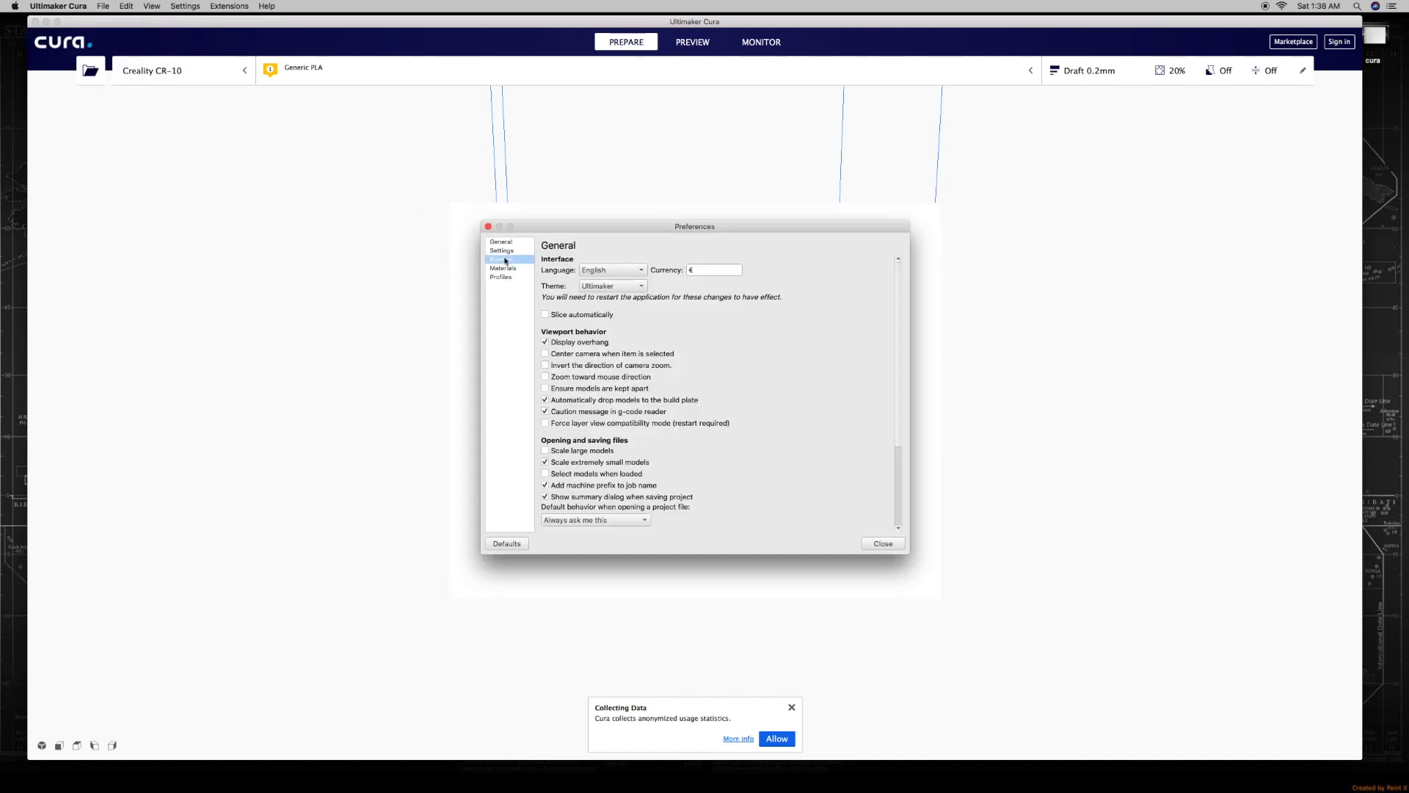
From the Printers page of Preferences, start adding a new printer
{"action": "left_click", "coordinate": [499, 258]}
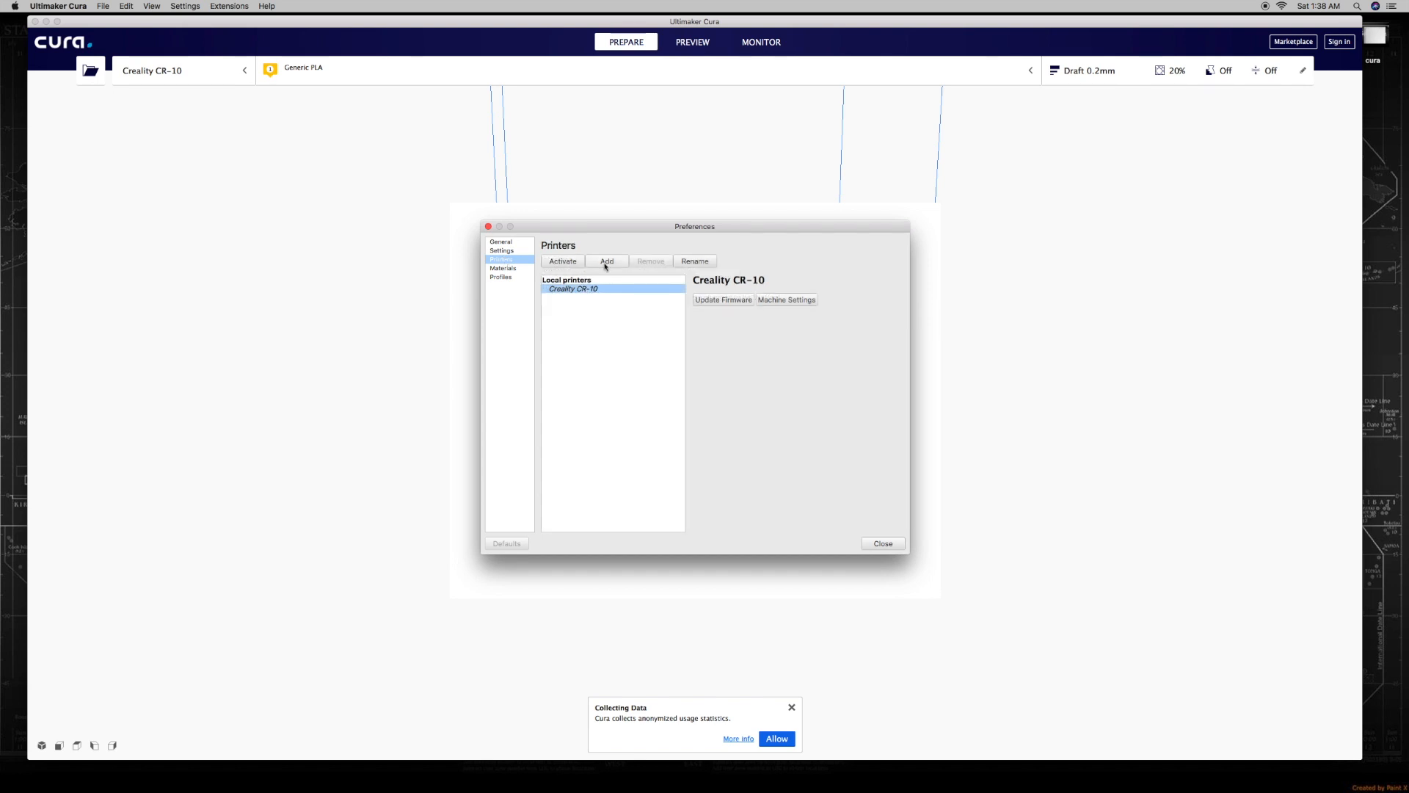
{"action": "left_click", "coordinate": [606, 261]}
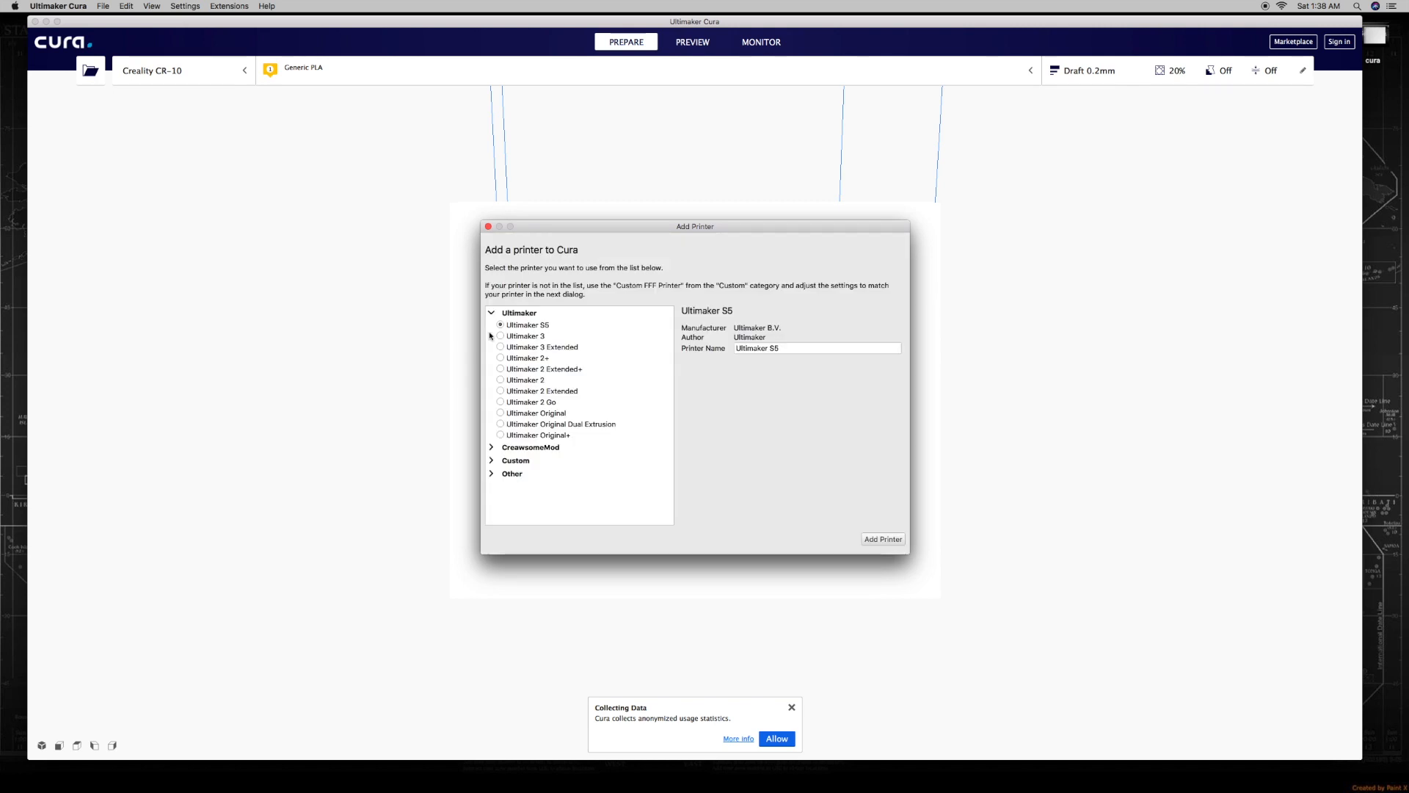
{"action": "mouse_move", "coordinate": [525, 471]}
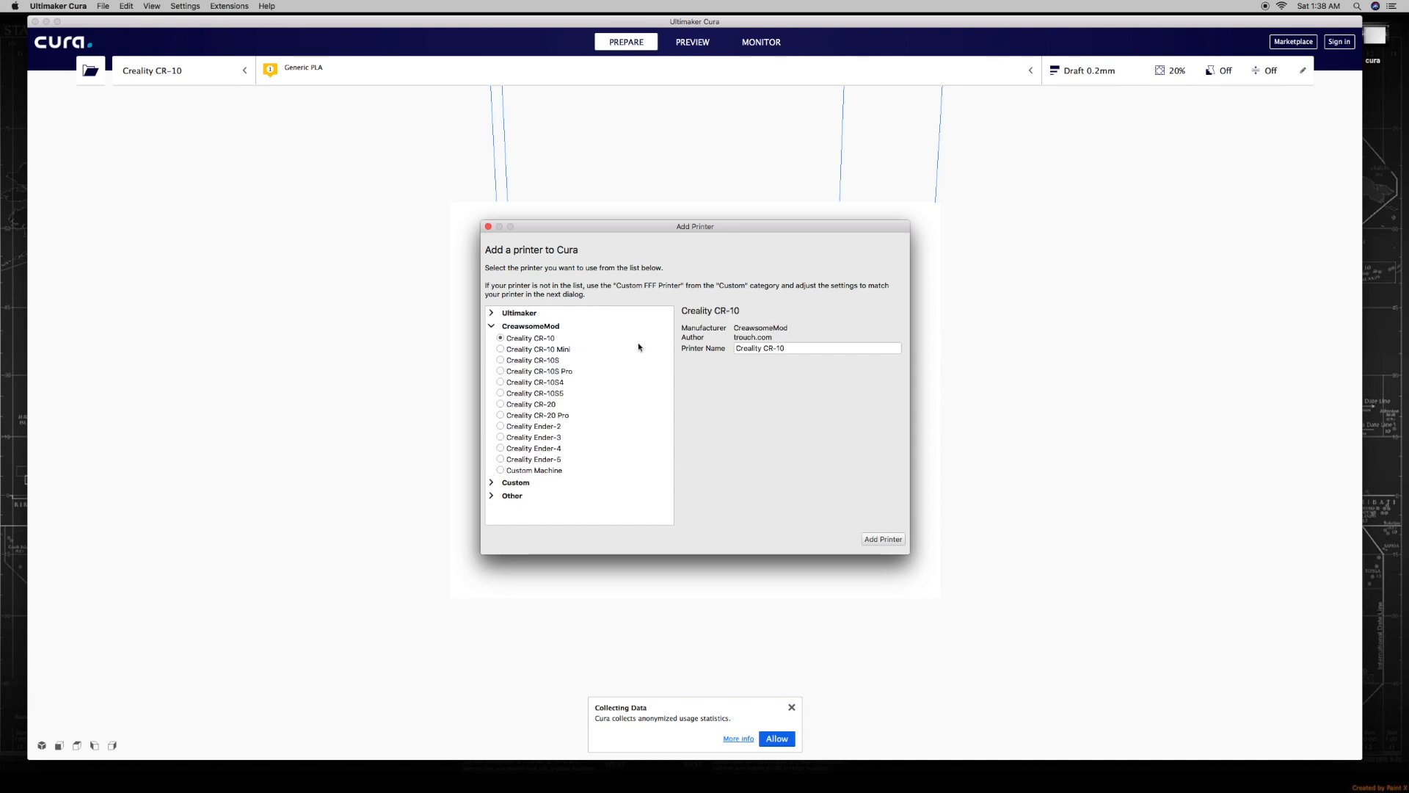
Name the CreawsomeMod Creality CR-10 'Creality CR-10 mod' and add it as a printer
{"action": "left_click", "coordinate": [815, 348]}
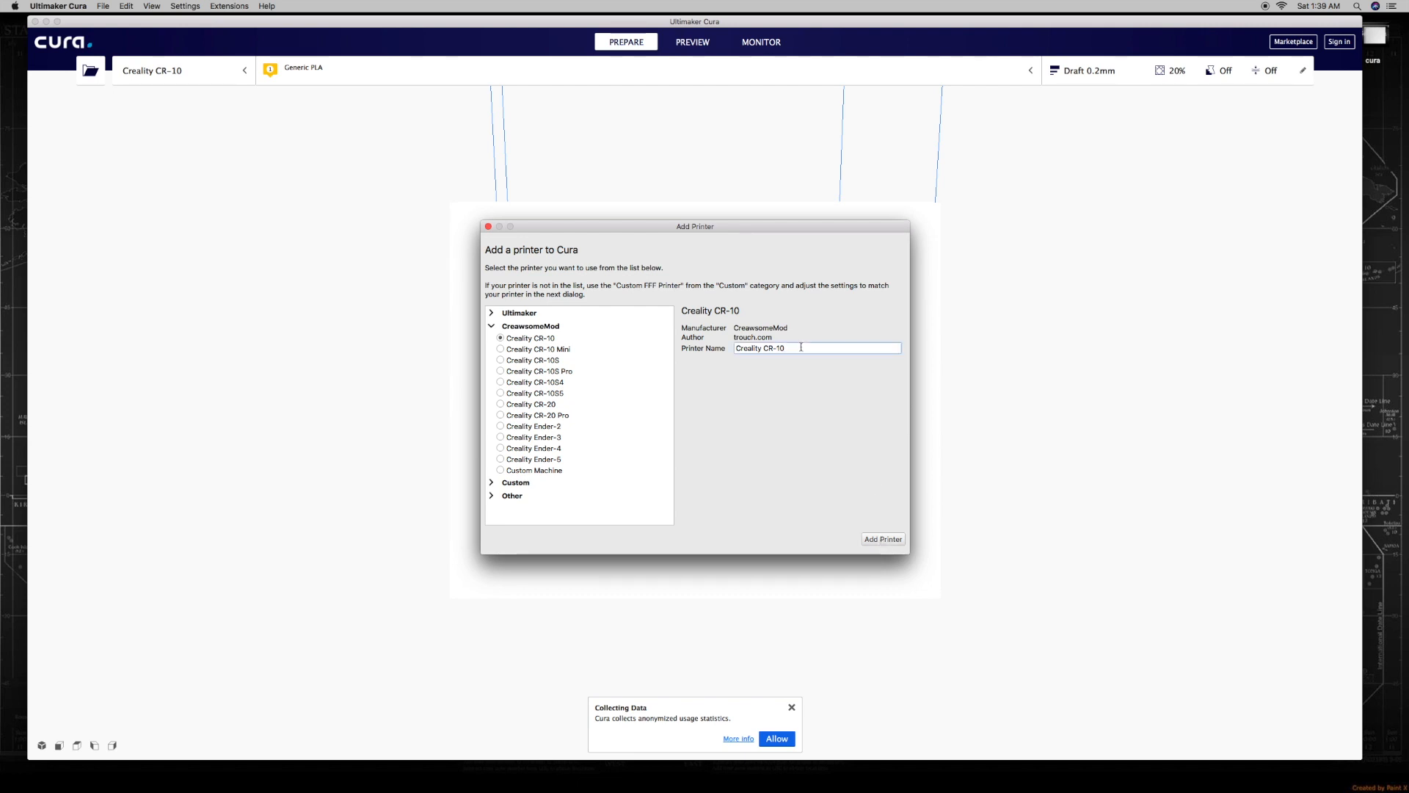
{"action": "type", "text": "awl"}
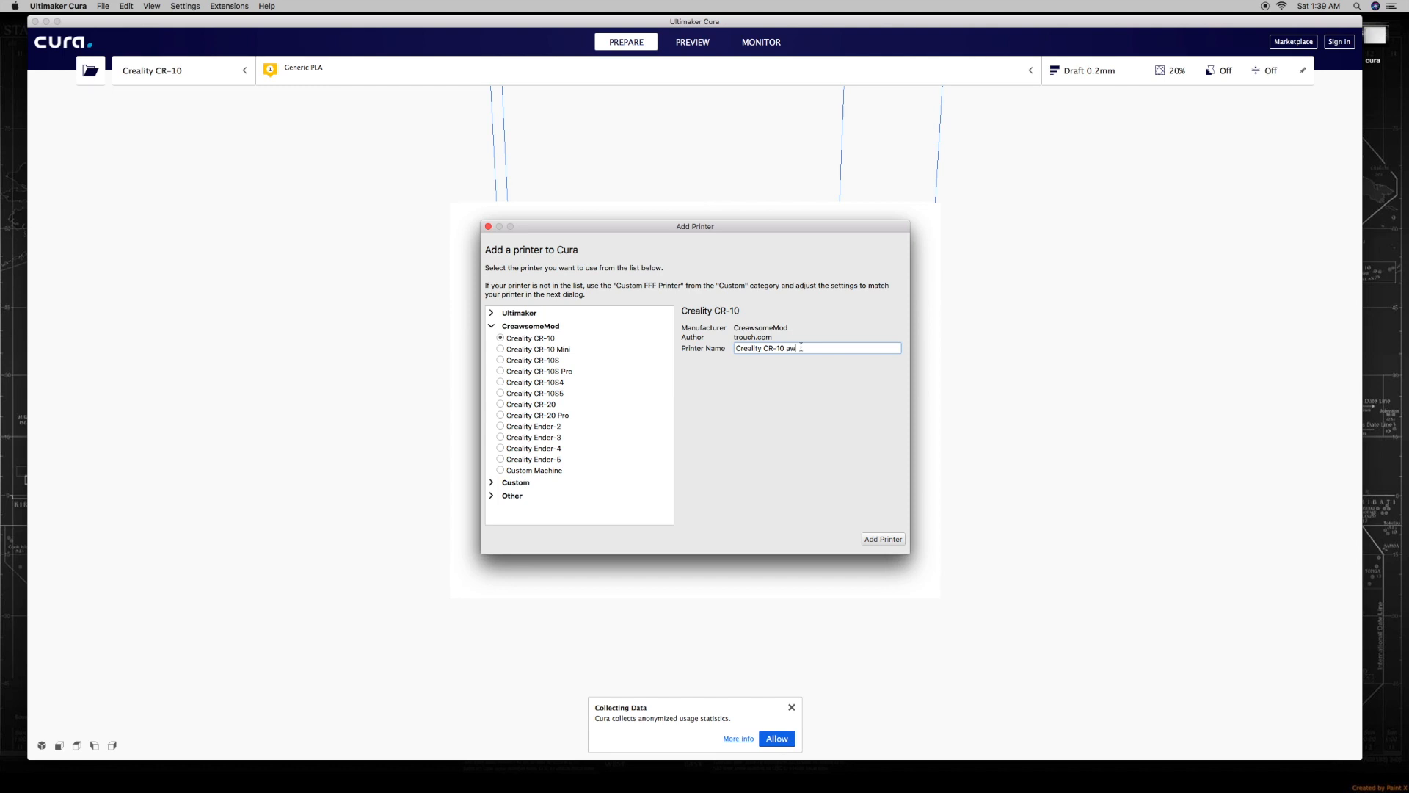
{"action": "type", "text": "some"}
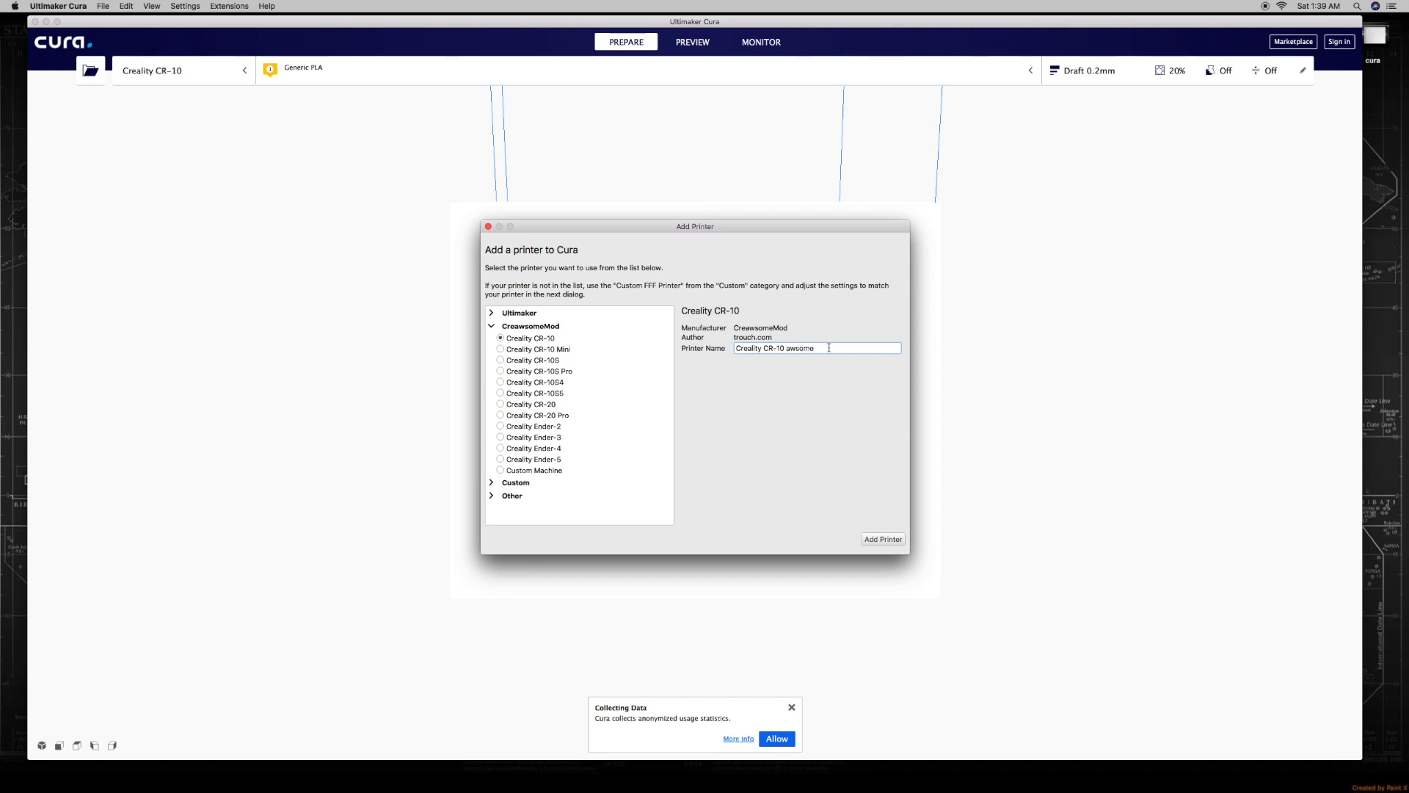
{"action": "double_click", "coordinate": [799, 348]}
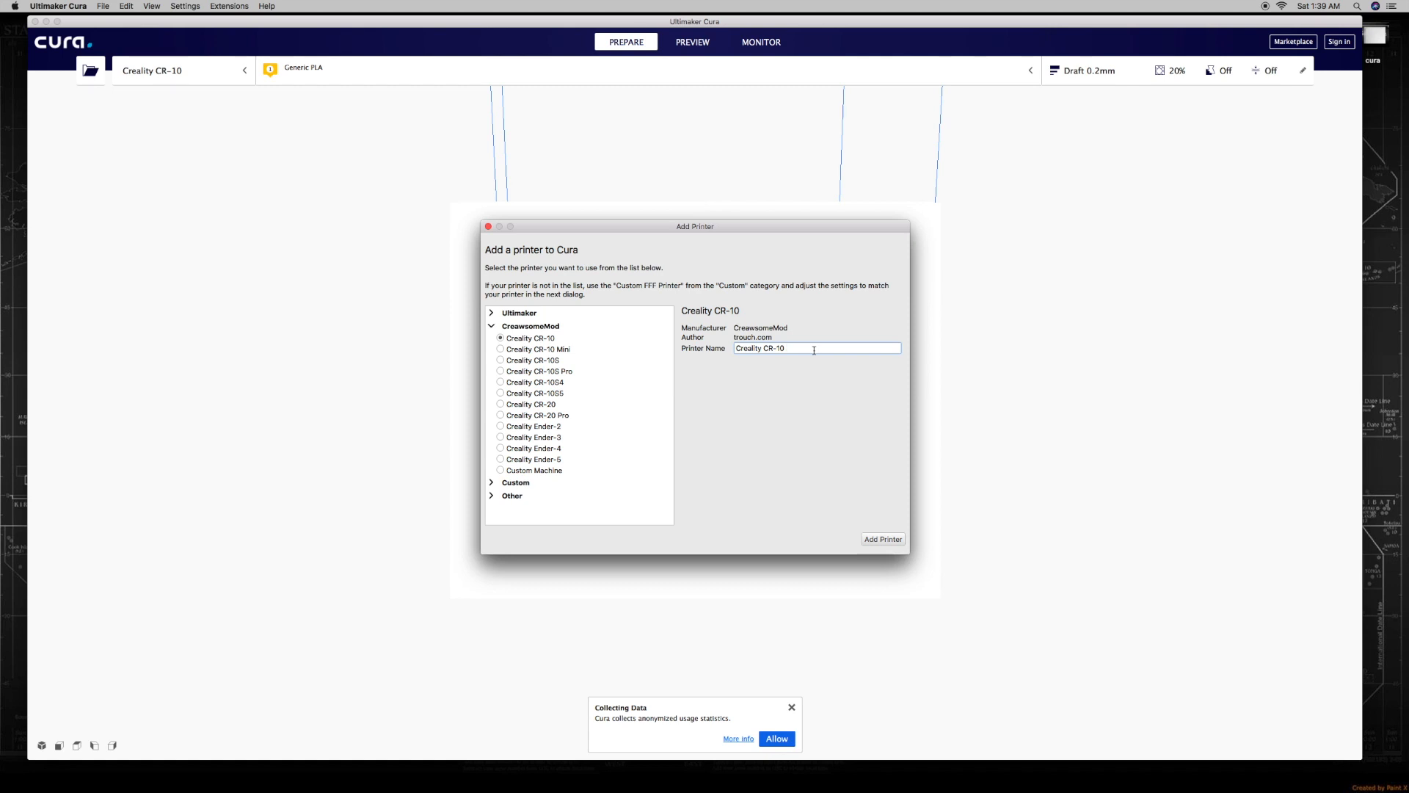
{"action": "type", "text": "mod"}
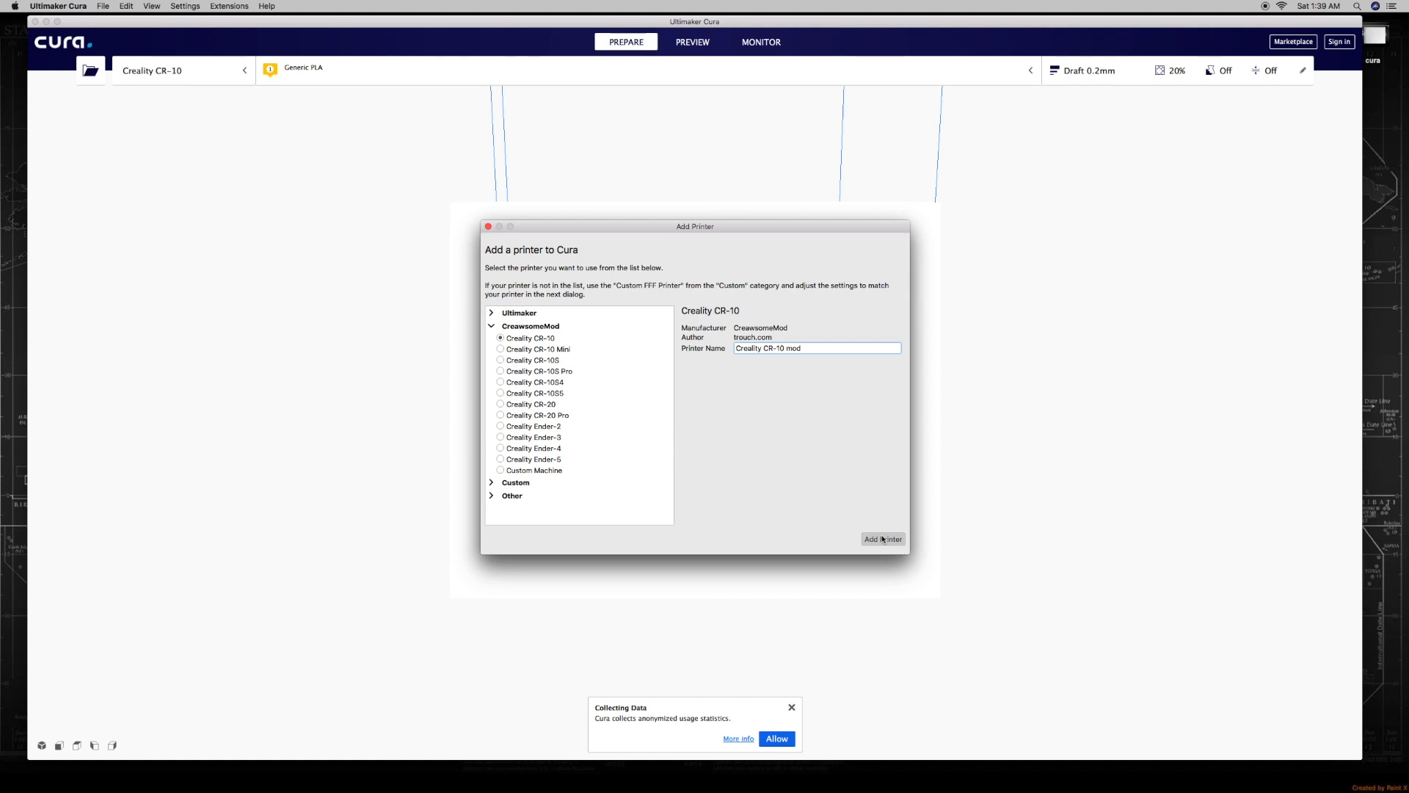
{"action": "left_click", "coordinate": [882, 539]}
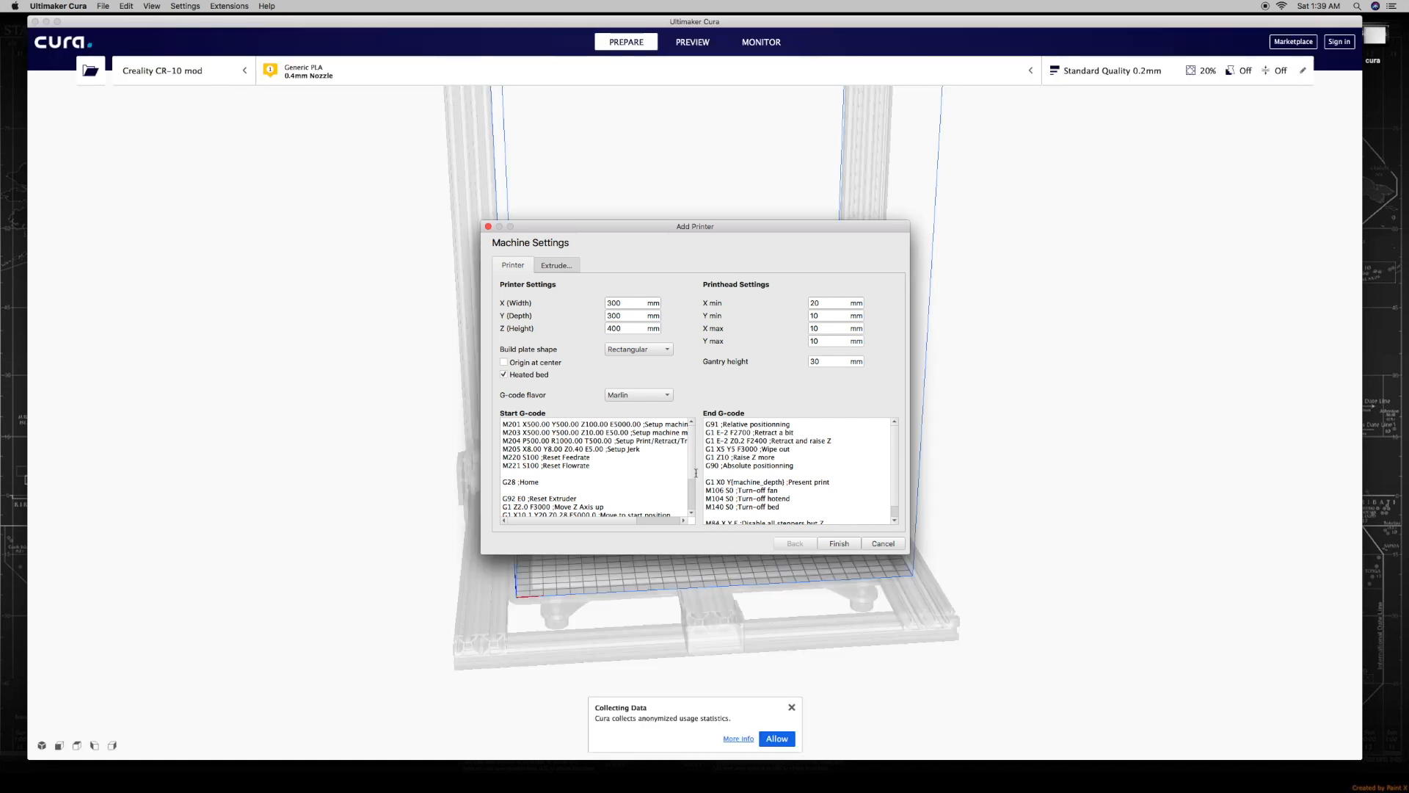
{"action": "mouse_move", "coordinate": [728, 486]}
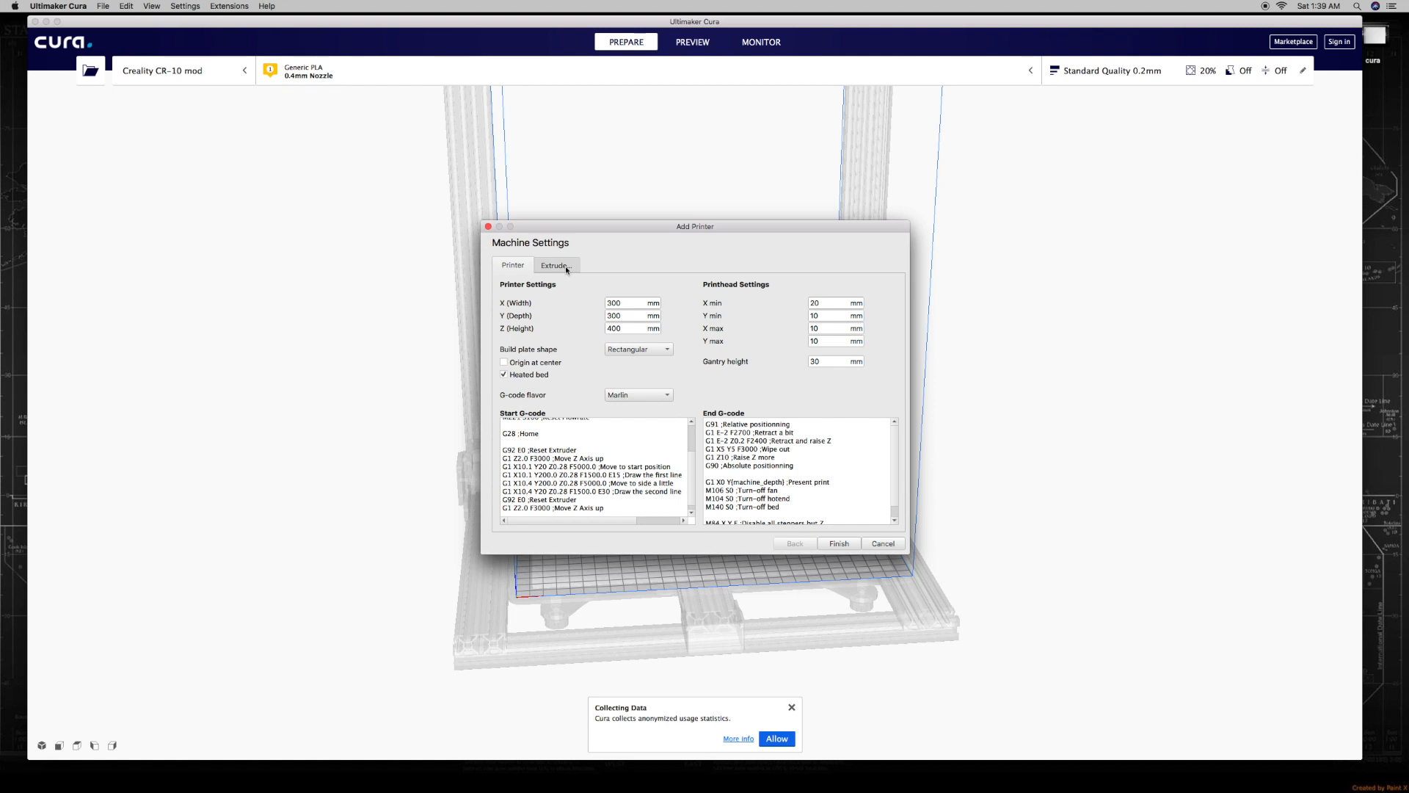
Accept the preset 300×300×400 machine settings after checking the Extruder tab, and leave Preferences
{"action": "left_click", "coordinate": [555, 264]}
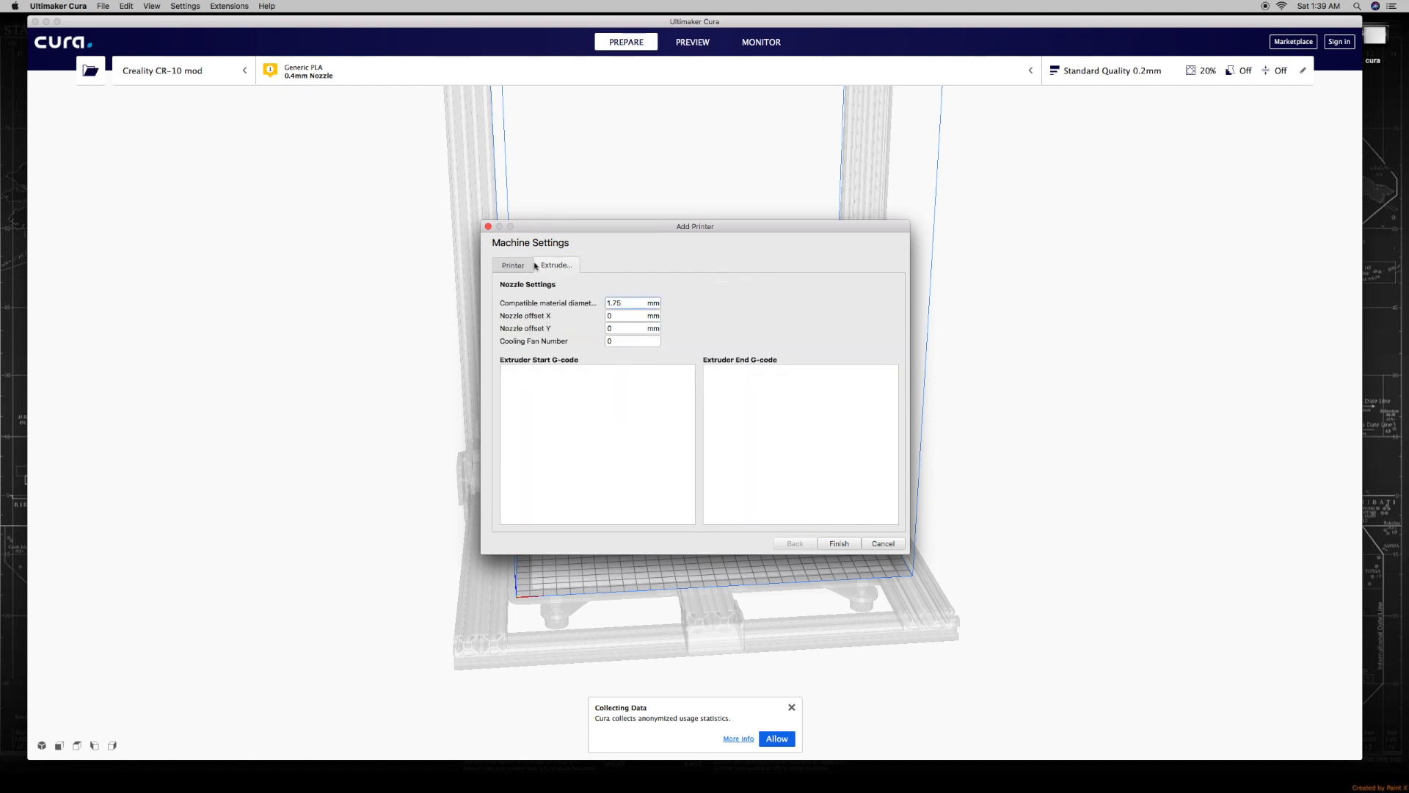
{"action": "left_click", "coordinate": [513, 266]}
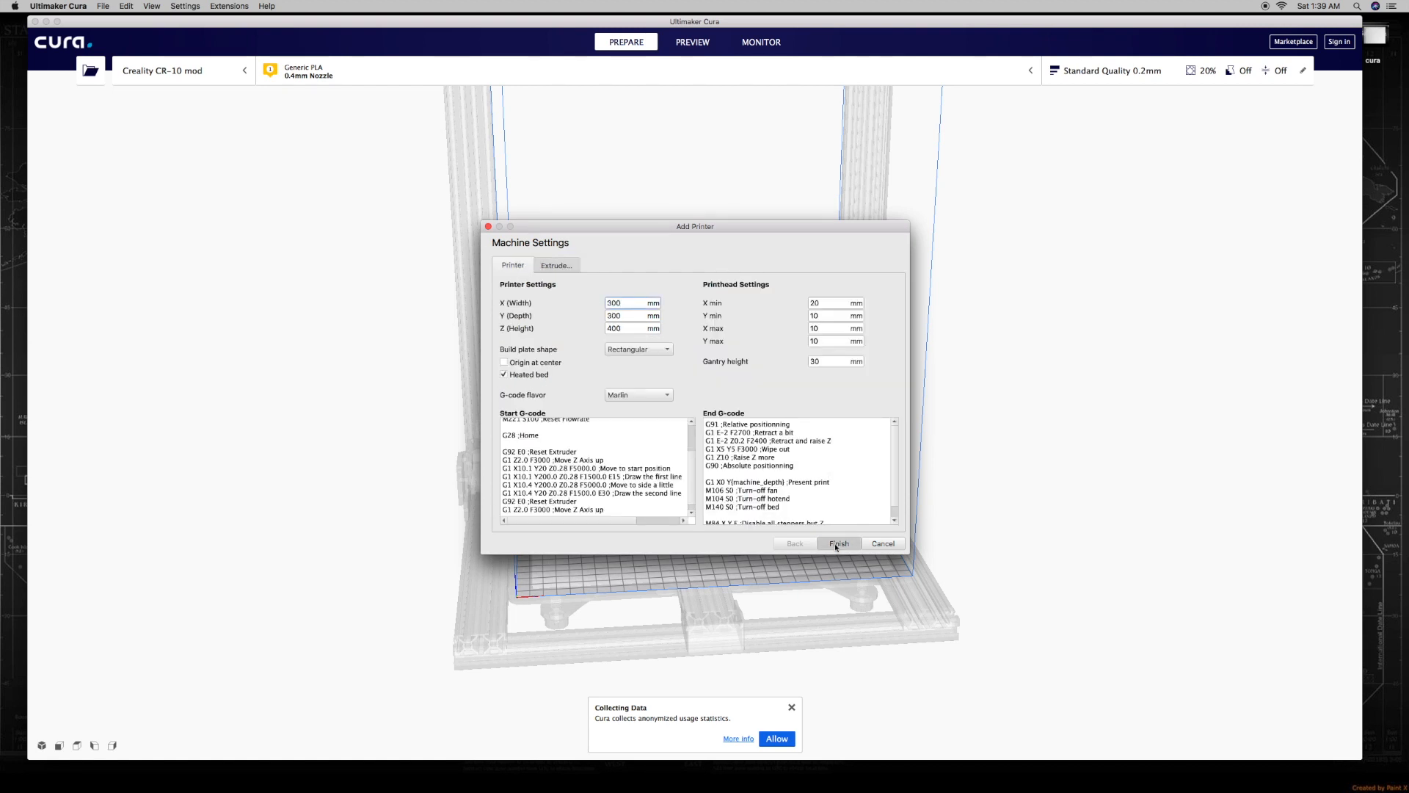
{"action": "left_click", "coordinate": [838, 543]}
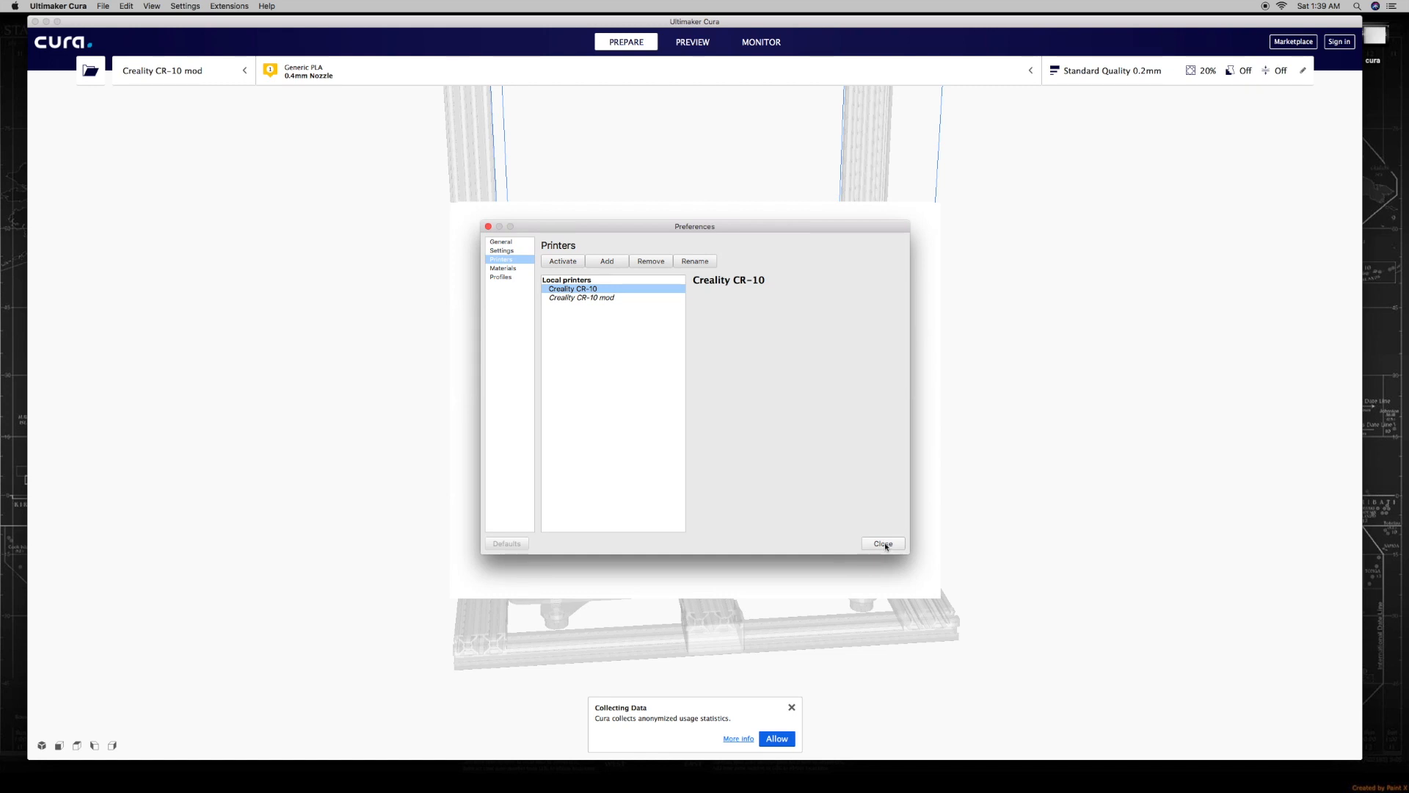
{"action": "left_click", "coordinate": [882, 543]}
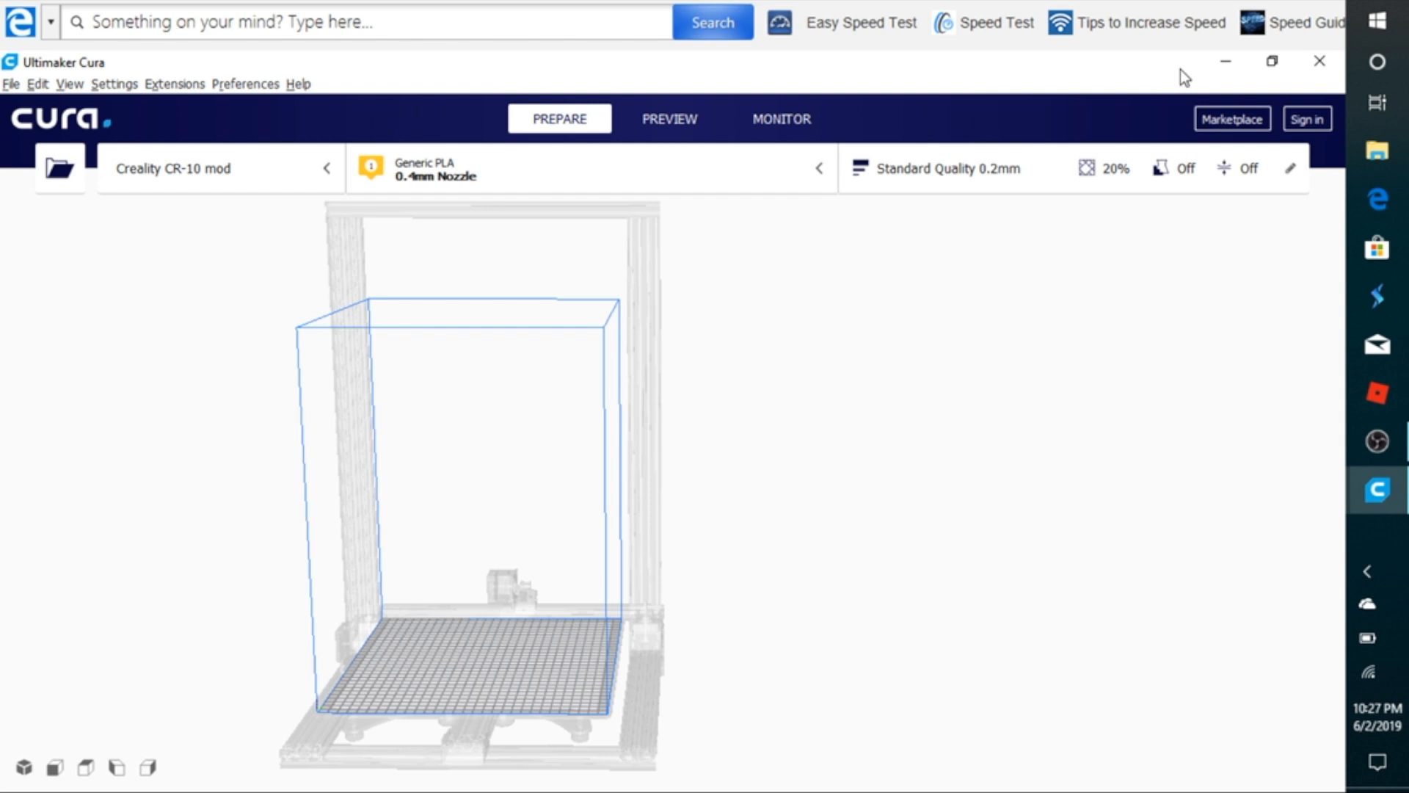
{"action": "mouse_move", "coordinate": [922, 175]}
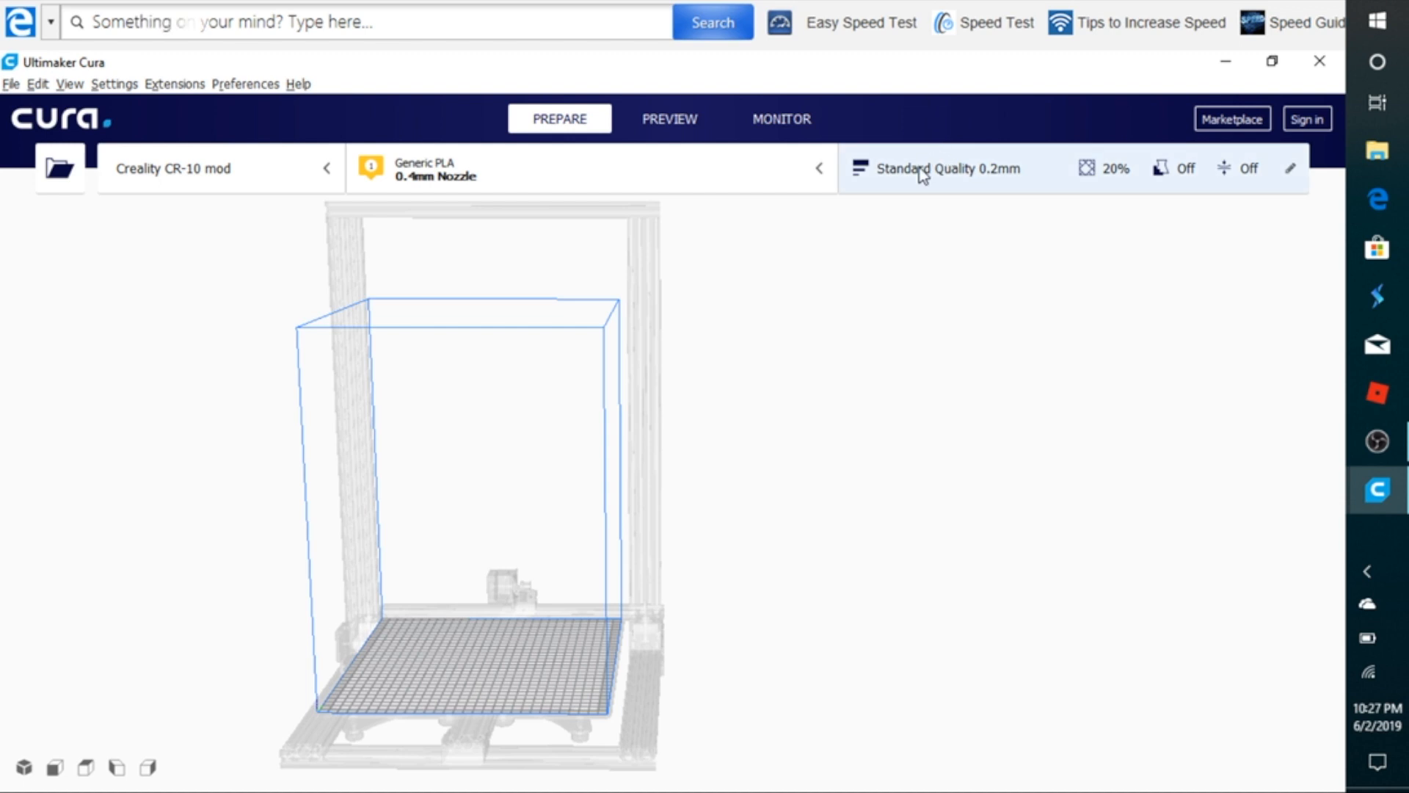
Show the Standard Quality 0.2 mm profile values in the custom Print settings panel
{"action": "left_click", "coordinate": [948, 168]}
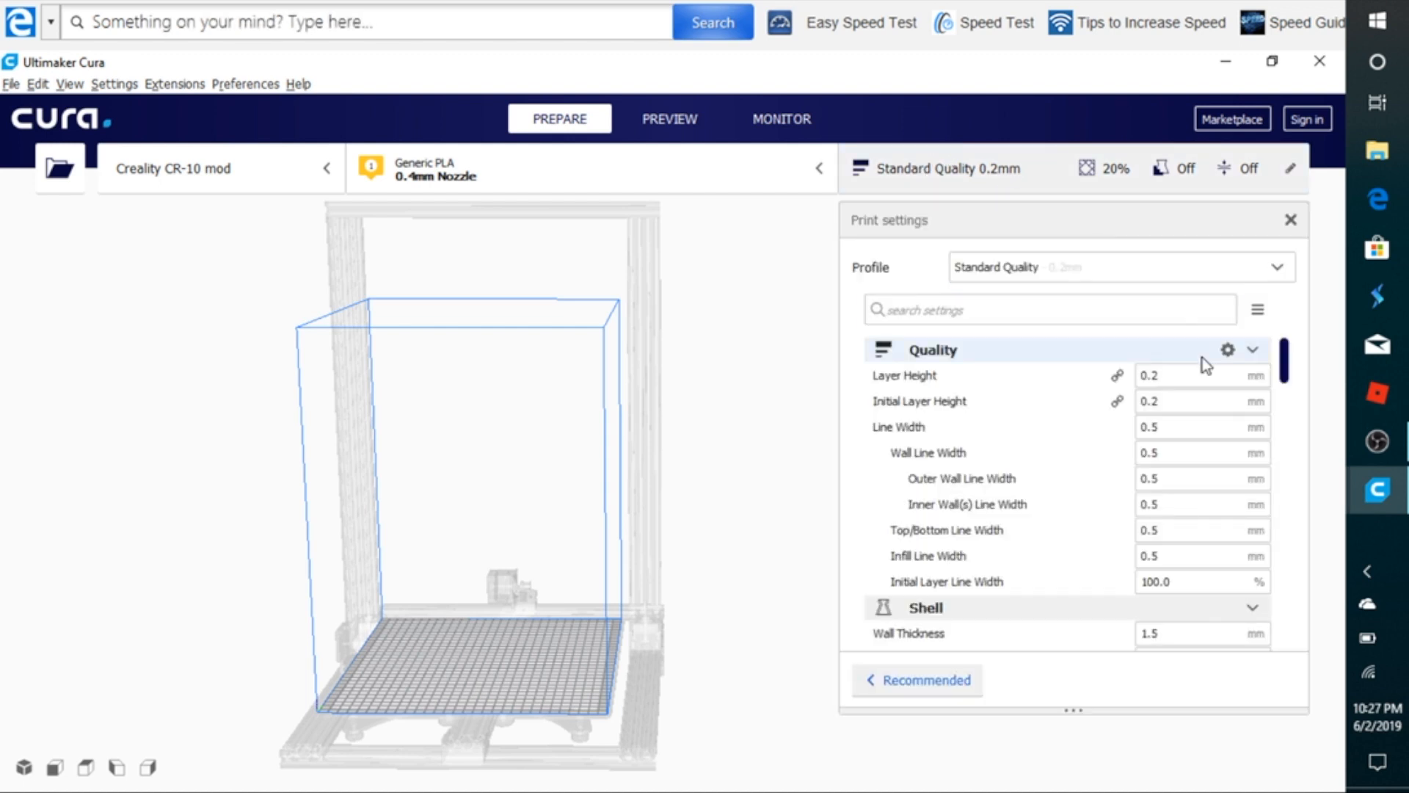
{"action": "left_click", "coordinate": [1202, 530]}
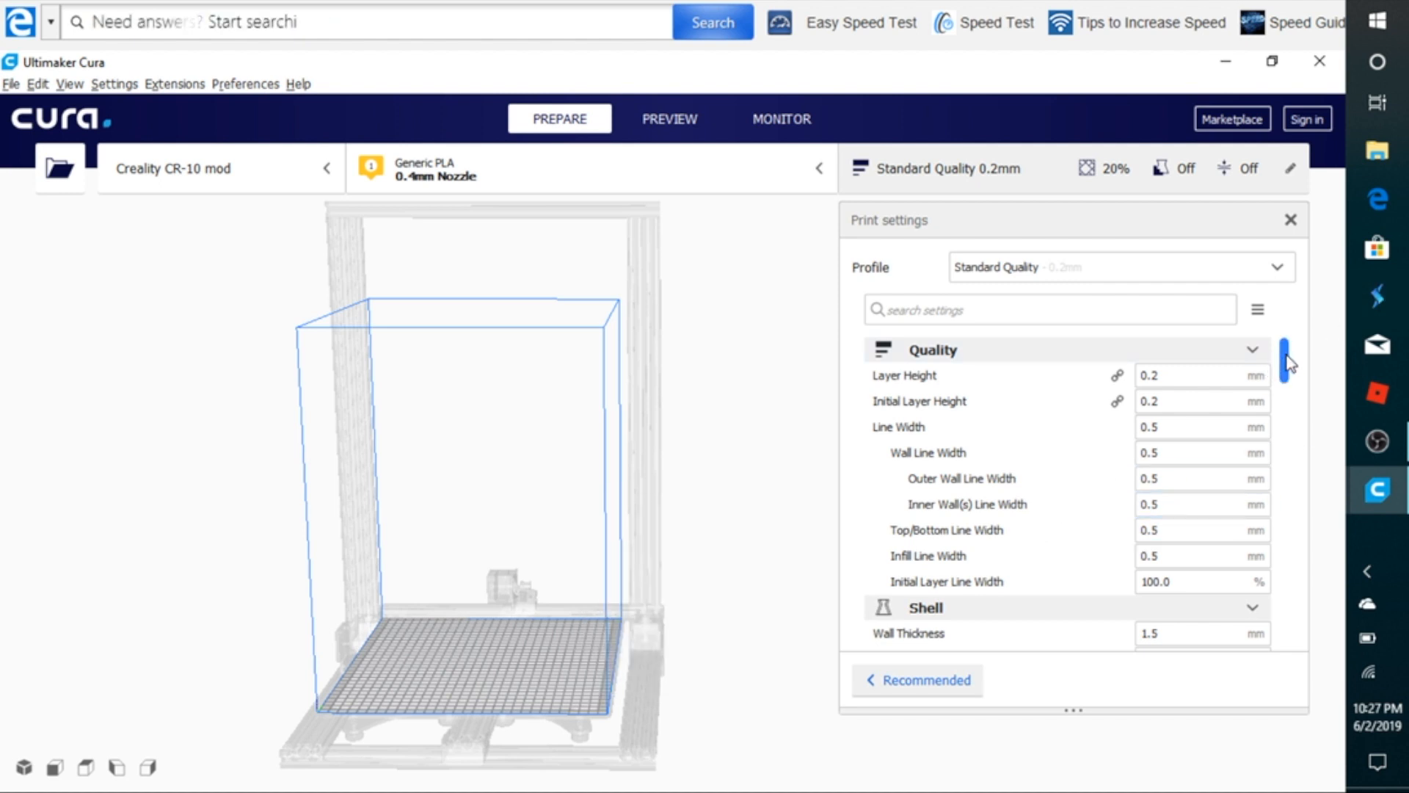
{"action": "scroll", "scroll_direction": "down", "scroll_amount": 3}
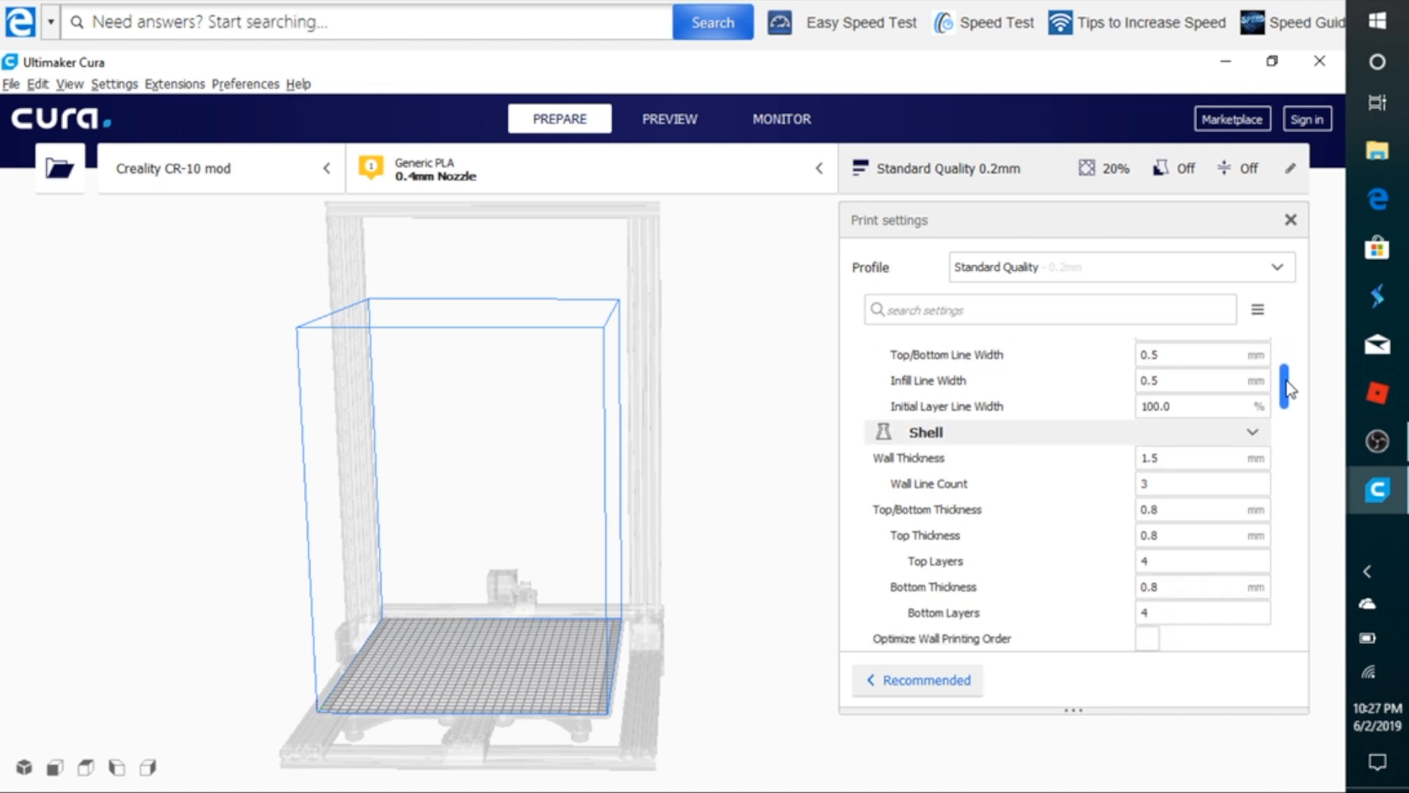
{"action": "scroll", "scroll_direction": "down", "scroll_amount": 3}
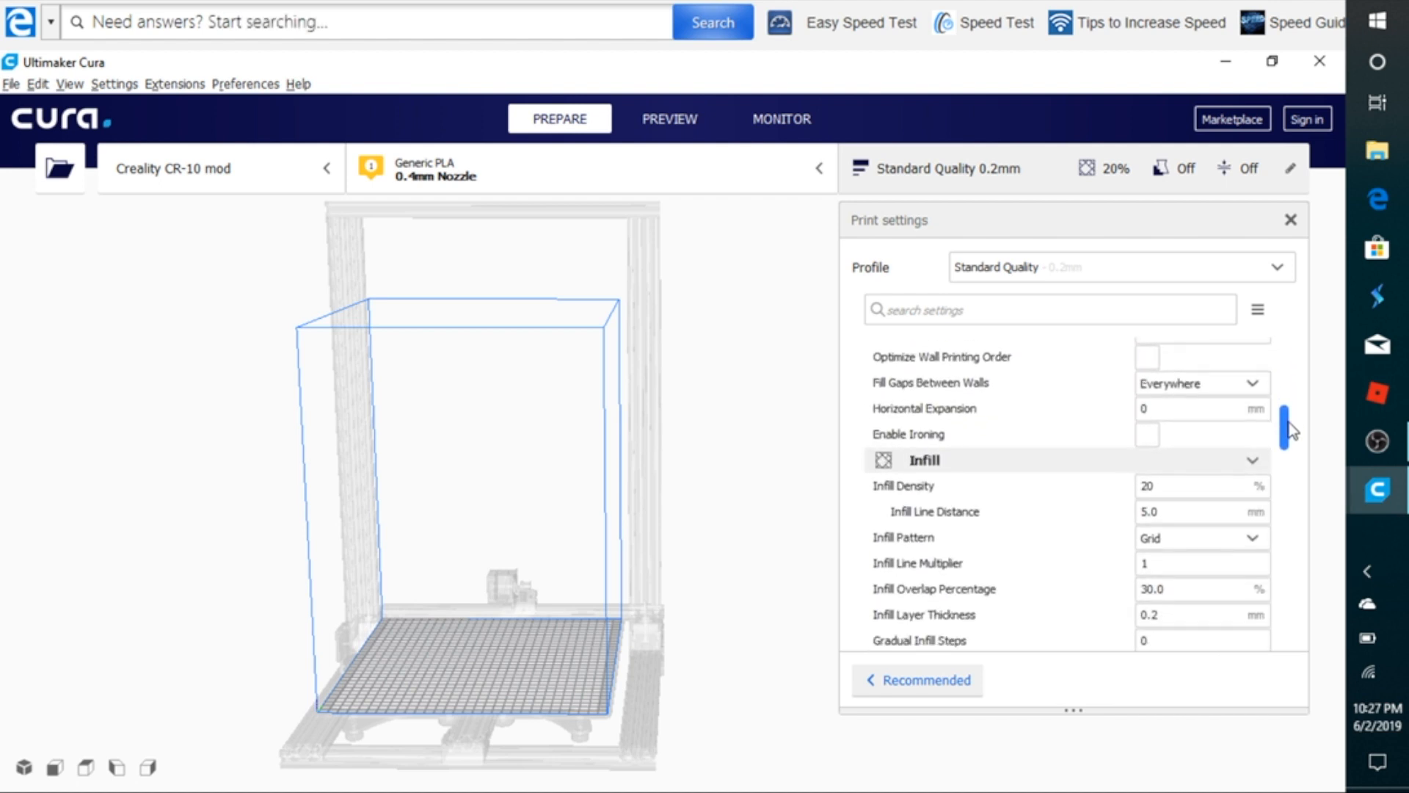
{"action": "scroll", "scroll_direction": "down", "scroll_amount": 3}
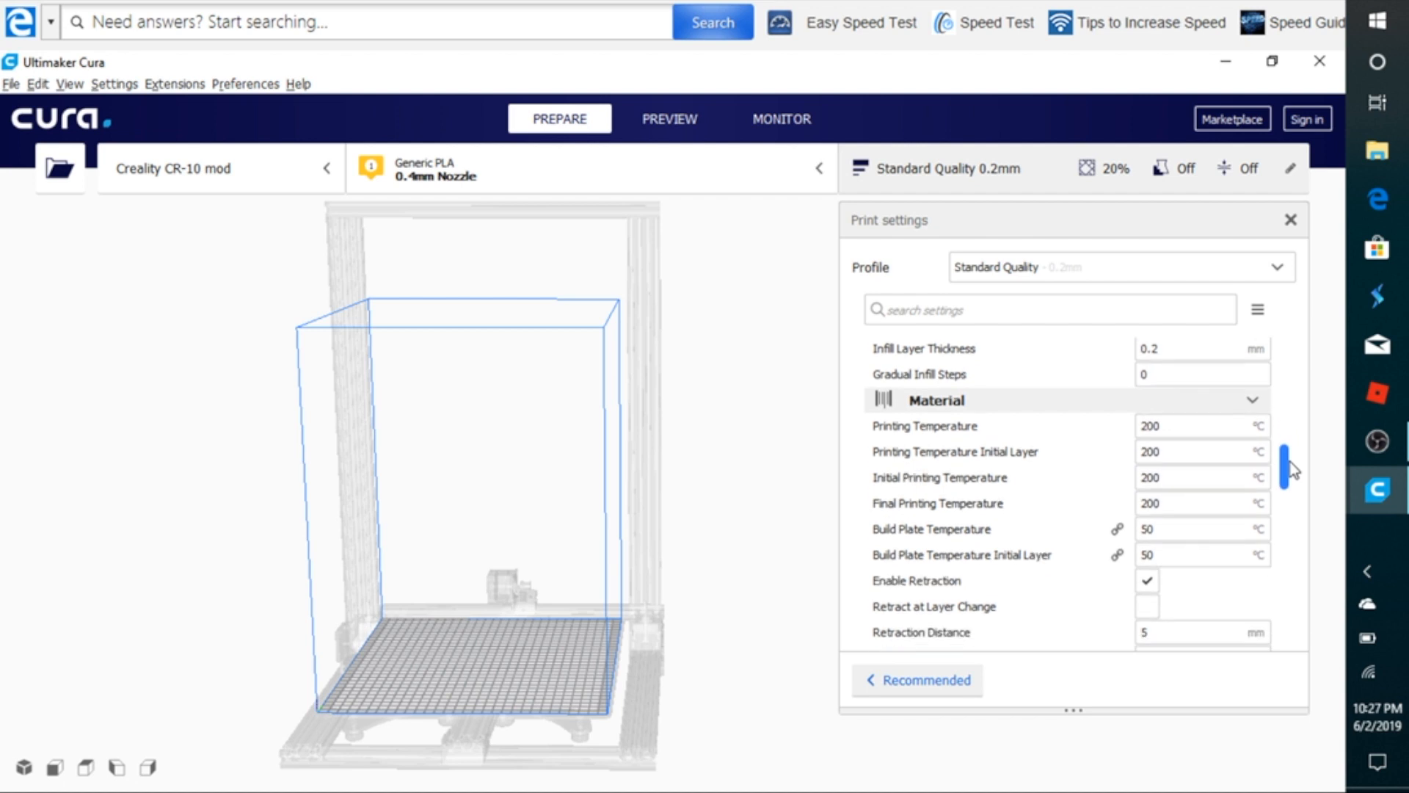
{"action": "scroll", "scroll_direction": "down", "scroll_amount": 3}
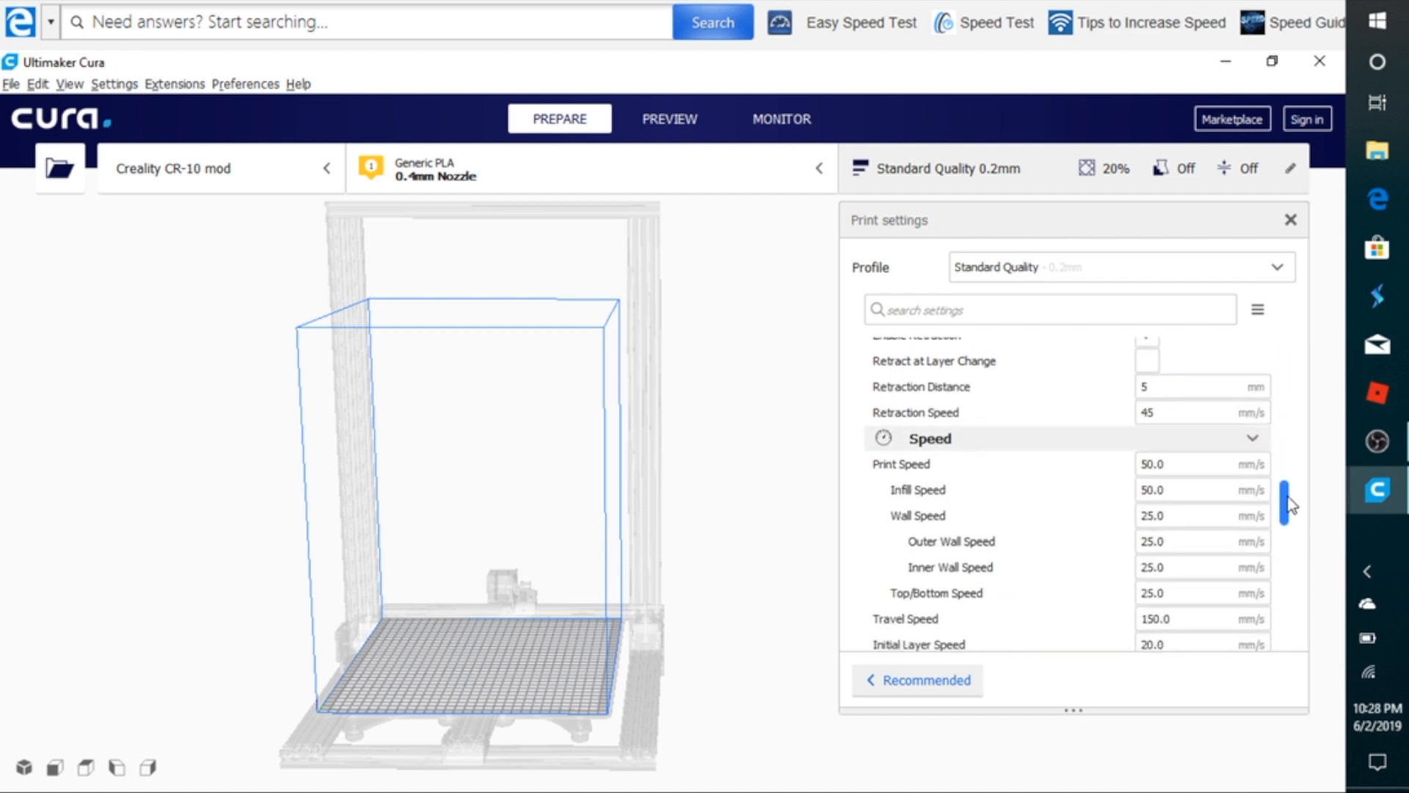
{"action": "scroll", "scroll_direction": "up", "scroll_amount": 3}
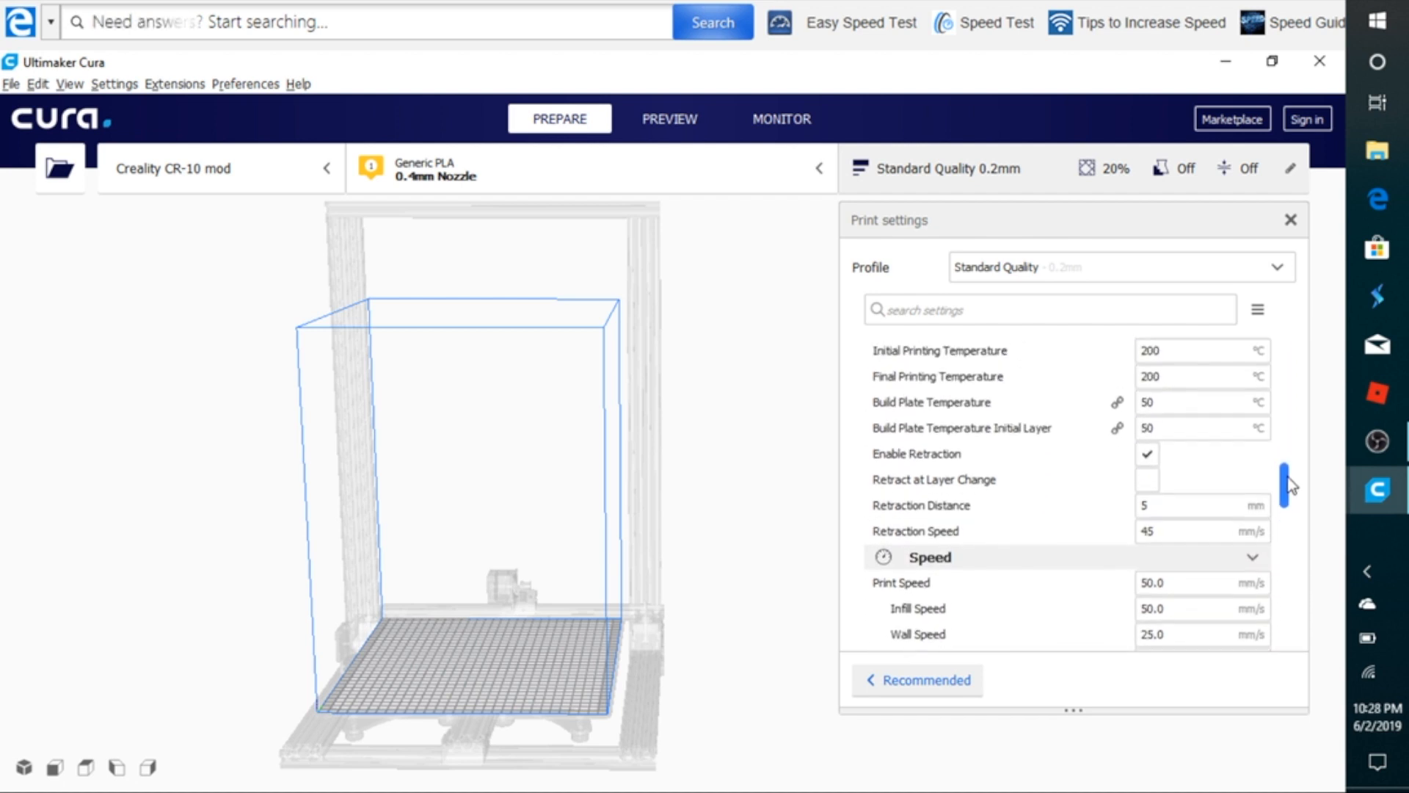
{"action": "scroll", "scroll_direction": "up", "scroll_amount": 3}
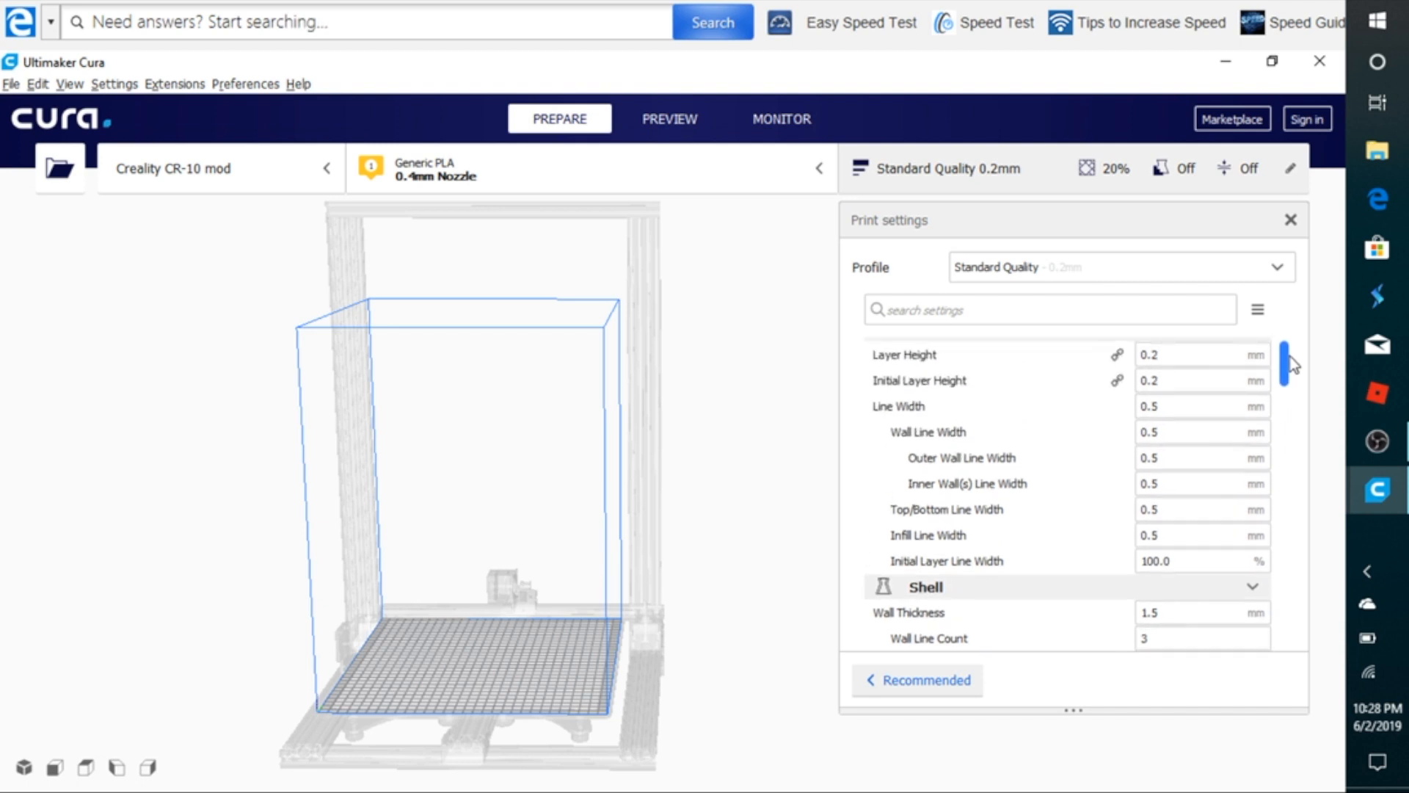
{"action": "scroll", "scroll_direction": "up", "scroll_amount": 3}
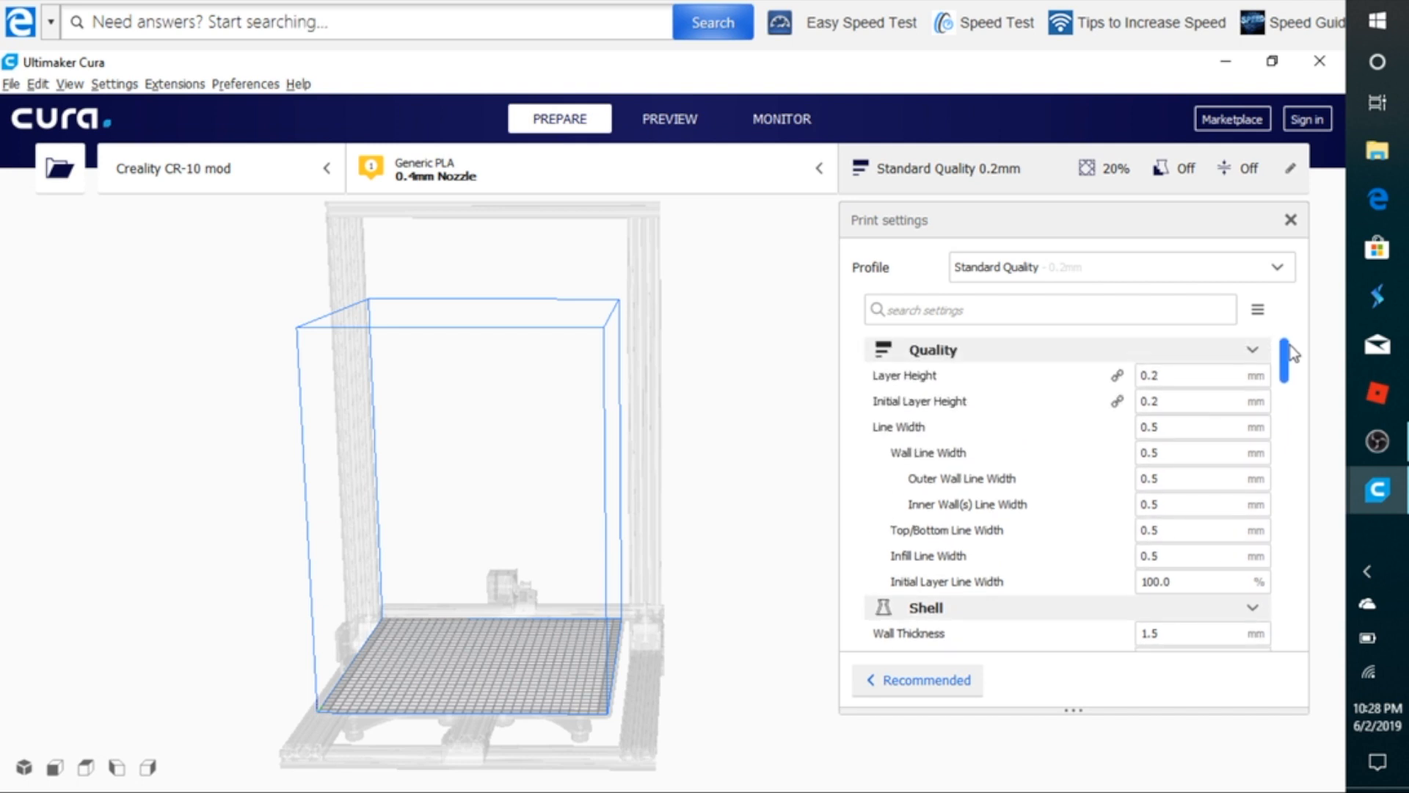
{"action": "mouse_move", "coordinate": [1287, 353]}
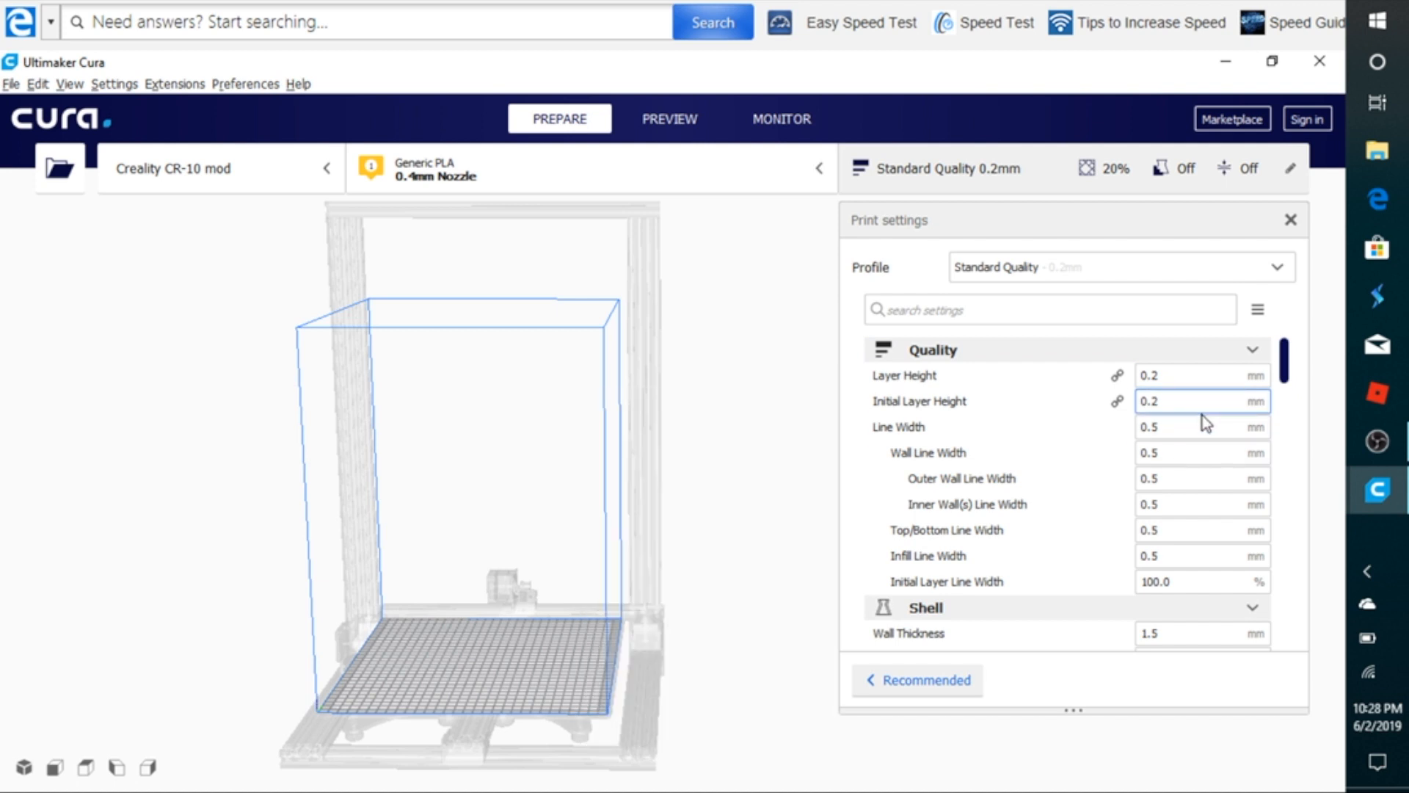
{"action": "left_click", "coordinate": [1199, 426]}
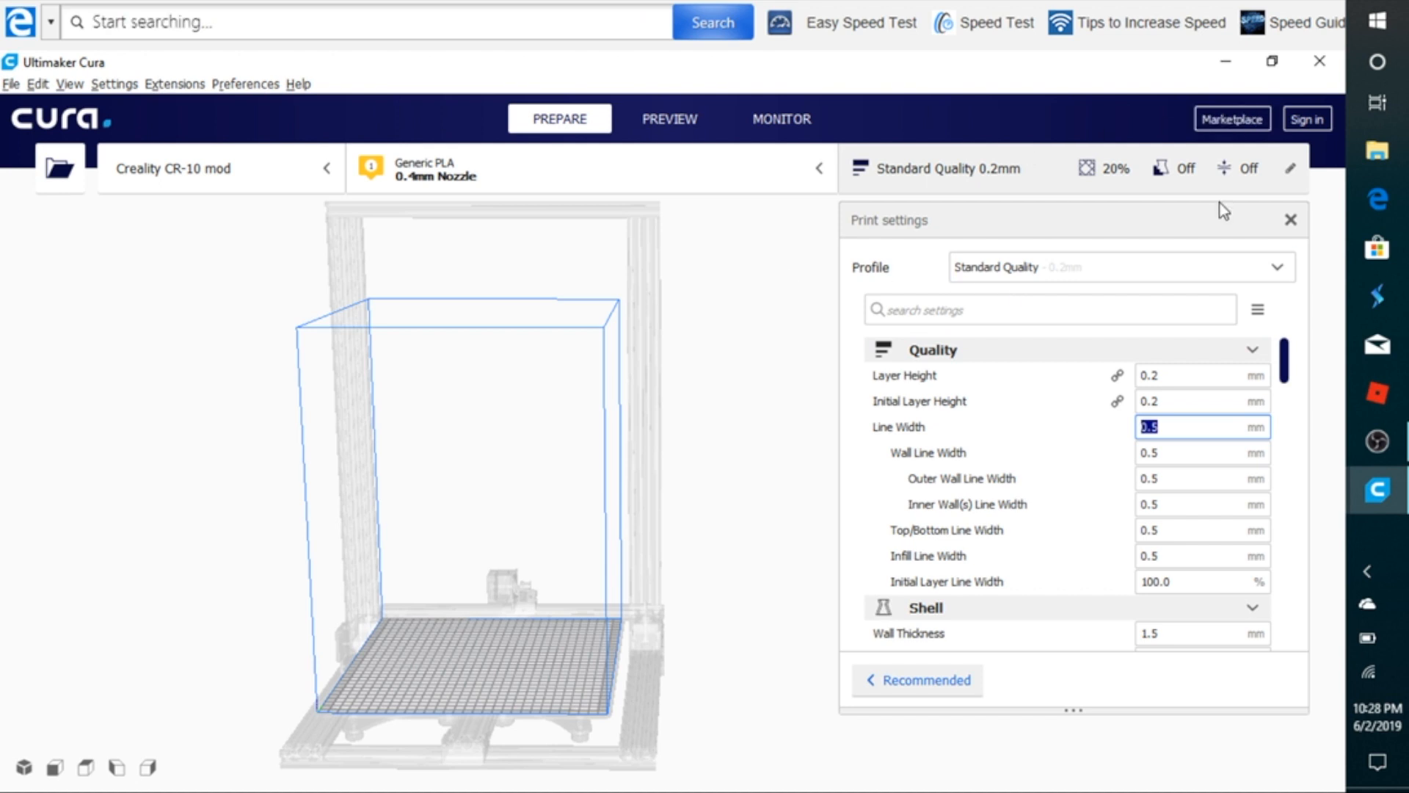
{"action": "mouse_move", "coordinate": [1377, 442]}
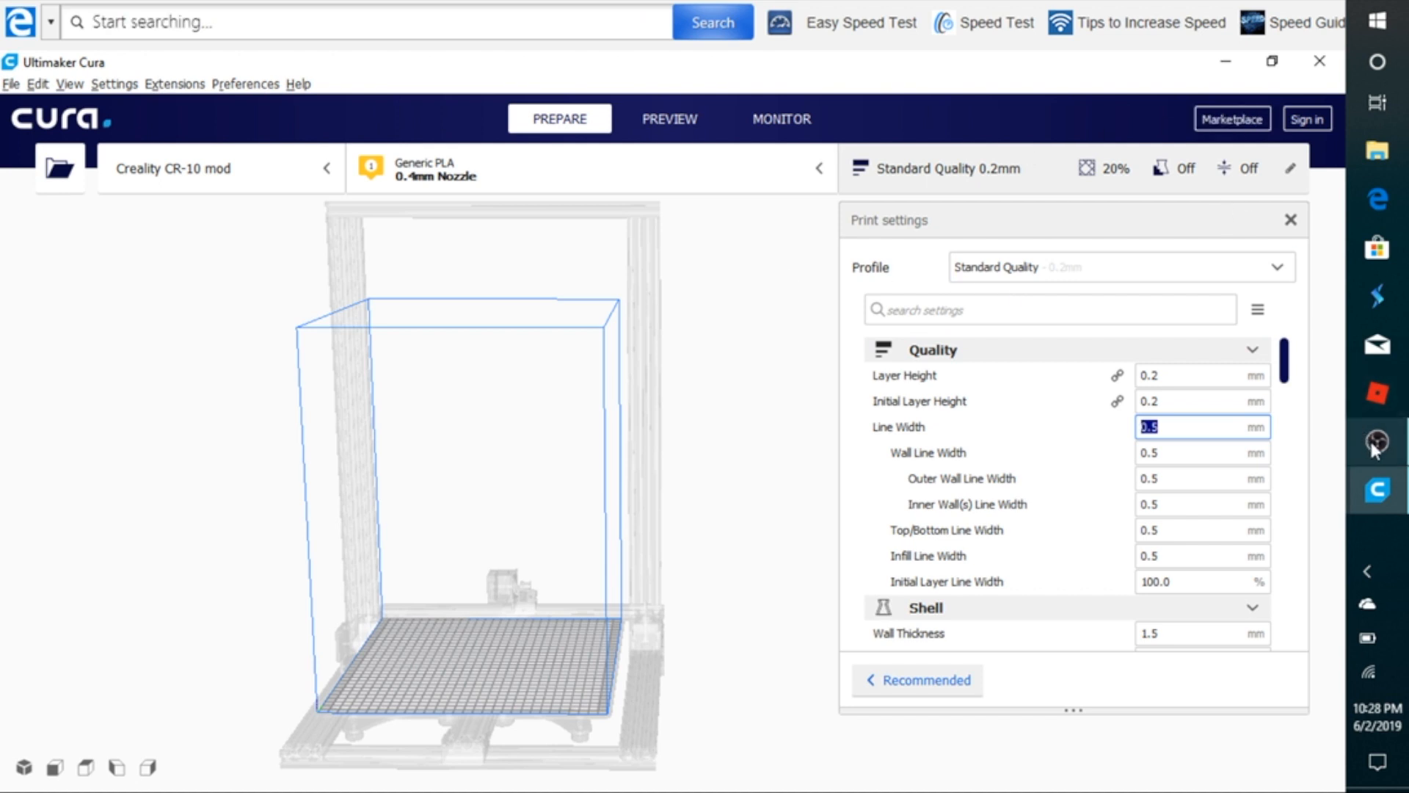